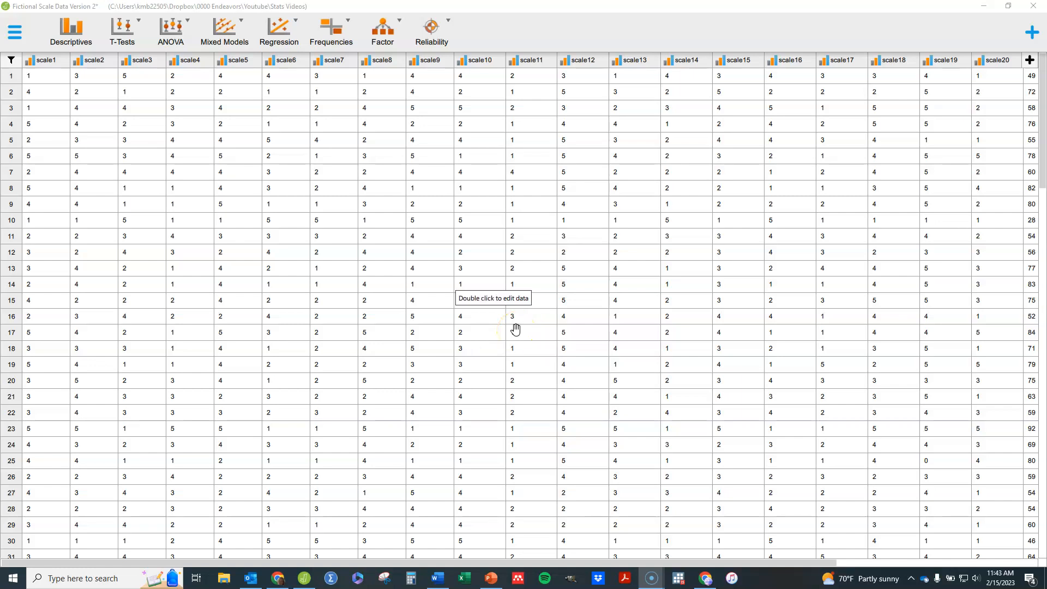
mouse_move(516, 330)
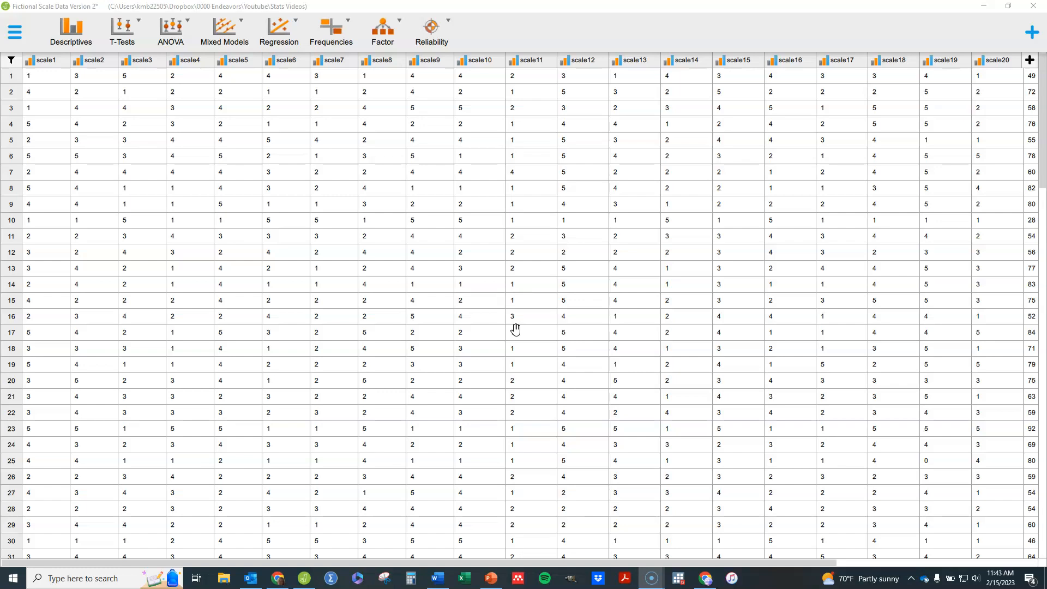
mouse_move(638, 117)
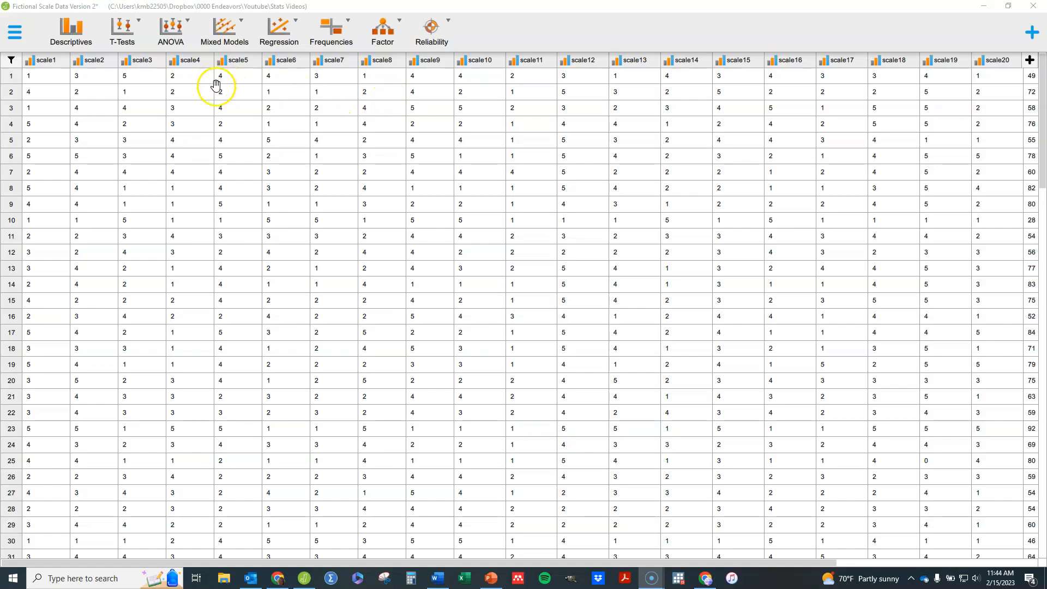
mouse_move(383, 31)
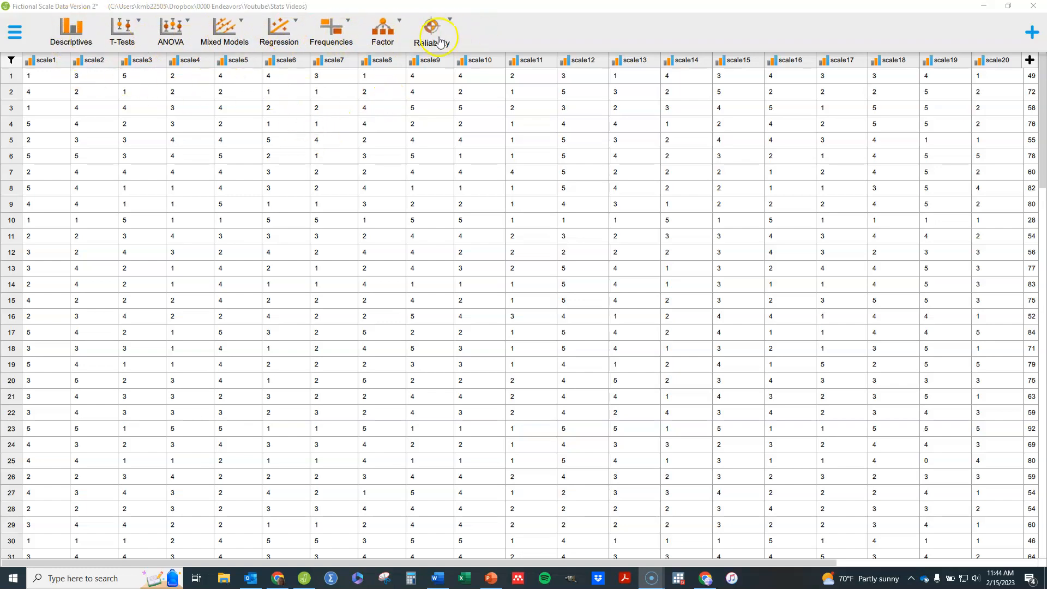
Show the Factor analyses list with principal component, exploratory and confirmatory options
left_click(383, 32)
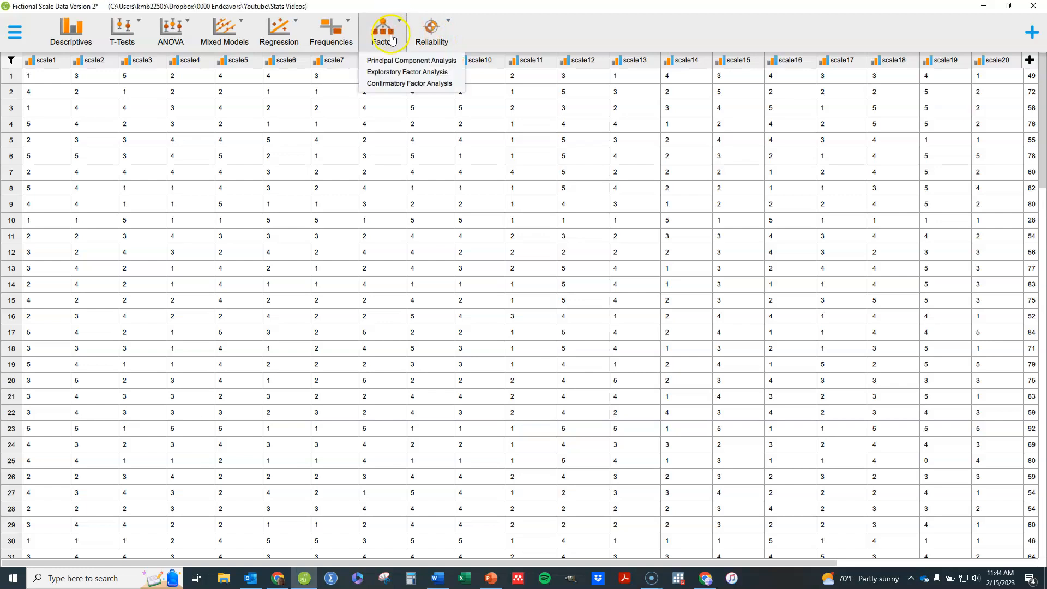
mouse_move(406, 72)
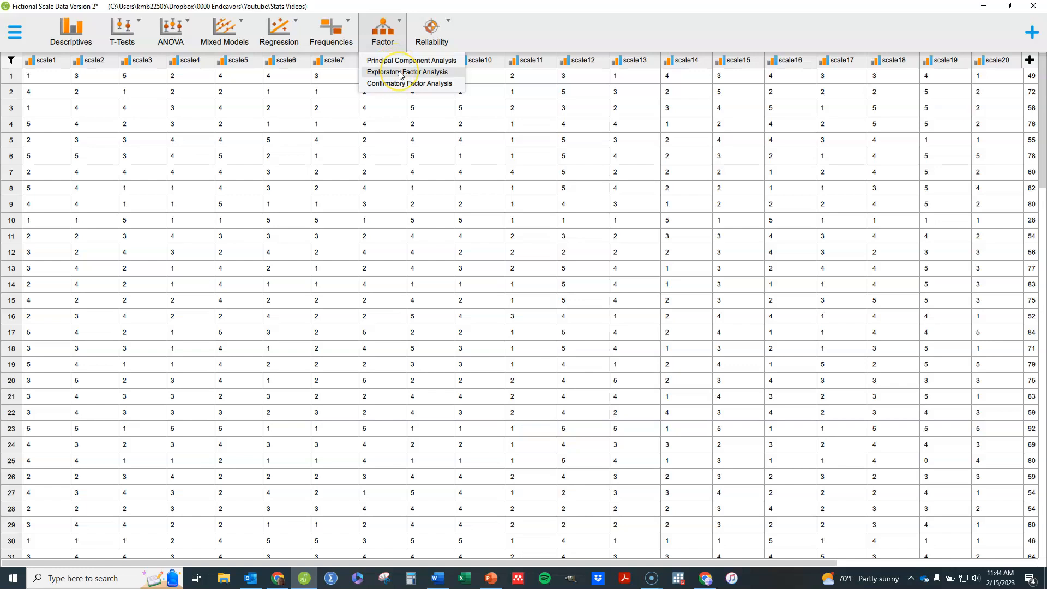
mouse_move(404, 83)
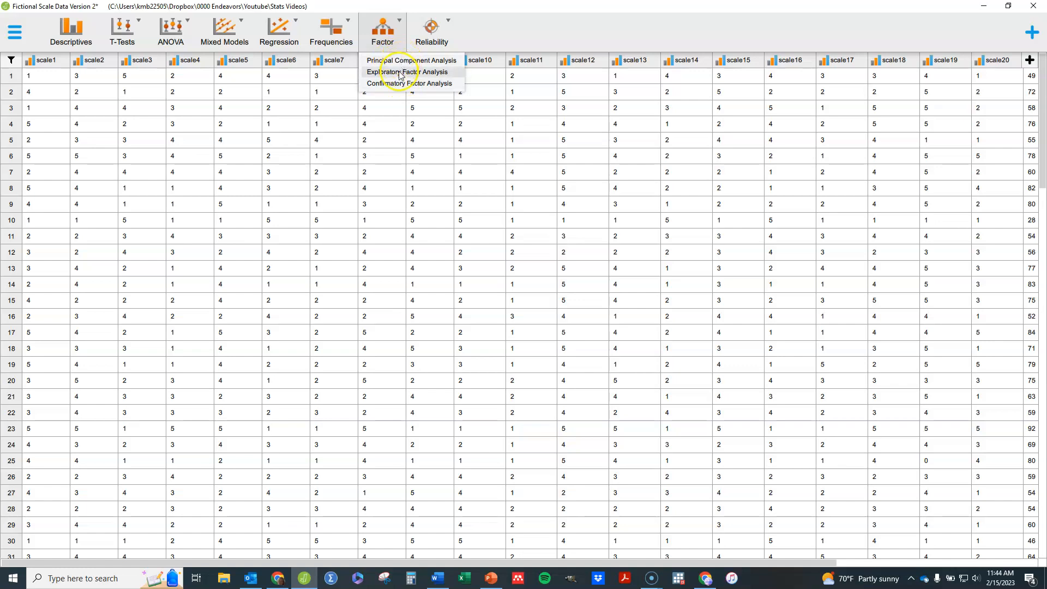
mouse_move(430, 82)
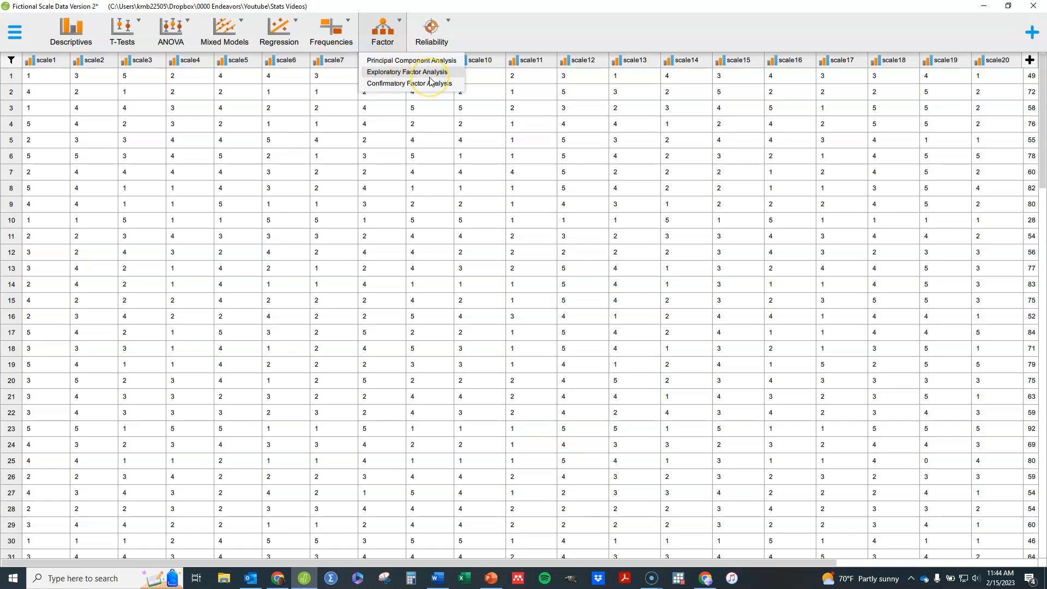
mouse_move(410, 60)
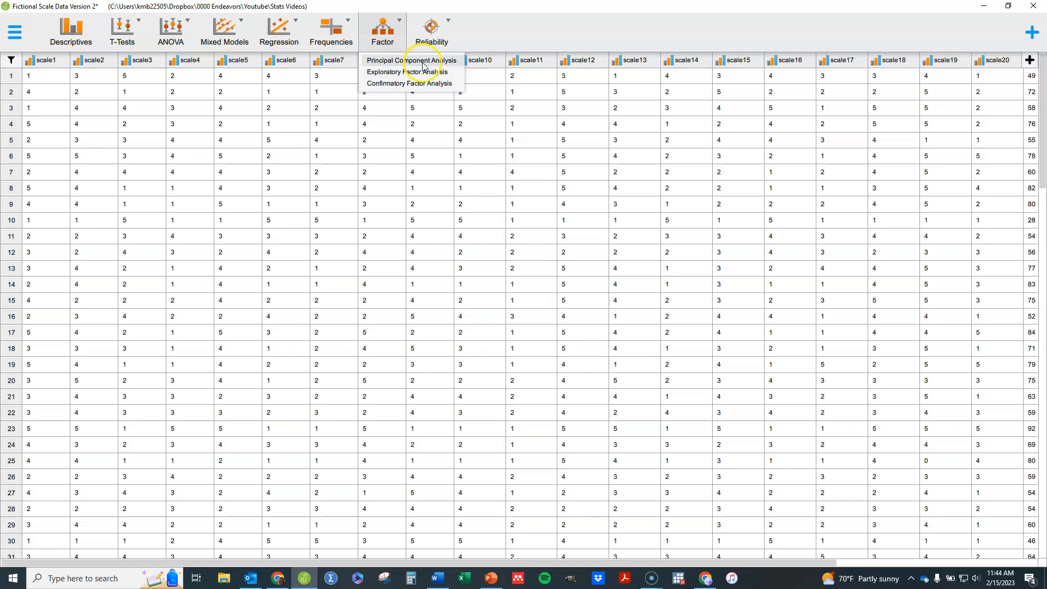
mouse_move(424, 75)
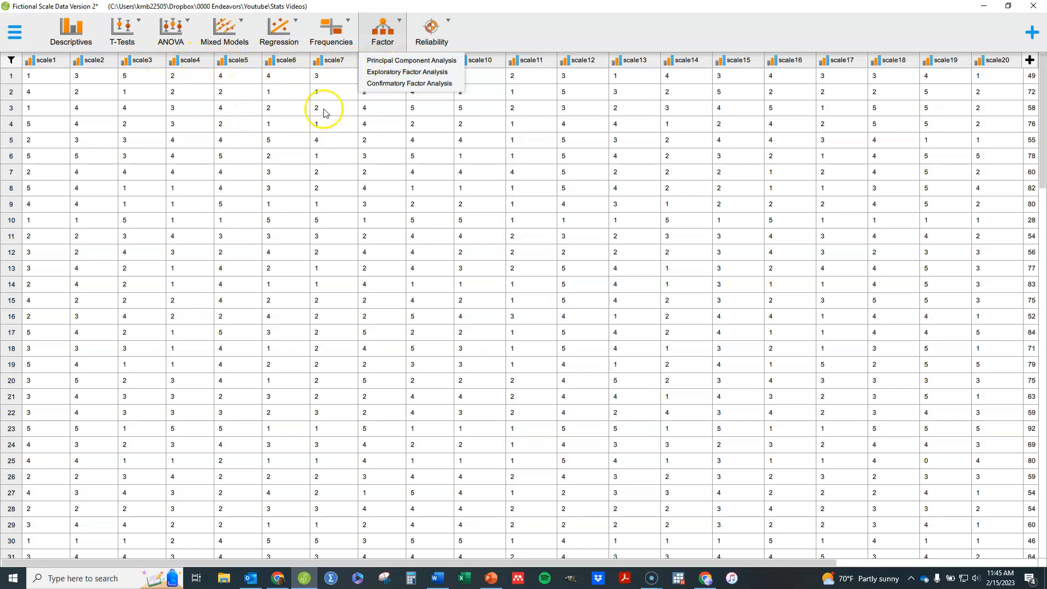
mouse_move(424, 65)
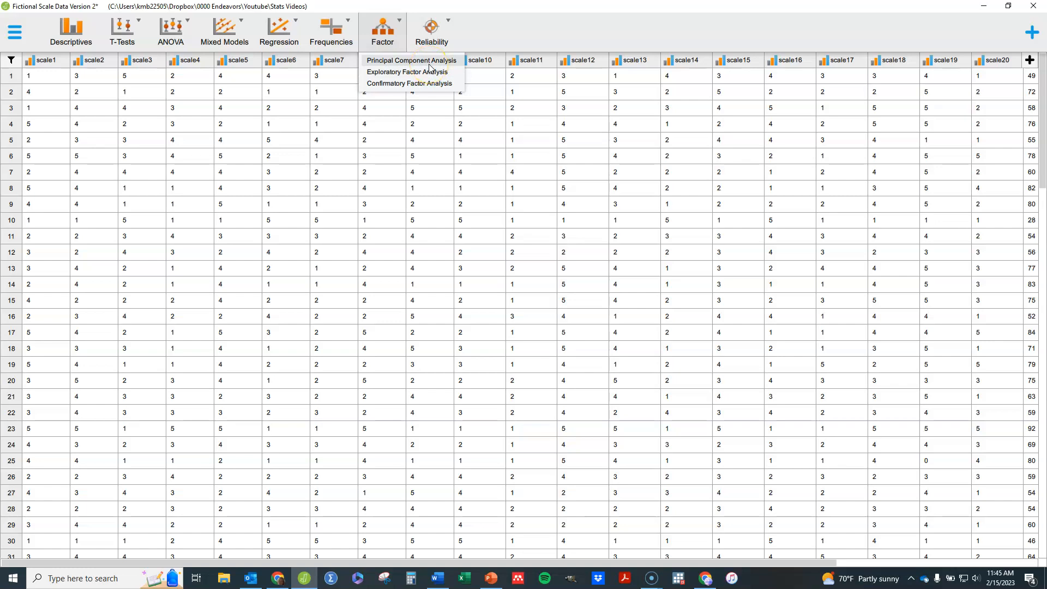
mouse_move(252, 55)
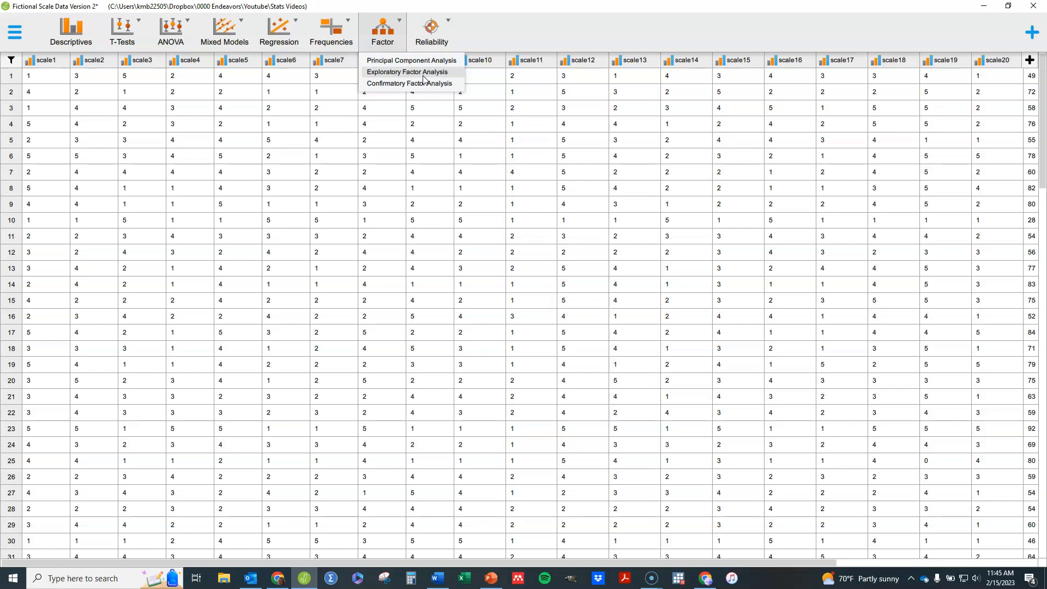
Start an Exploratory Factor Analysis with items scale1 through scale20 as variables
left_click(407, 72)
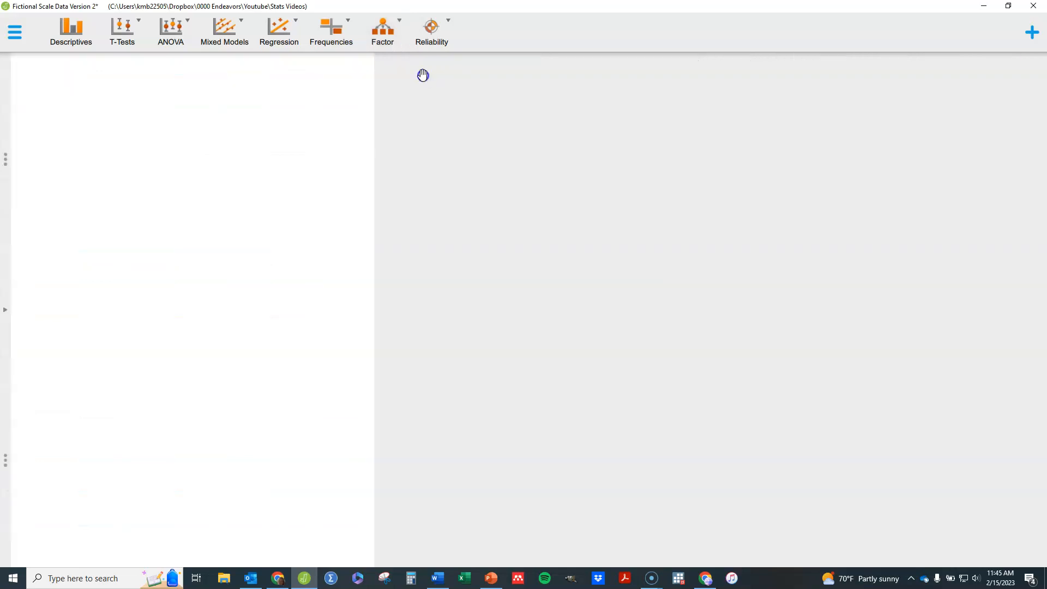
left_click(383, 31)
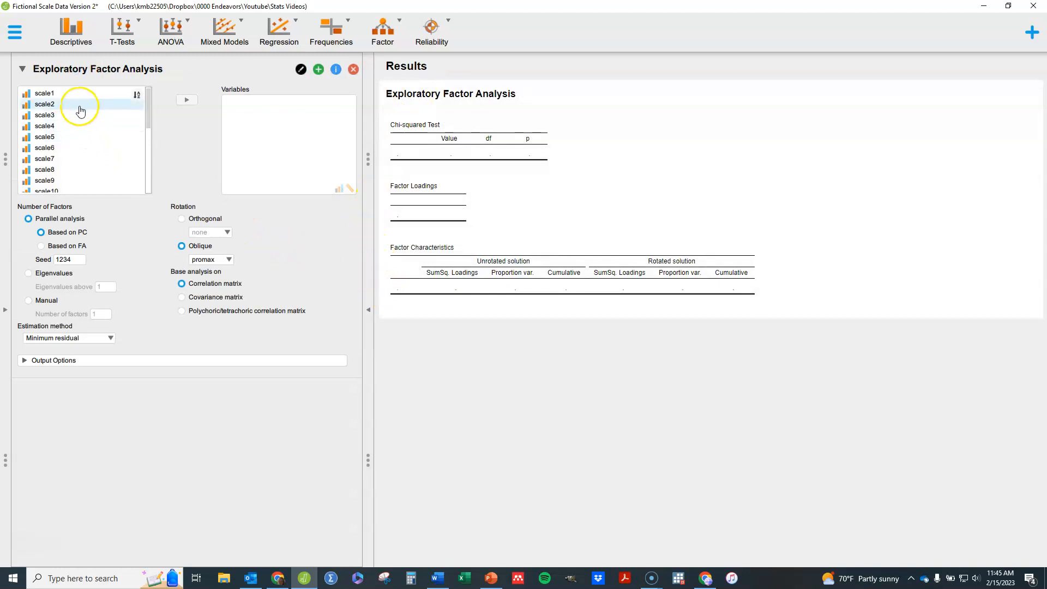
scroll("down", 3)
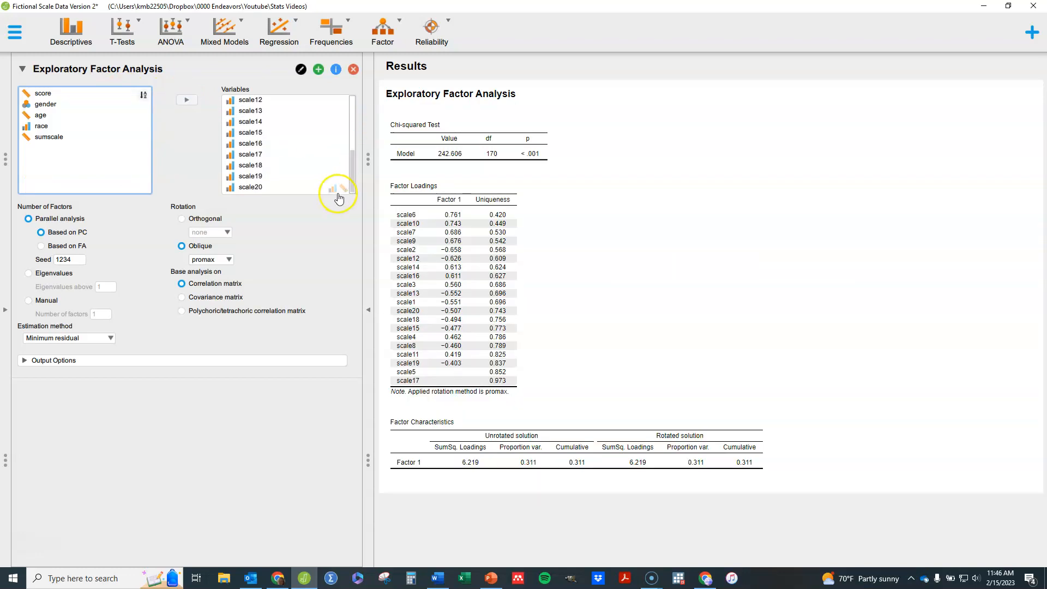
Collapse the analysis panel to show the scale data spreadsheet
left_click(249, 186)
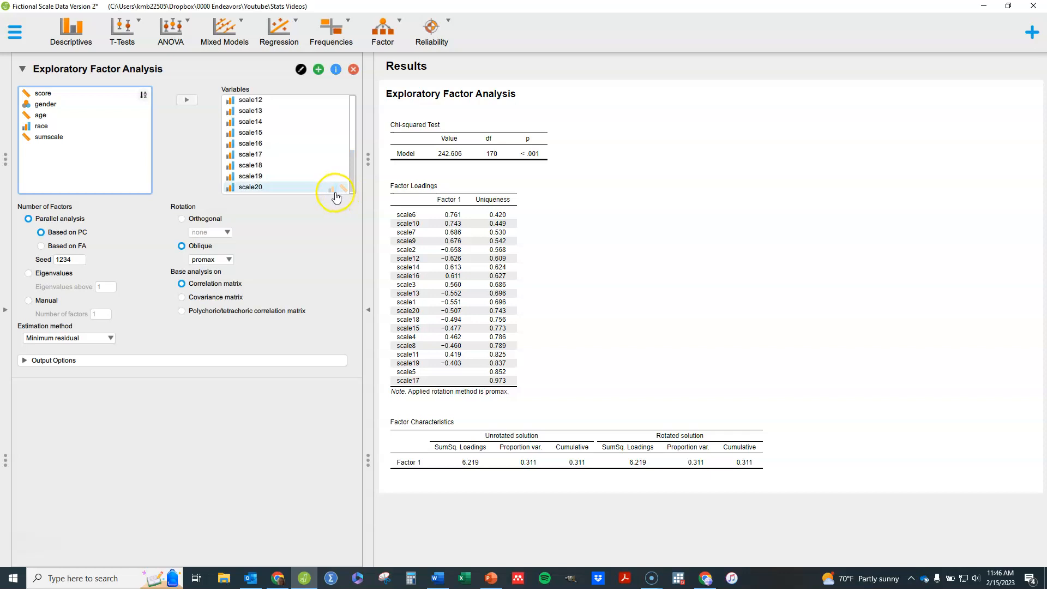
mouse_move(337, 195)
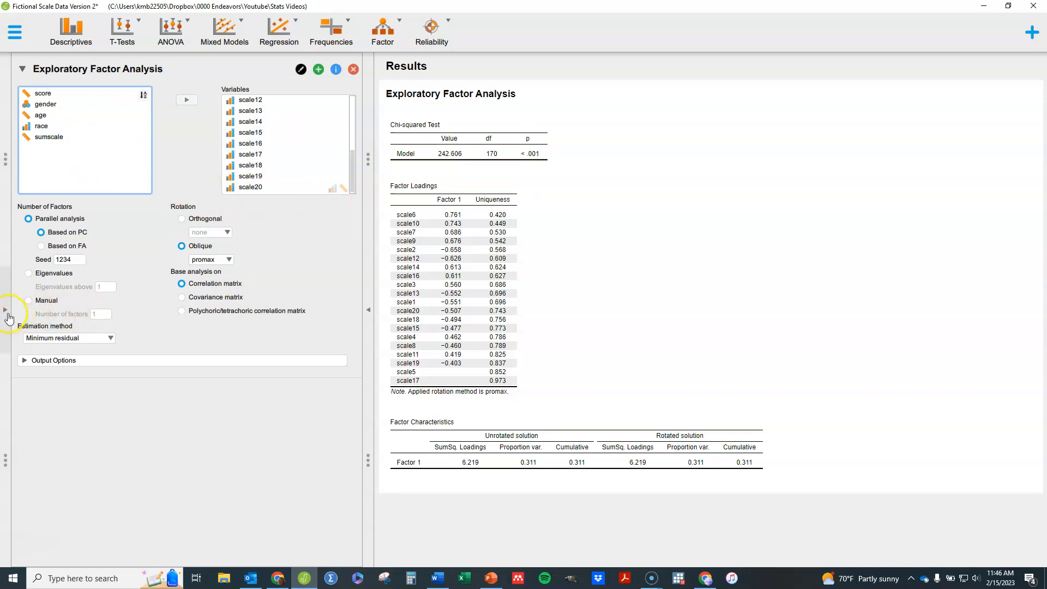
mouse_move(8, 317)
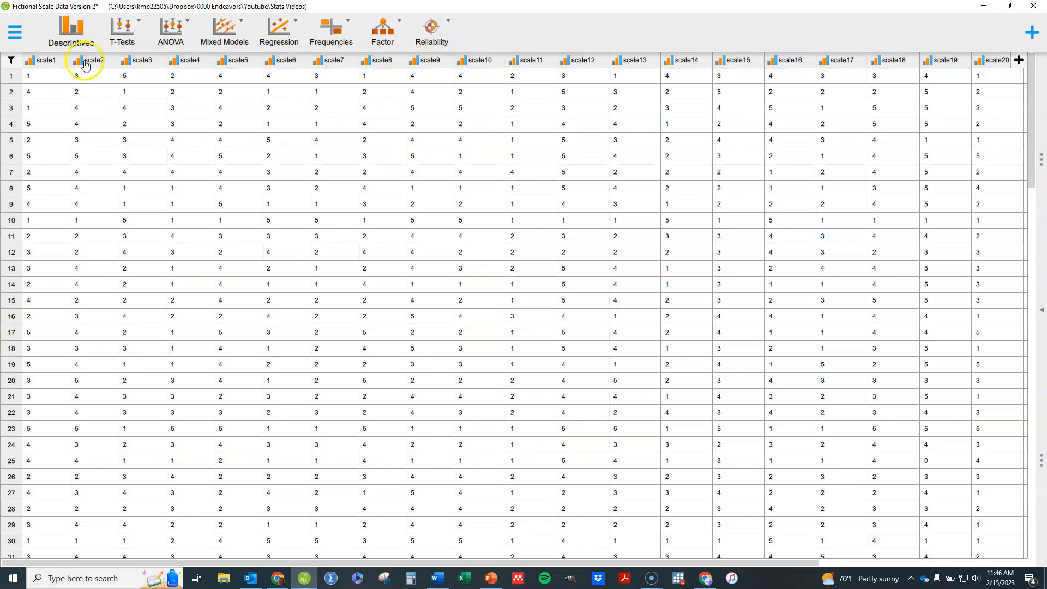
Reopen the Exploratory Factor Analysis options alongside its one-factor results
left_click(29, 60)
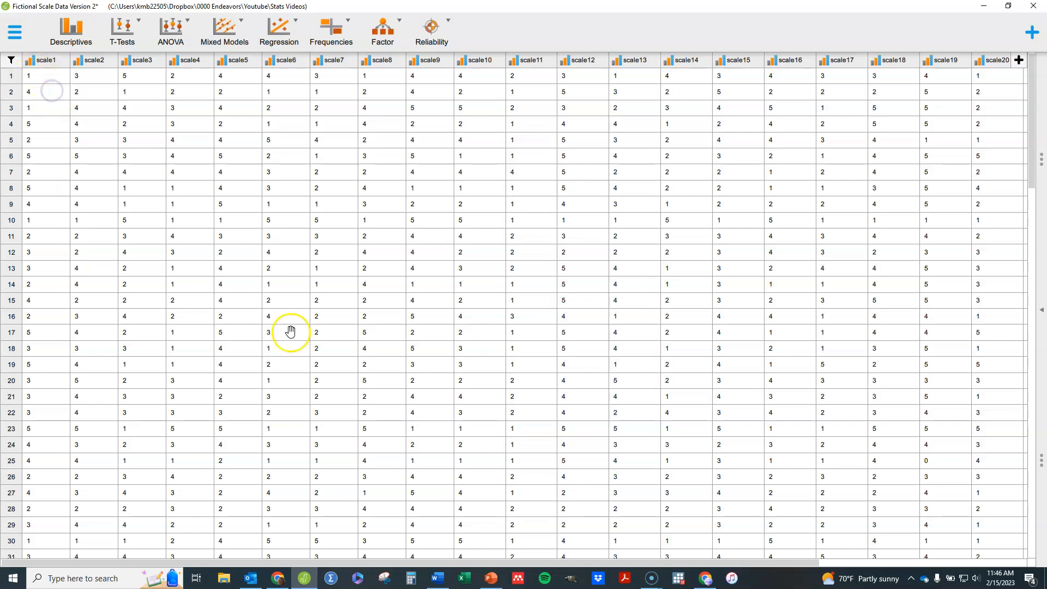
left_click(382, 32)
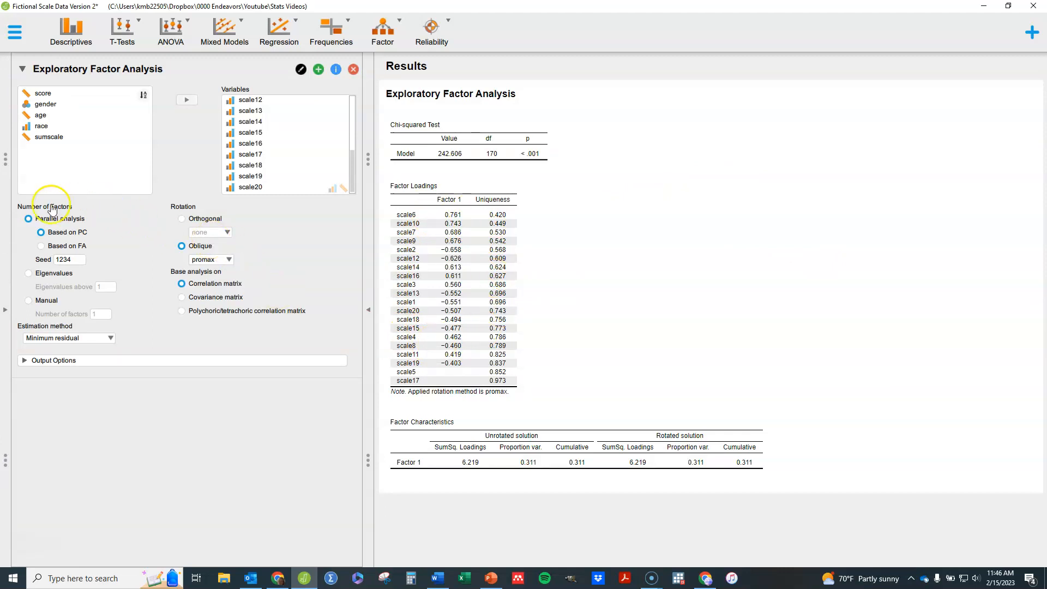
mouse_move(174, 325)
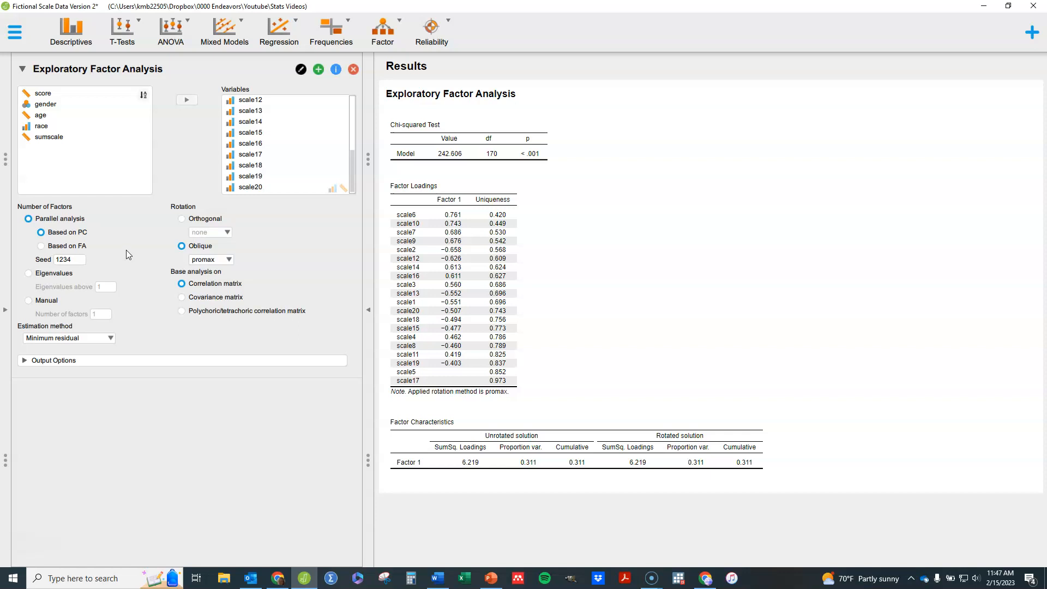
mouse_move(127, 270)
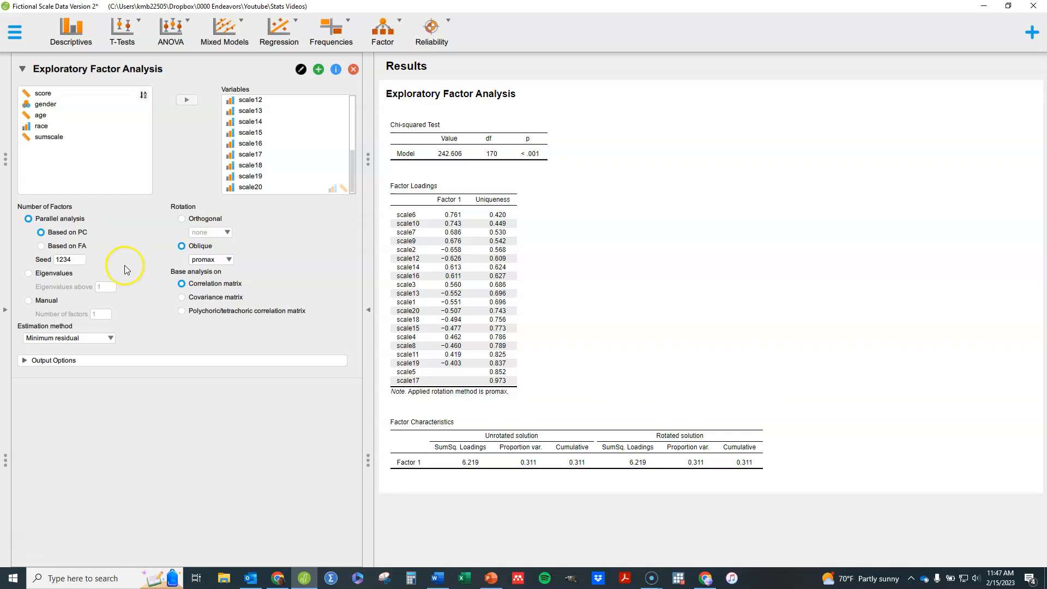
mouse_move(127, 264)
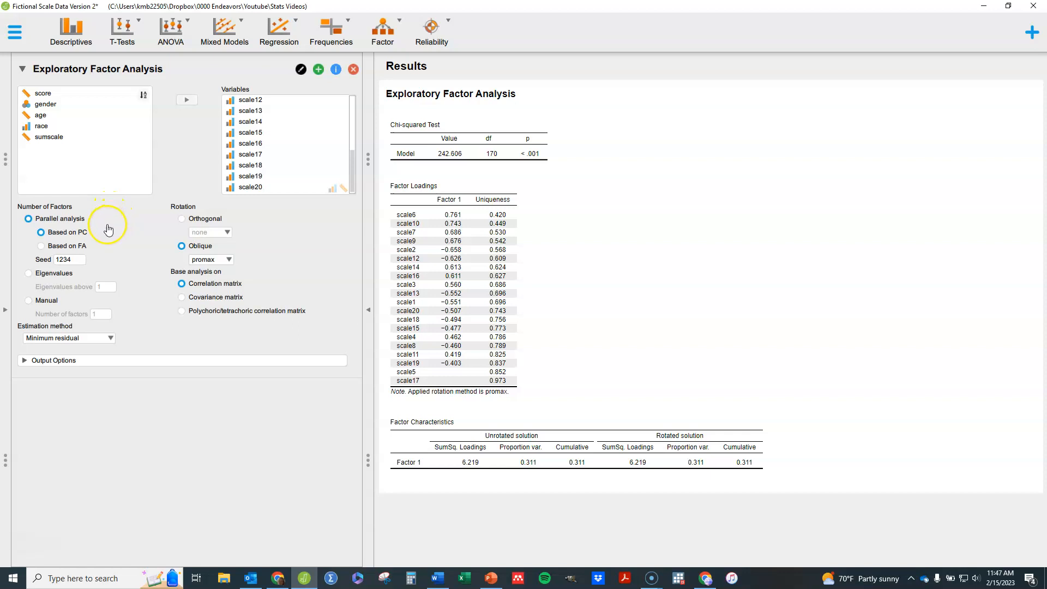
mouse_move(104, 234)
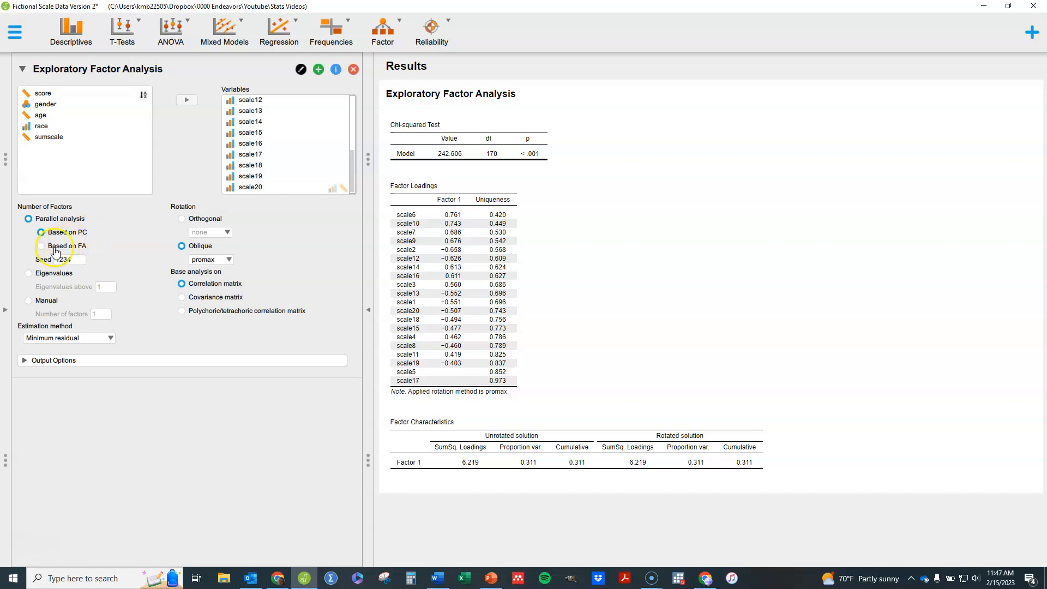
Try FA-based parallel analysis, then base the factor count on eigenvalues above 1 for five factors
left_click(40, 245)
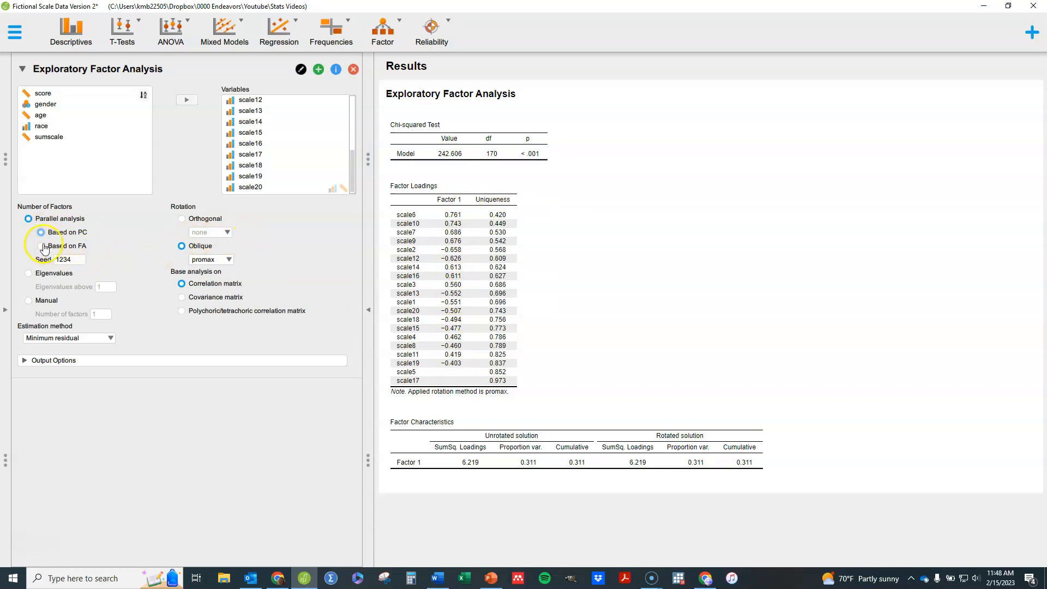
left_click(41, 245)
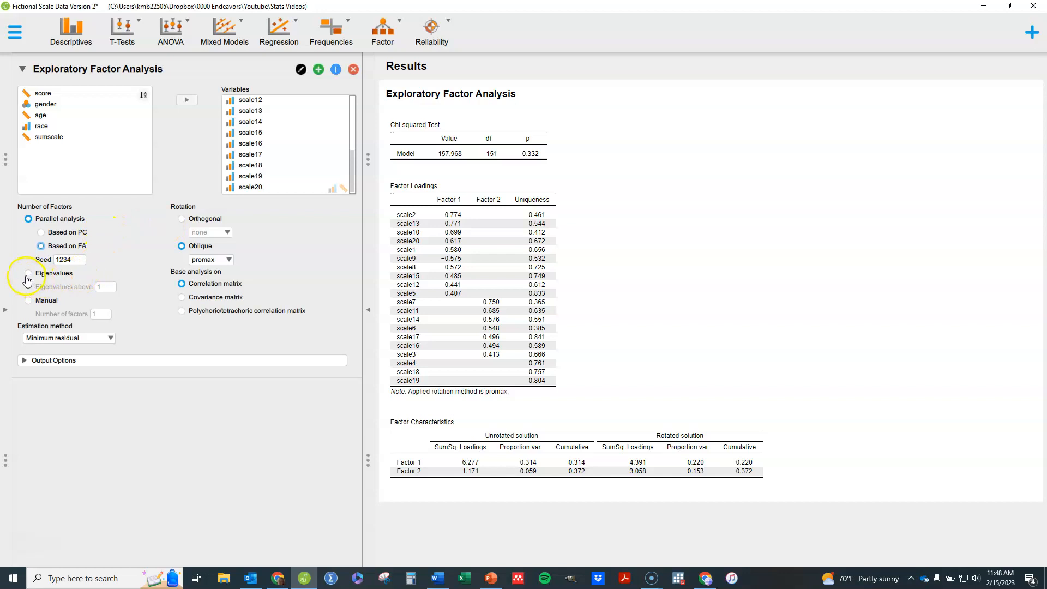
left_click(29, 272)
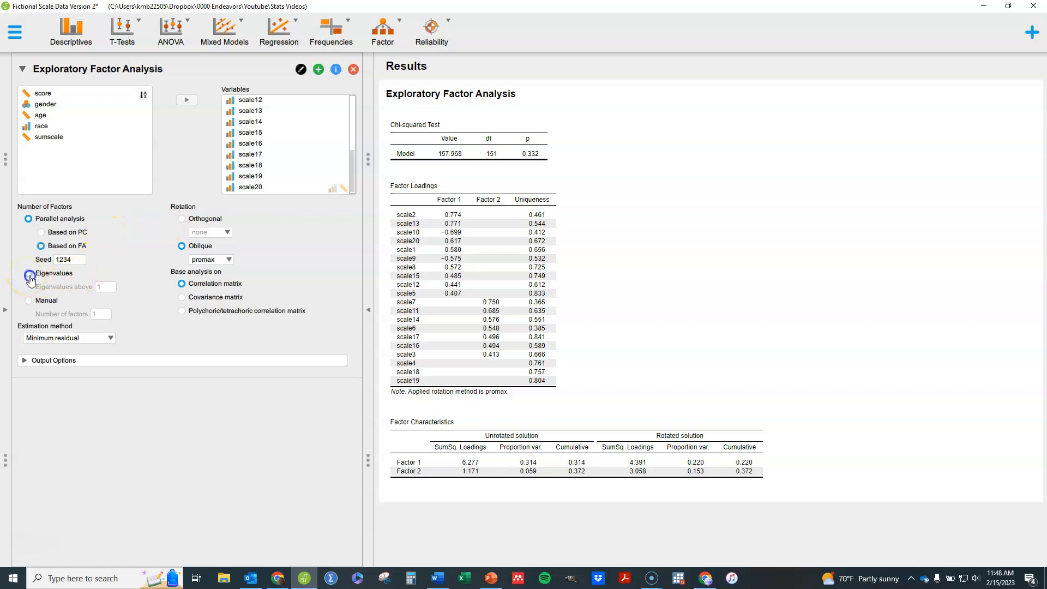
left_click(28, 273)
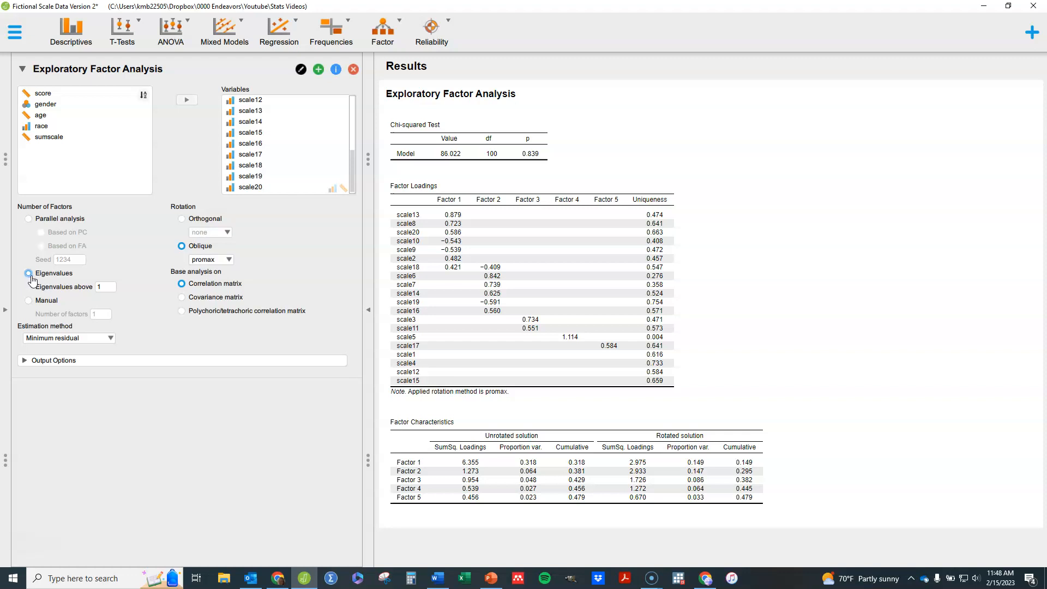
left_click(28, 272)
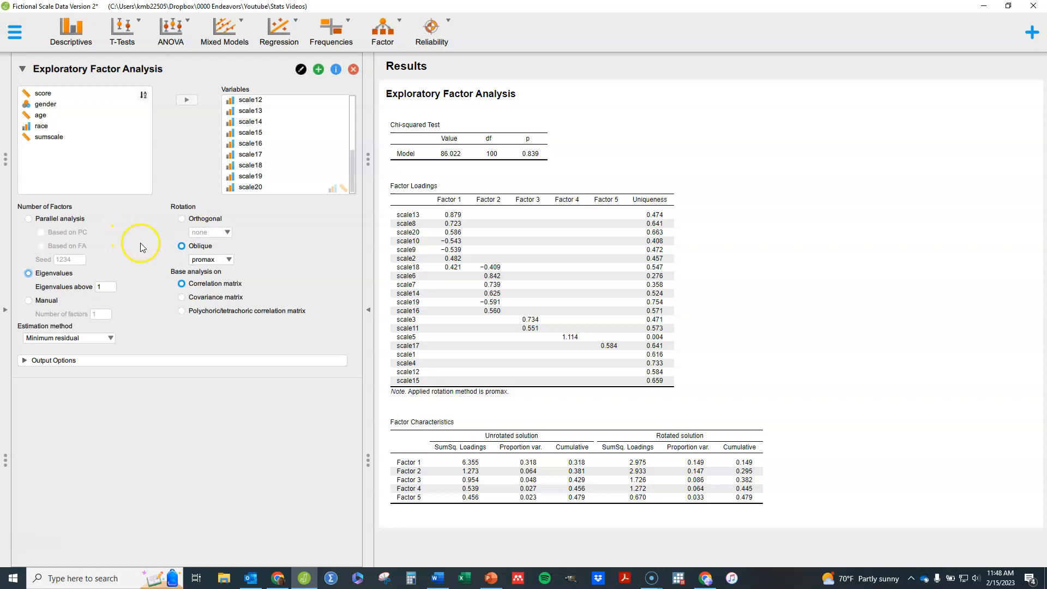
mouse_move(140, 248)
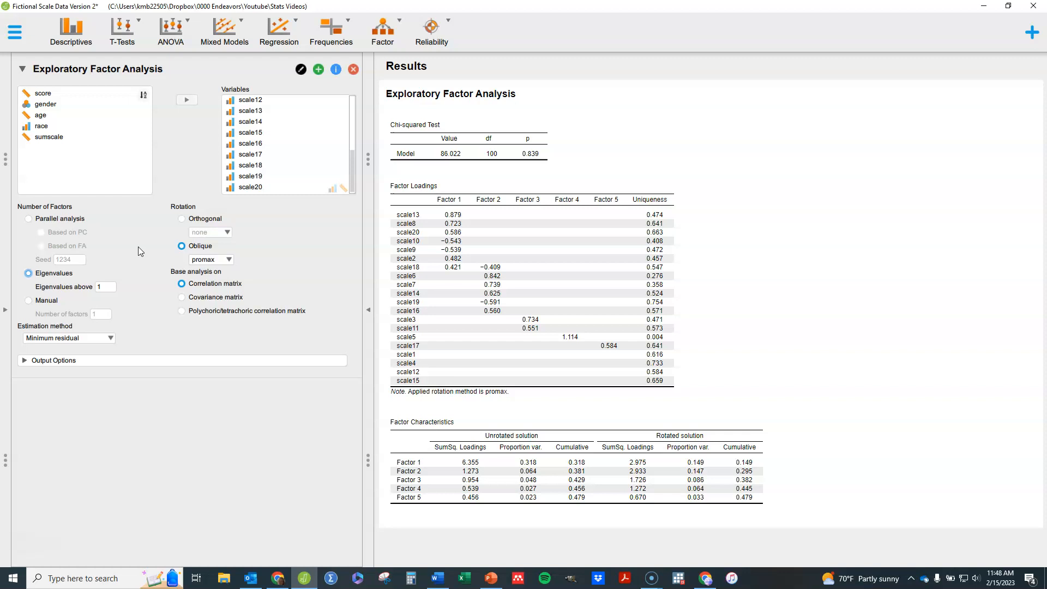
mouse_move(102, 255)
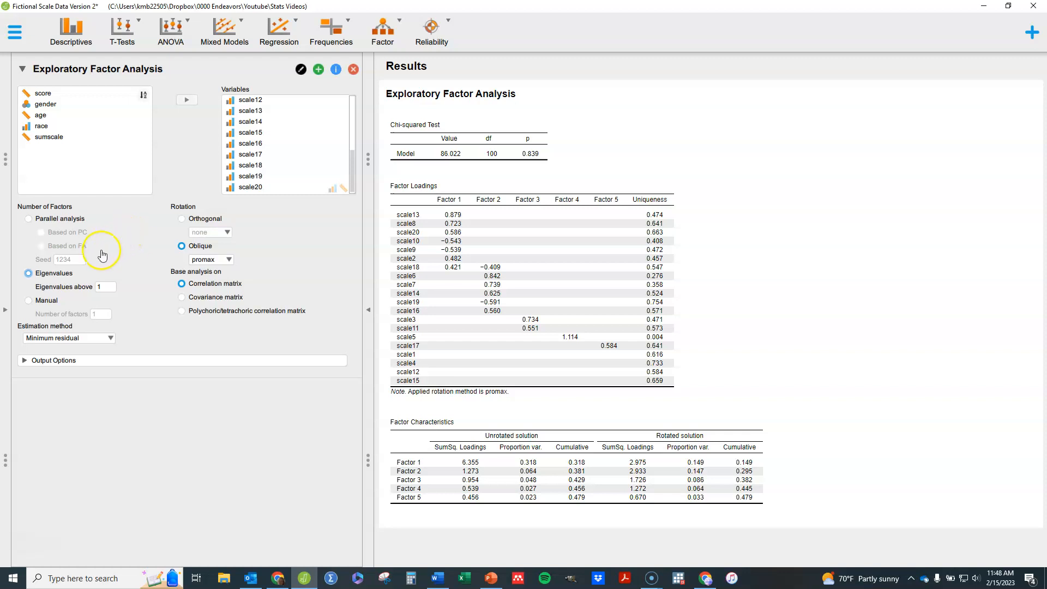
Set the number of factors manually to 2
left_click(28, 300)
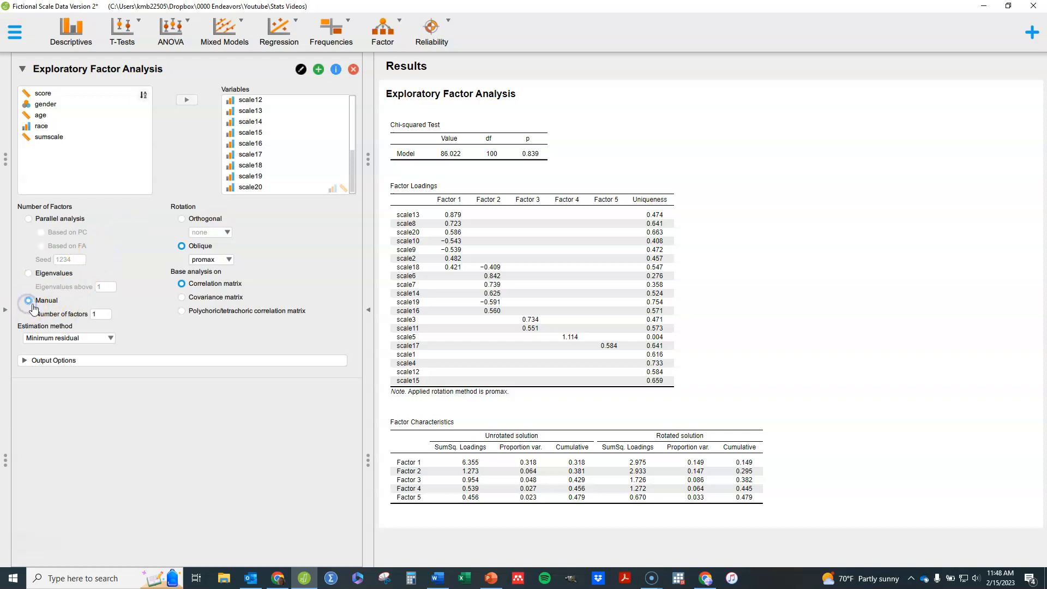
left_click(108, 317)
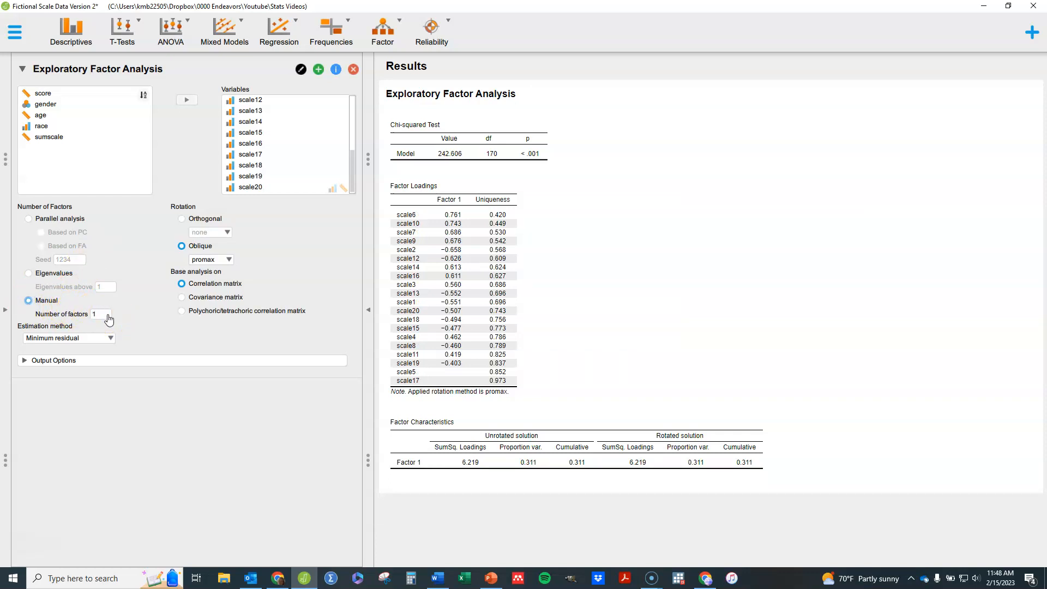
left_click(100, 314)
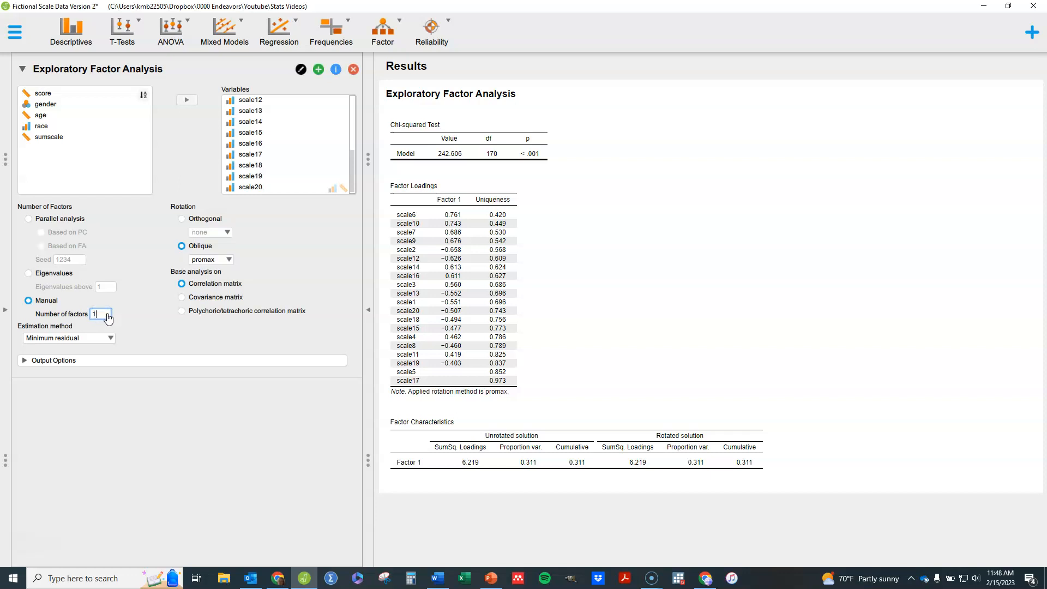
type("2")
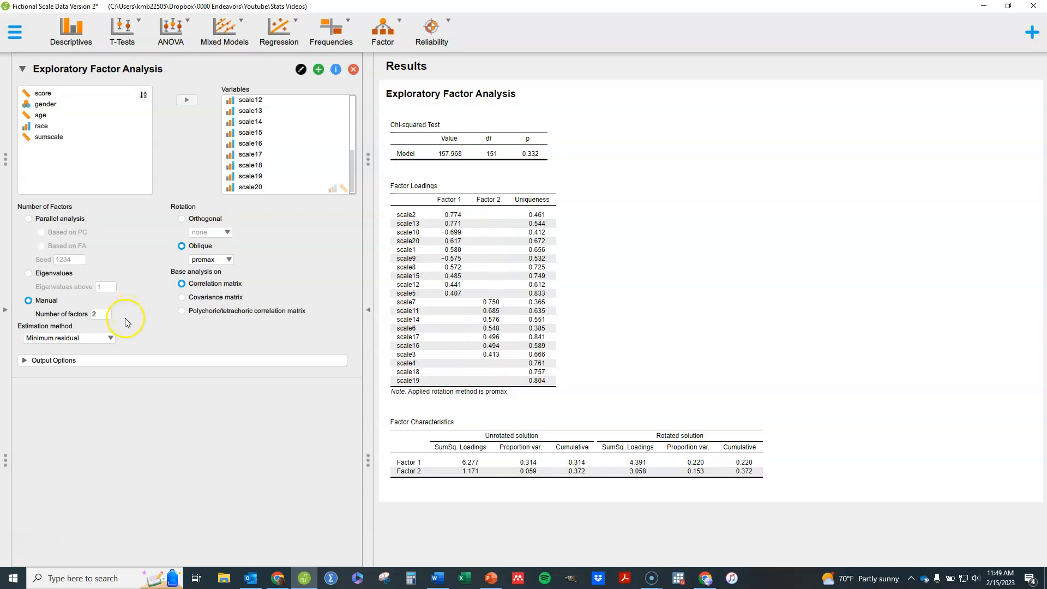
Switch the factor count back to parallel analysis based on FA, keeping two factors
left_click(28, 218)
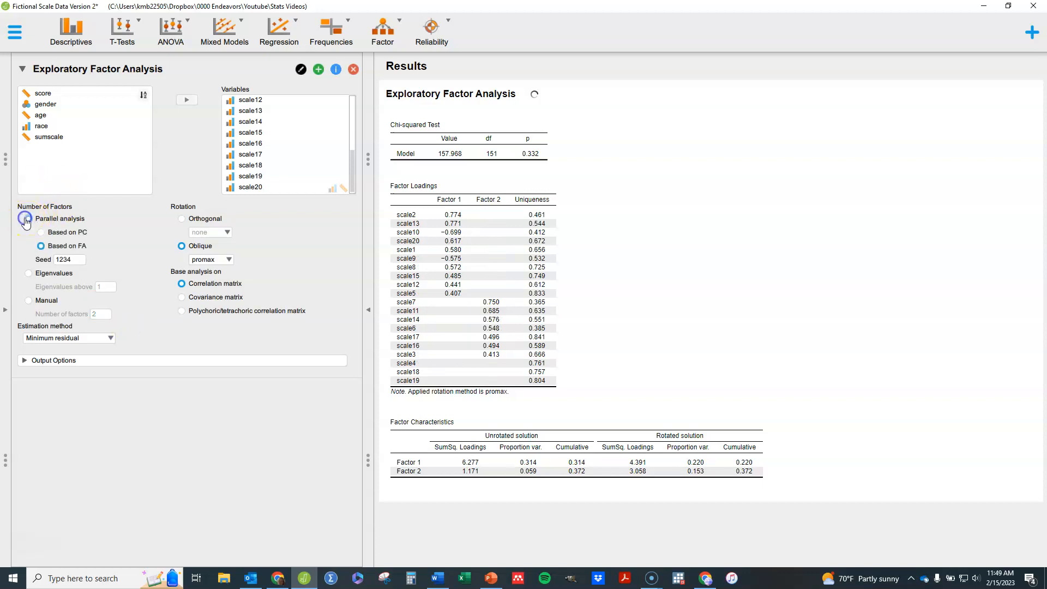
left_click(28, 218)
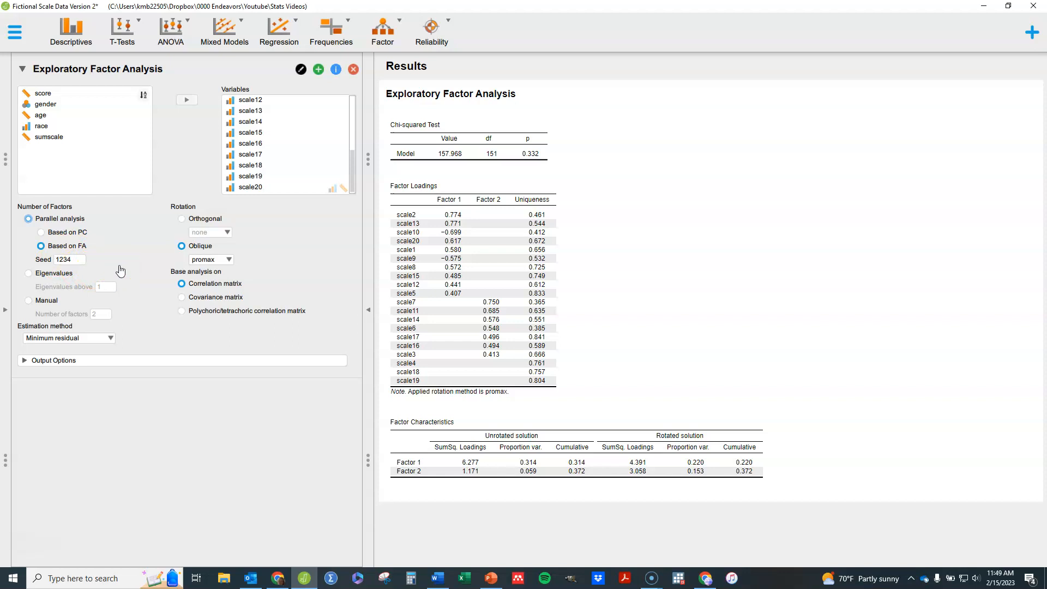
mouse_move(122, 264)
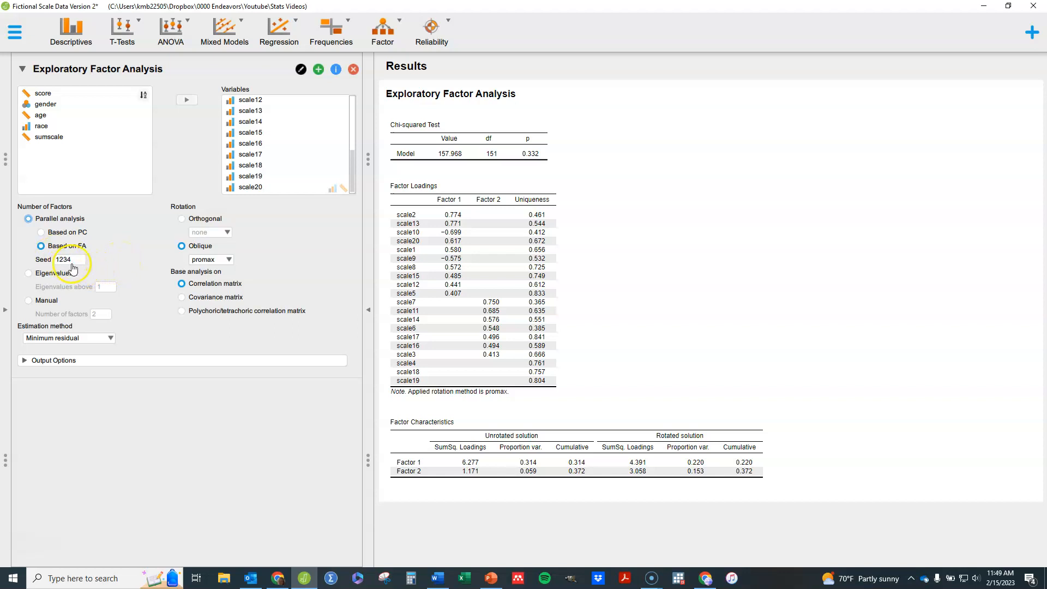
mouse_move(73, 274)
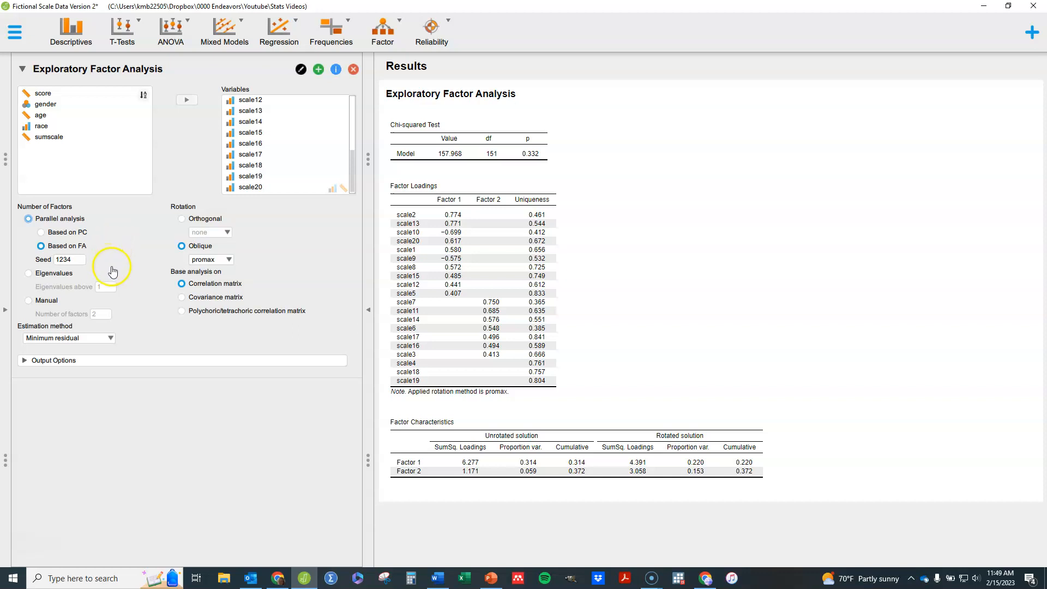
mouse_move(61, 264)
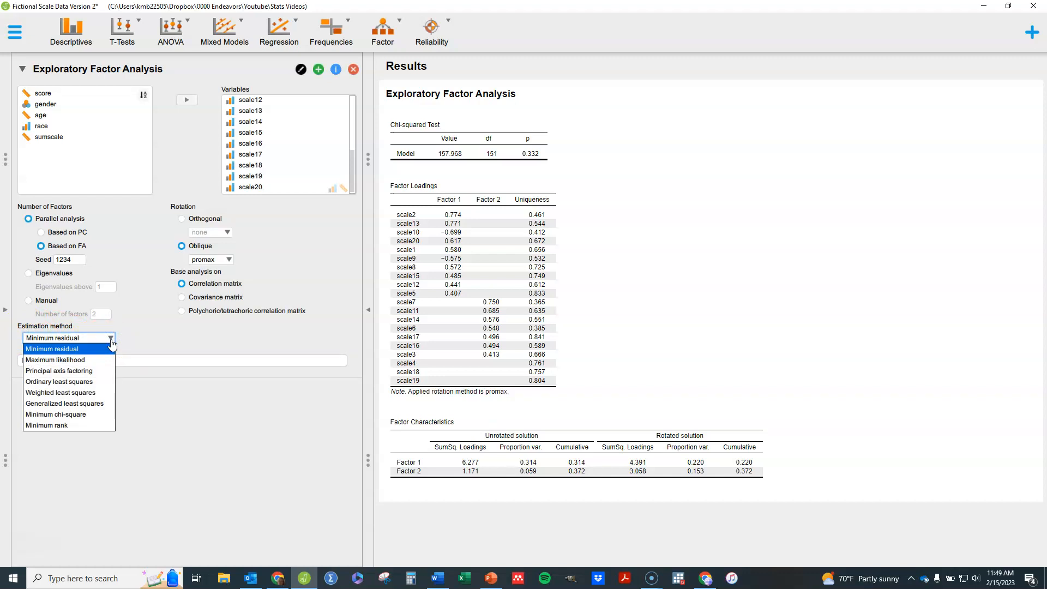
Change the estimation method to maximum likelihood
left_click(56, 359)
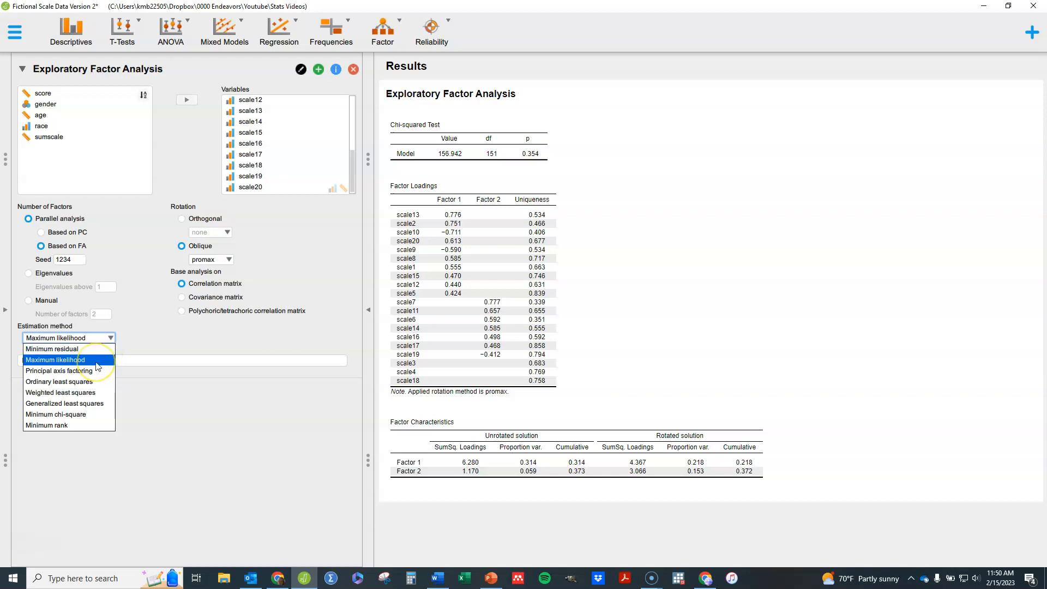
left_click(56, 360)
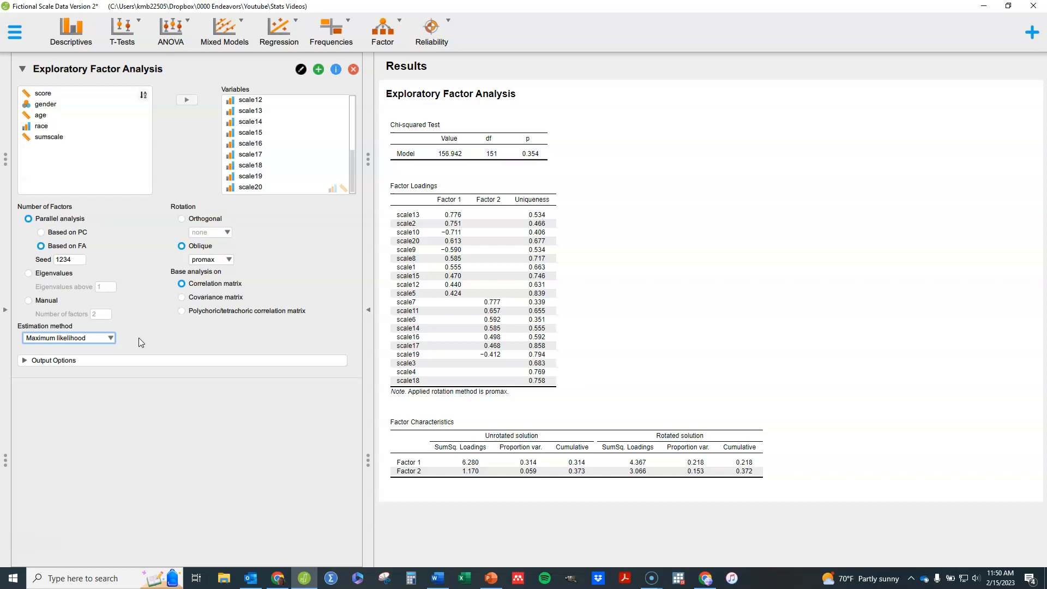
mouse_move(148, 347)
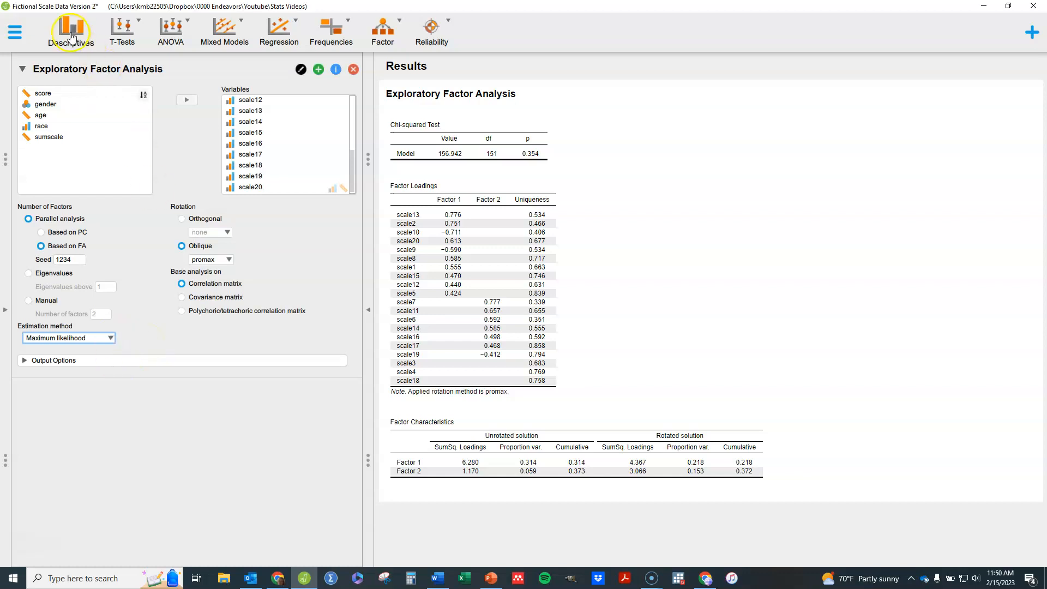
mouse_move(71, 31)
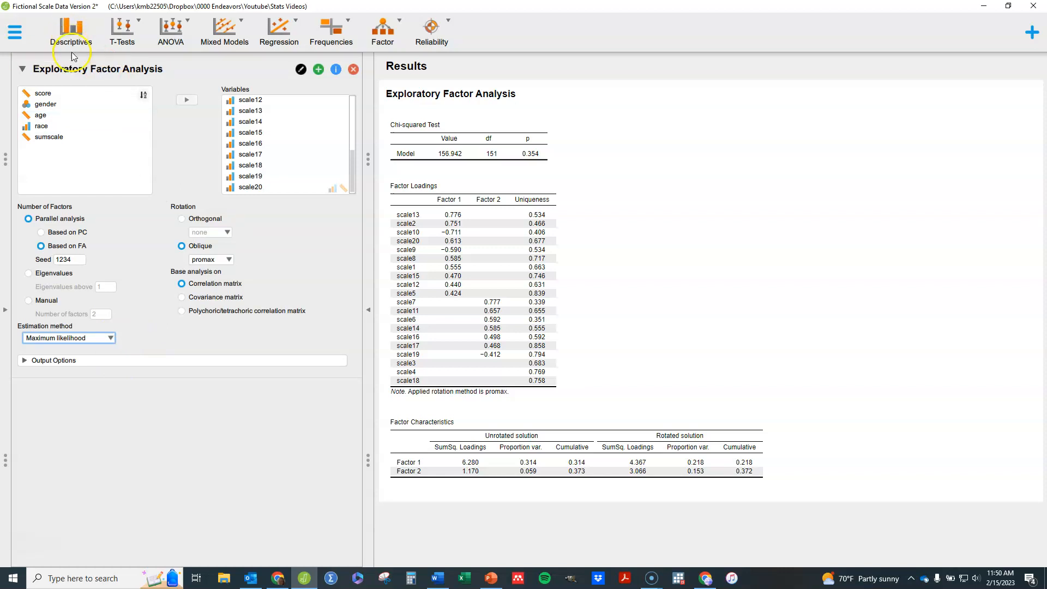
mouse_move(168, 341)
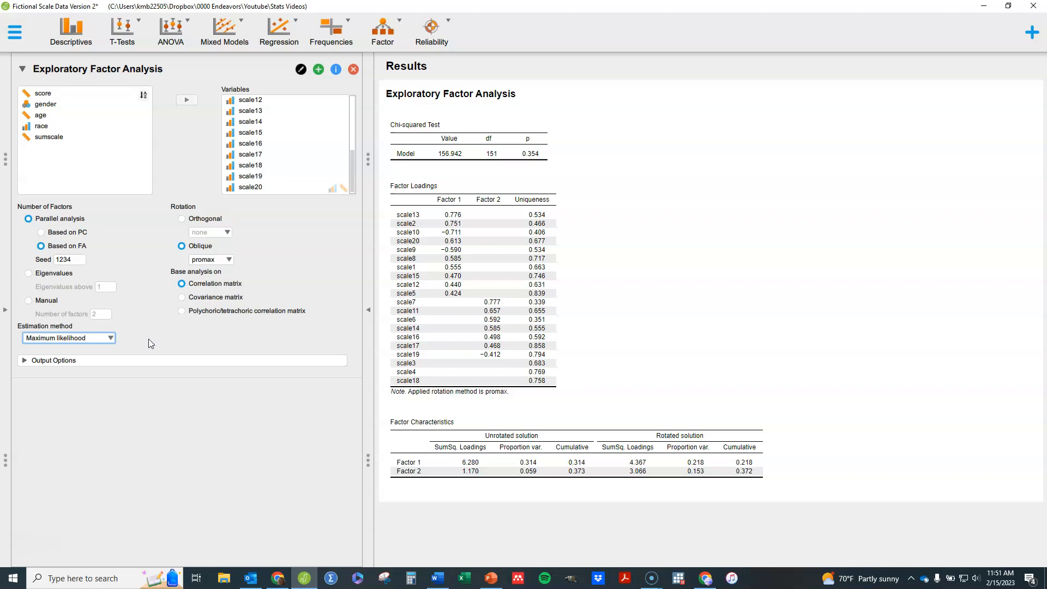
mouse_move(147, 357)
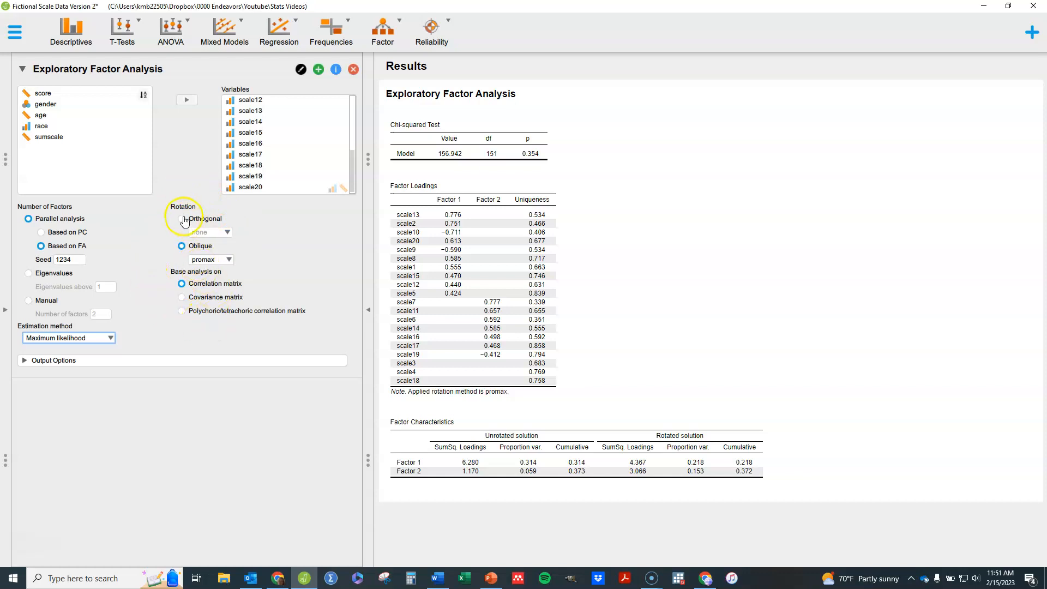
Compare an orthogonal unrotated solution, then return to oblique rotation keeping promax
left_click(183, 246)
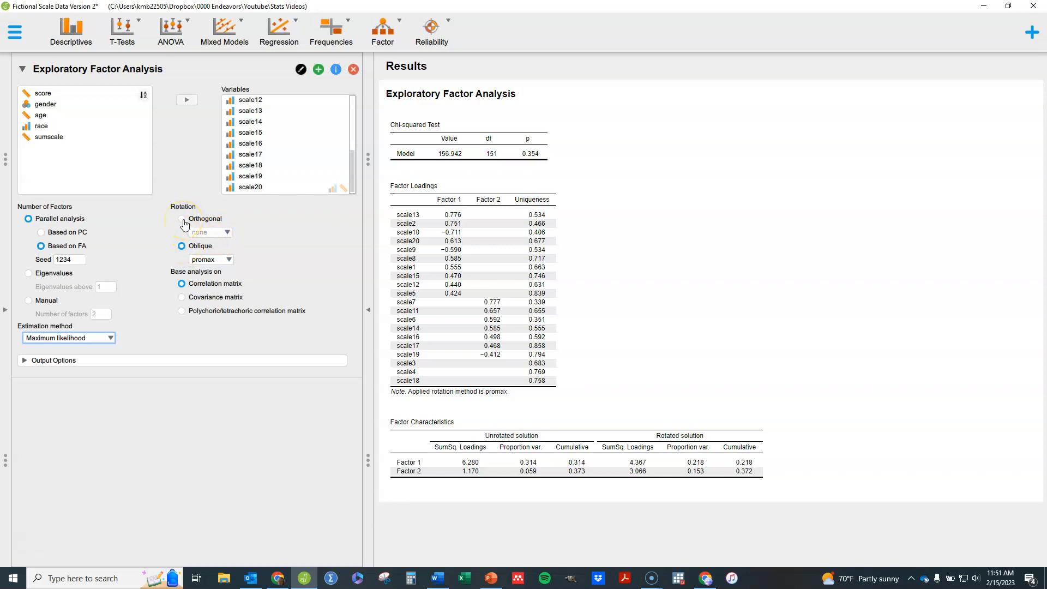
left_click(181, 218)
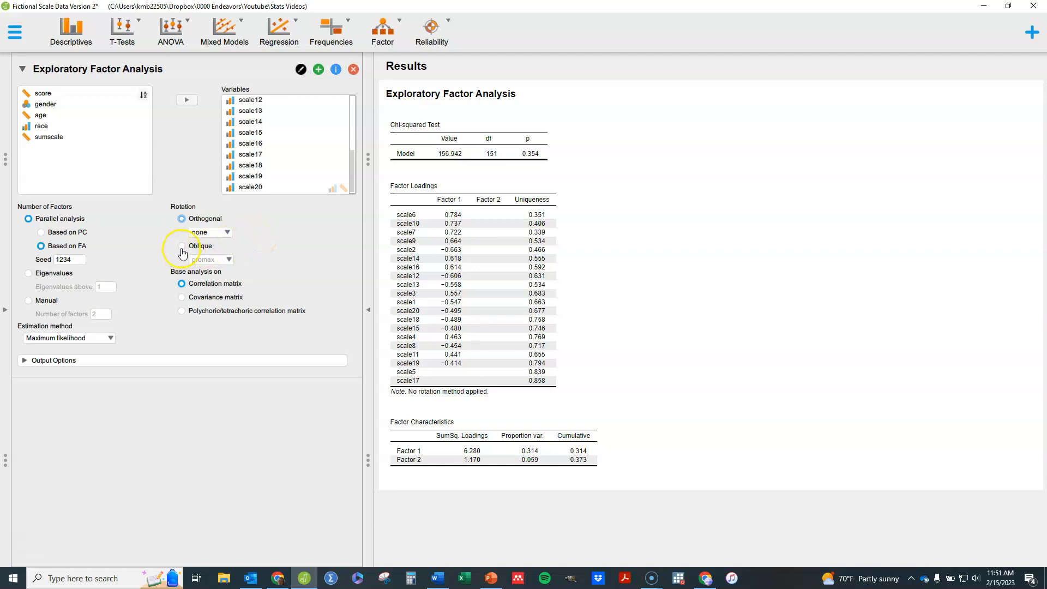
left_click(181, 246)
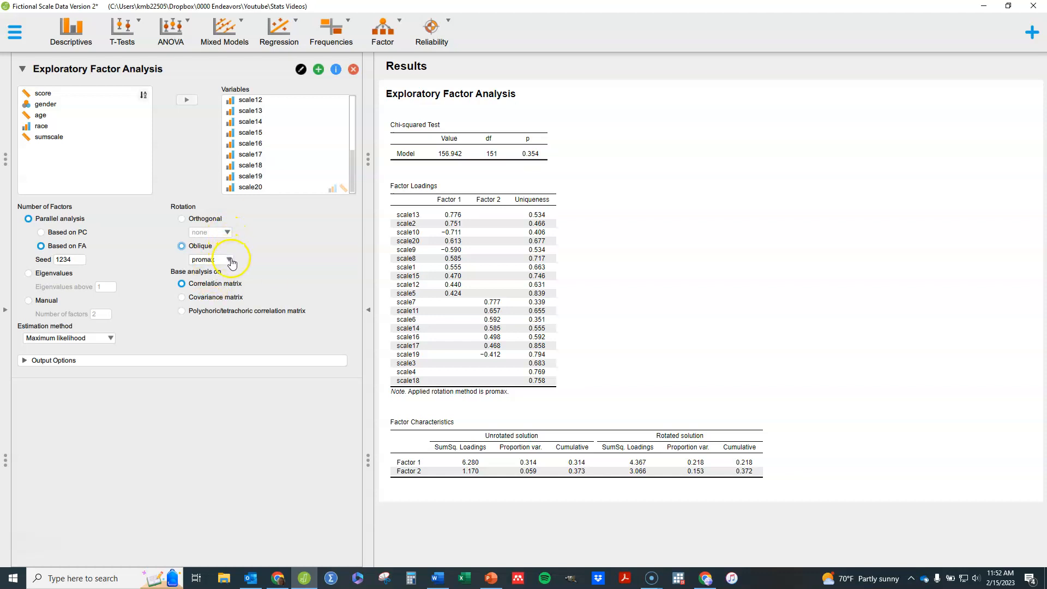
left_click(228, 259)
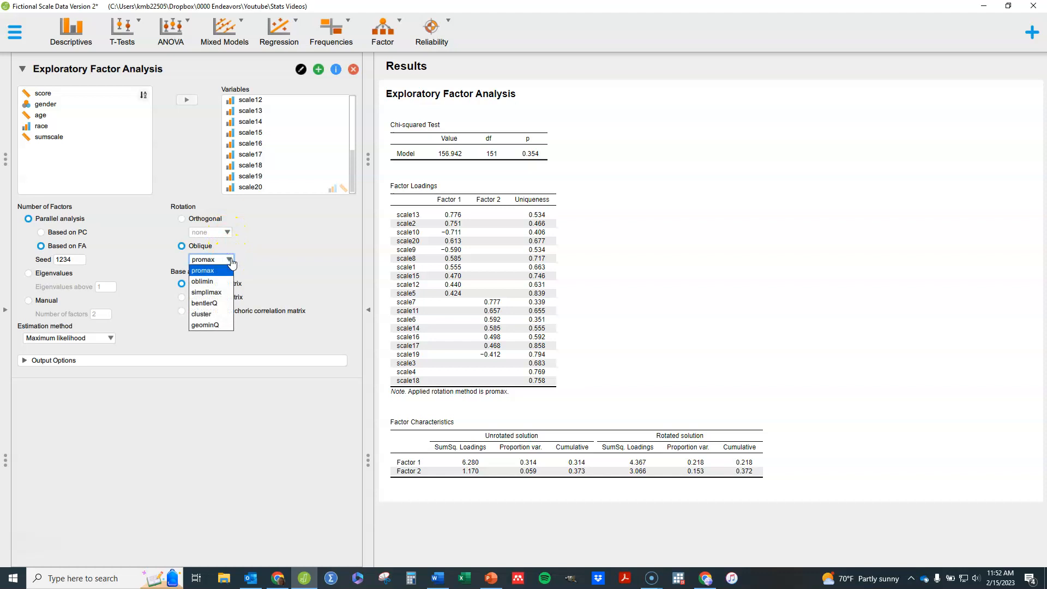
left_click(230, 260)
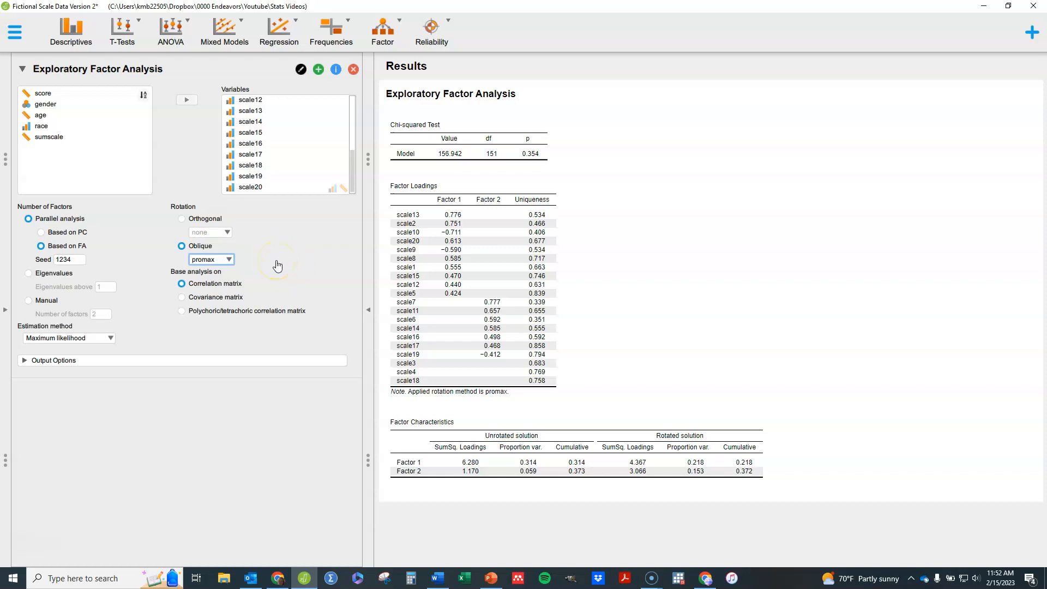
Briefly view the orthogonal rotation methods, then settle on oblique promax rotation
left_click(182, 218)
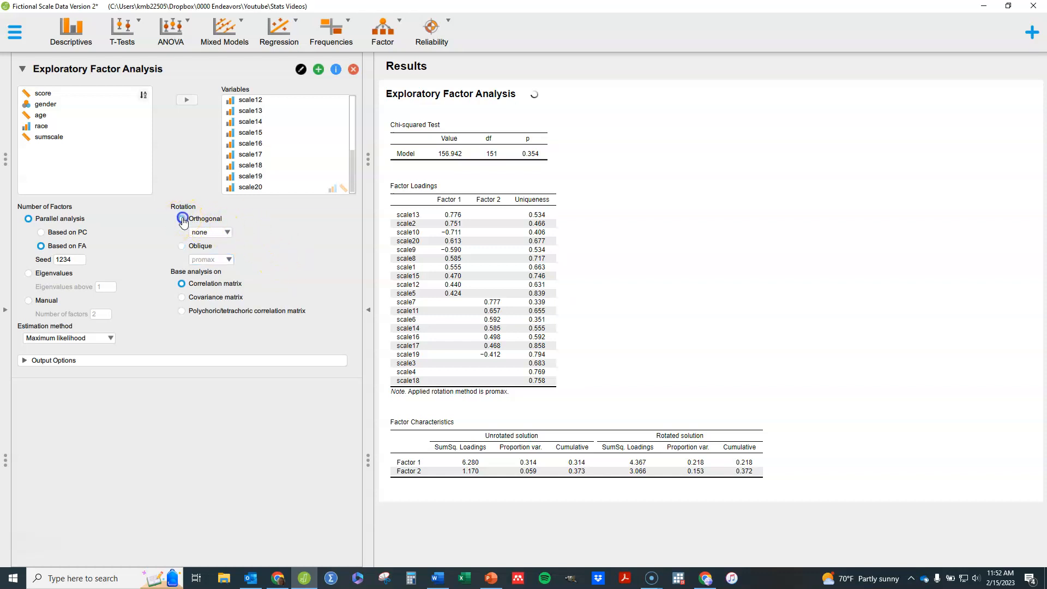
left_click(227, 231)
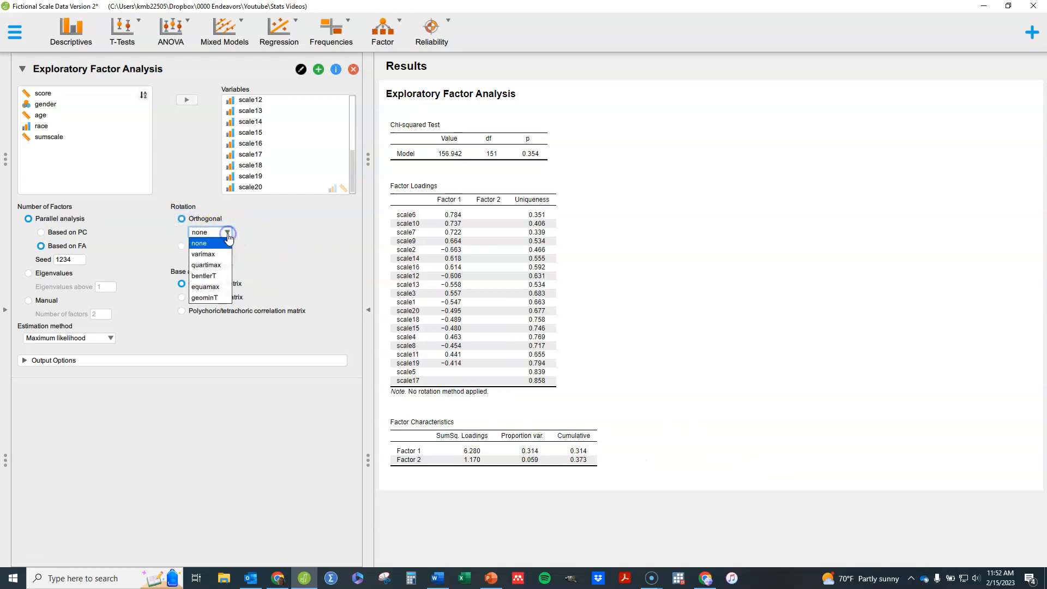
mouse_move(247, 222)
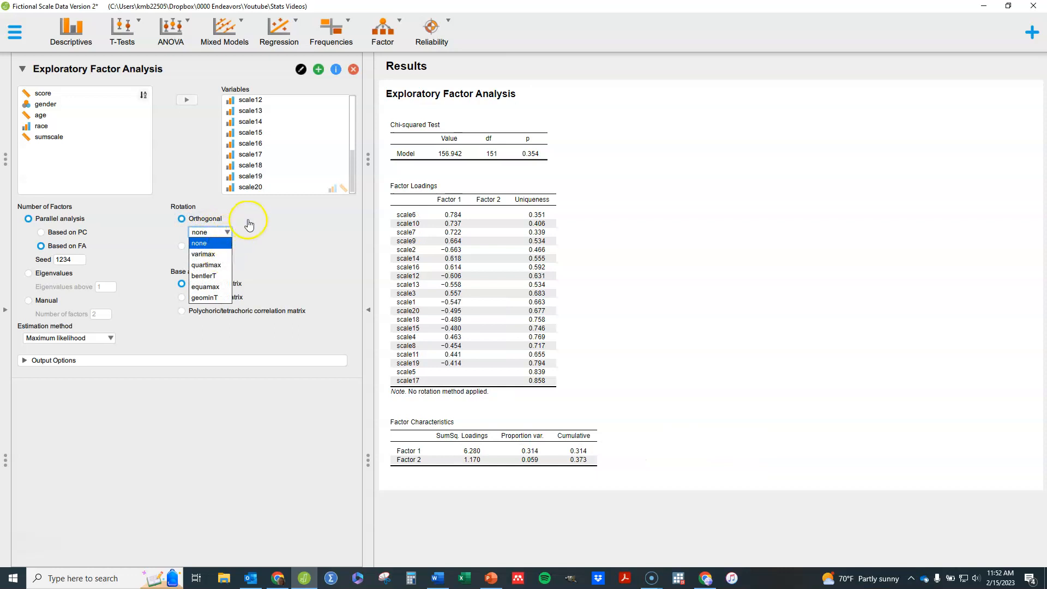
left_click(182, 246)
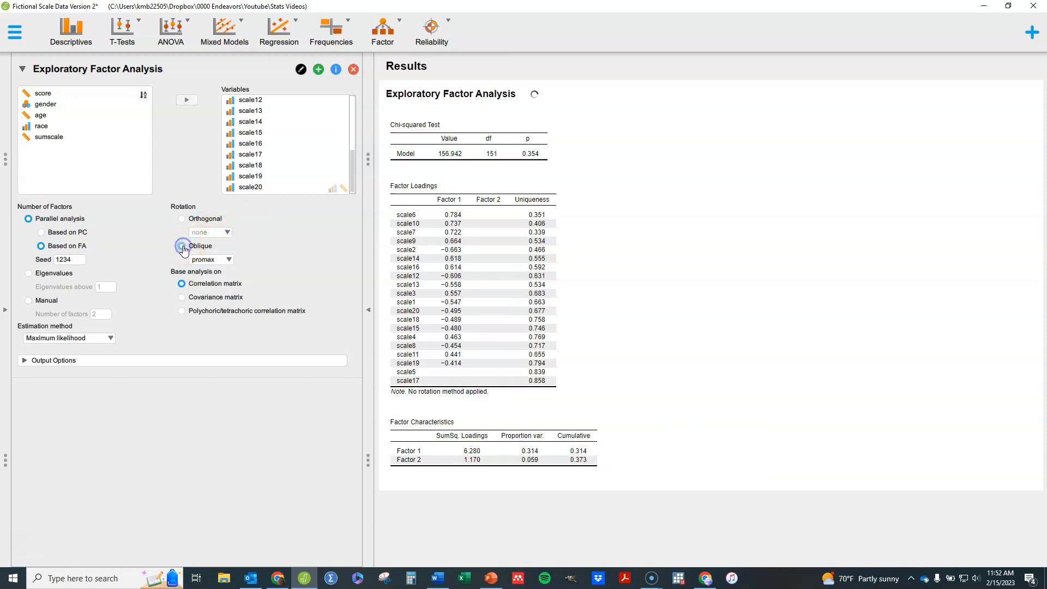
left_click(182, 245)
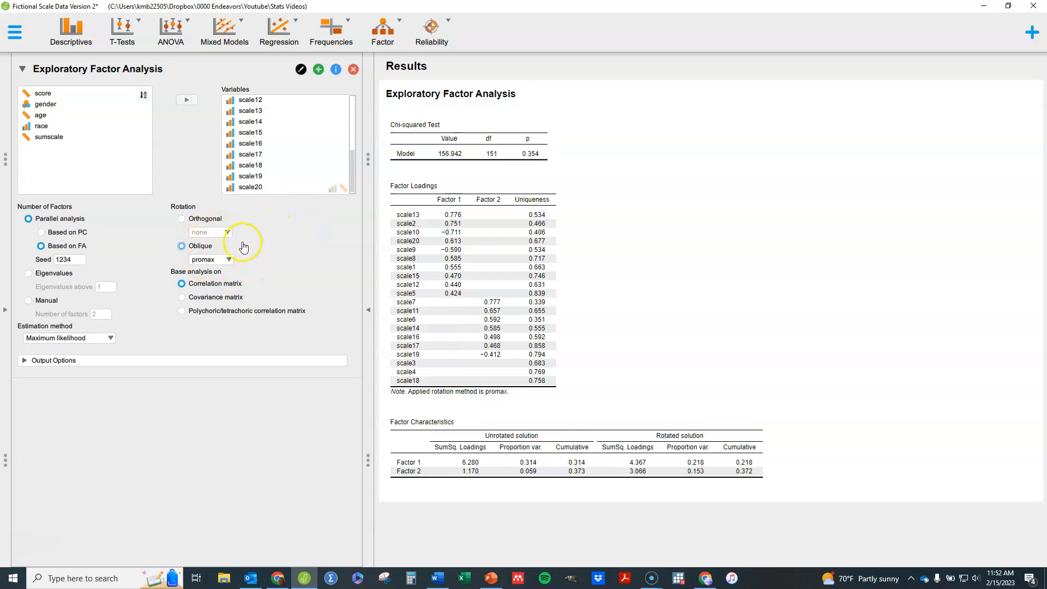
mouse_move(271, 270)
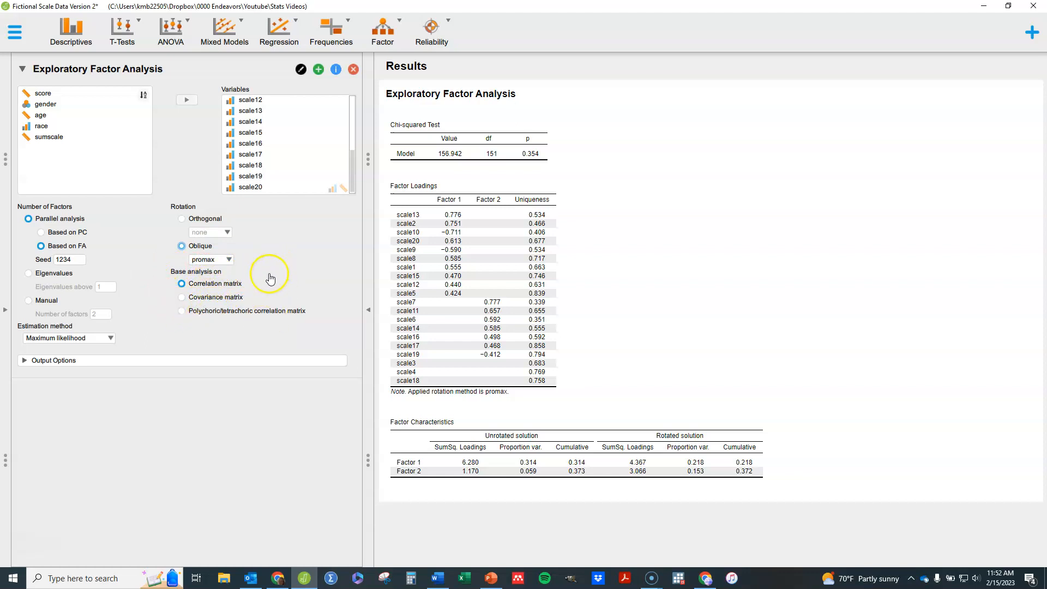
mouse_move(259, 288)
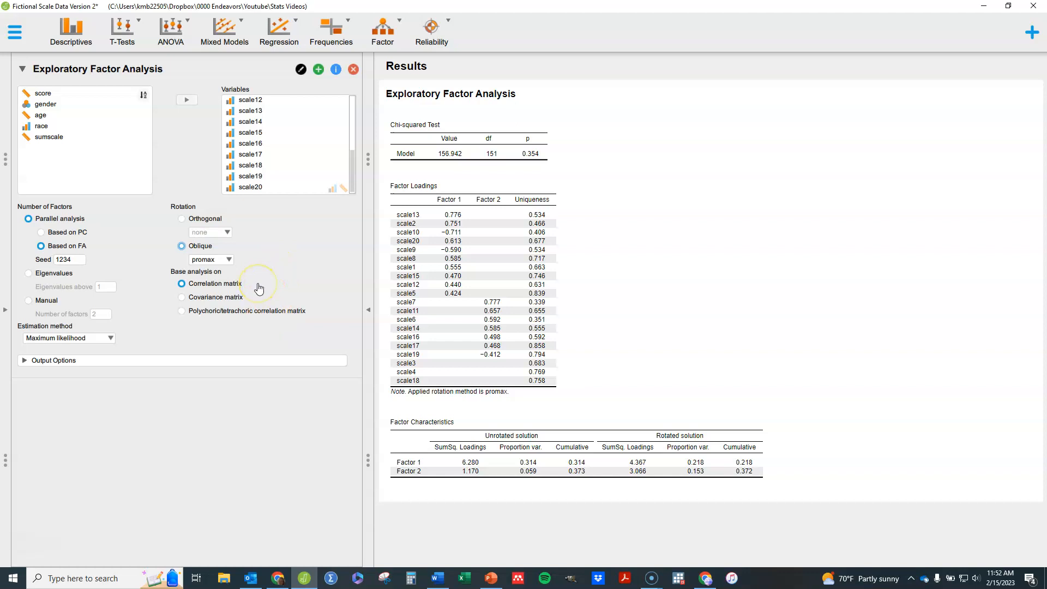
mouse_move(279, 286)
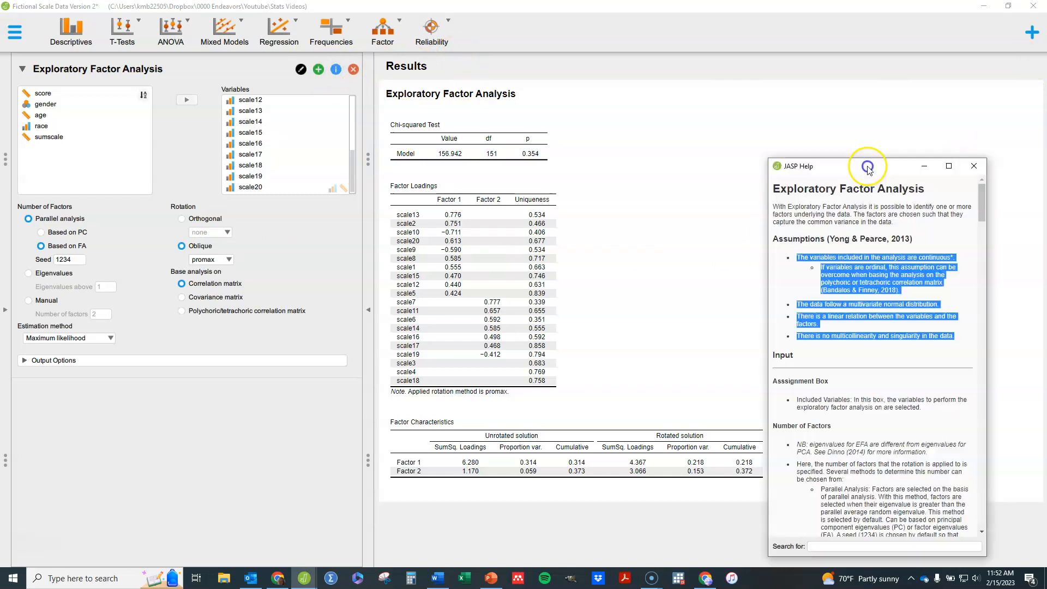
left_click_drag(868, 166, 299, 90)
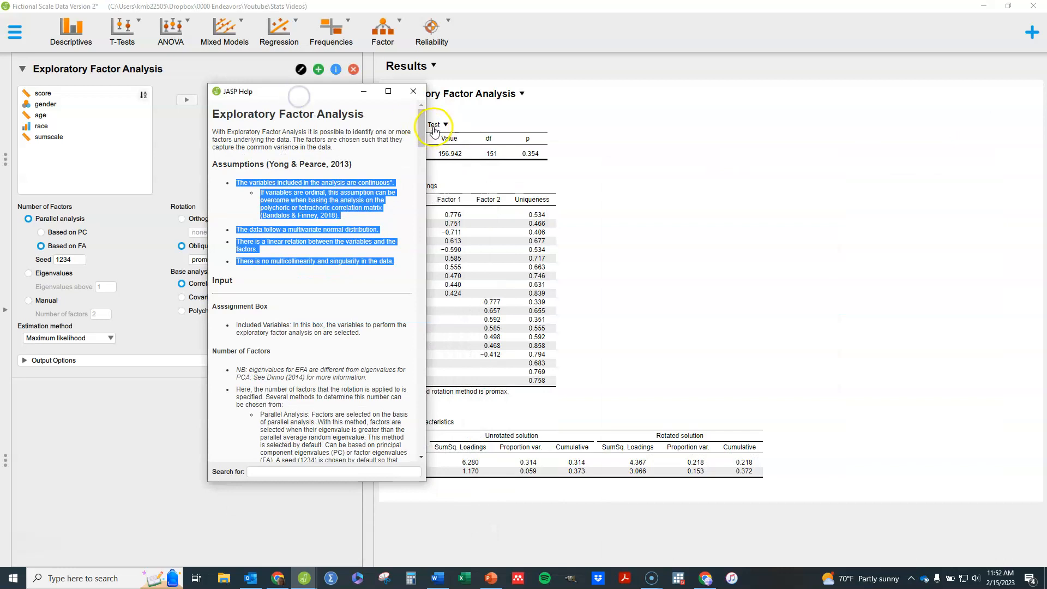
scroll("down", 3)
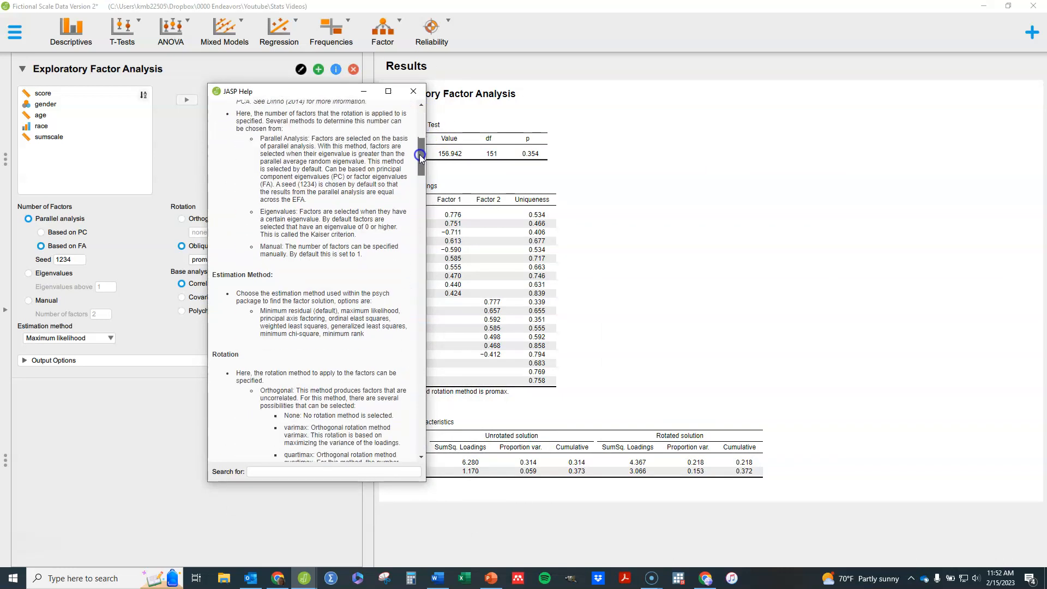
scroll("down", 3)
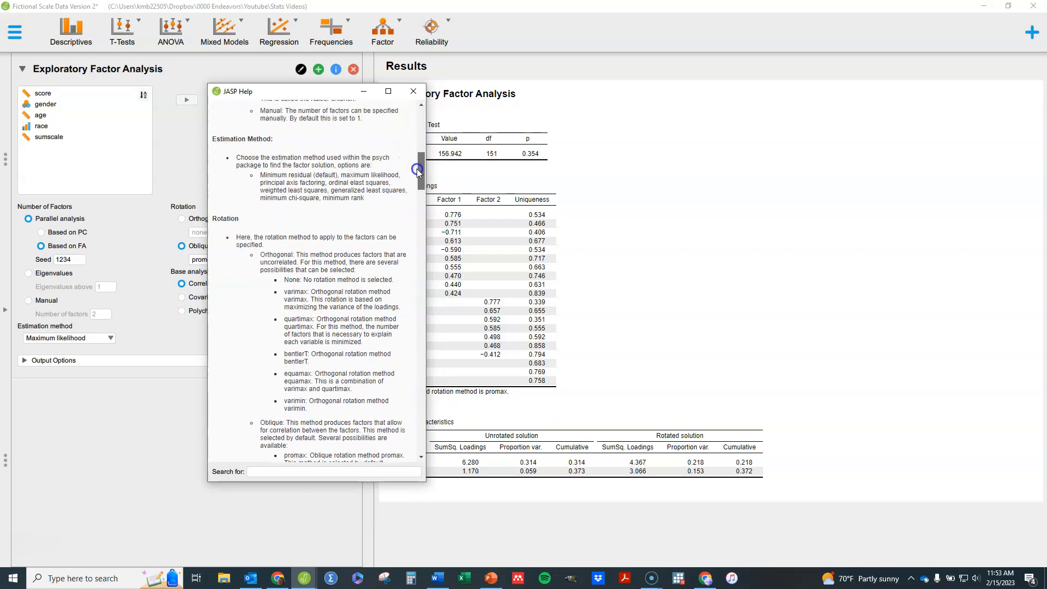
scroll("down", 3)
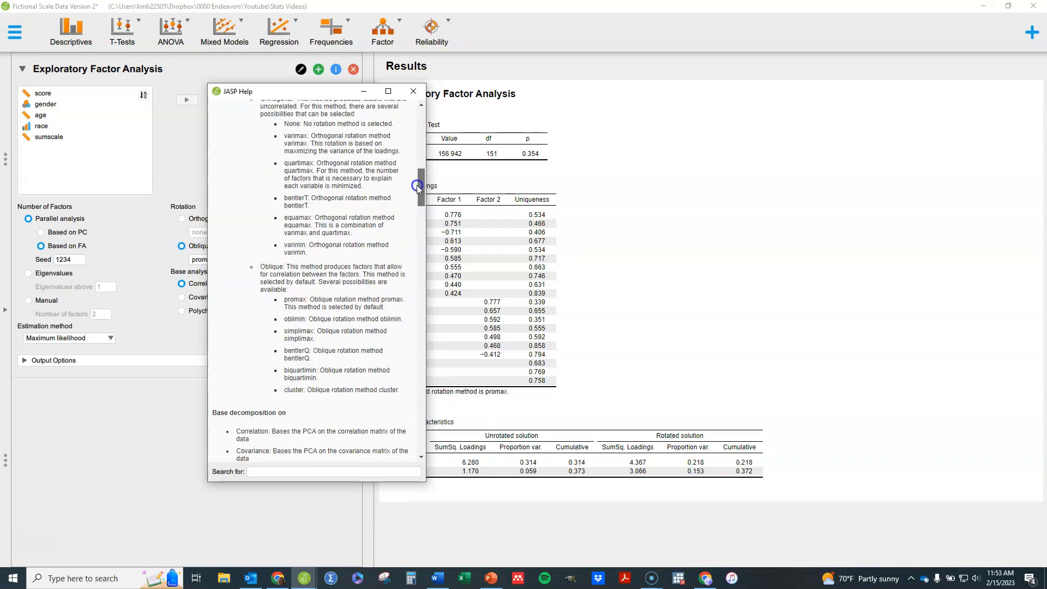
scroll("down", 3)
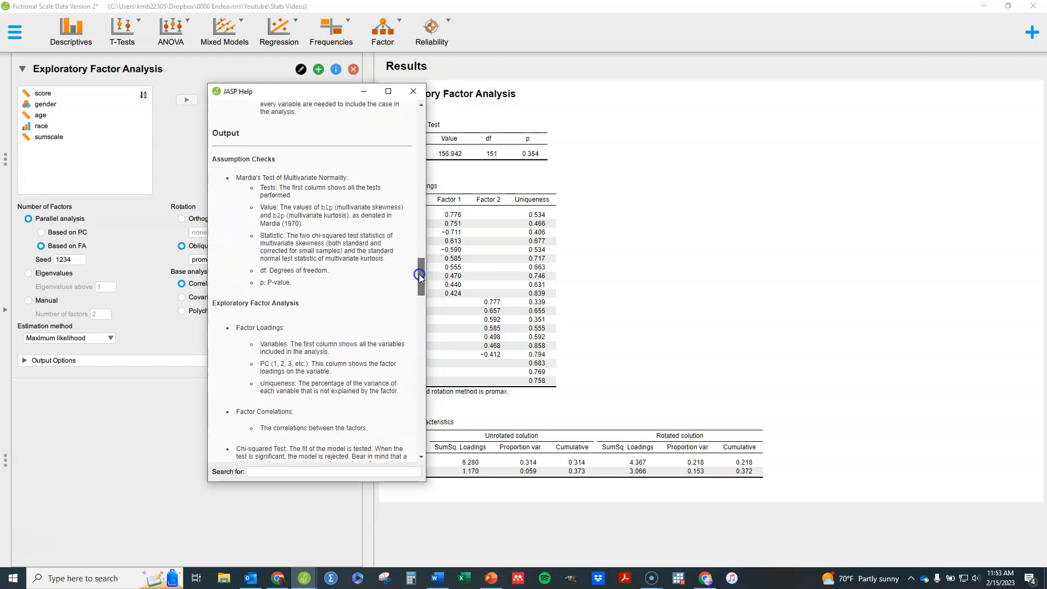
left_click(412, 92)
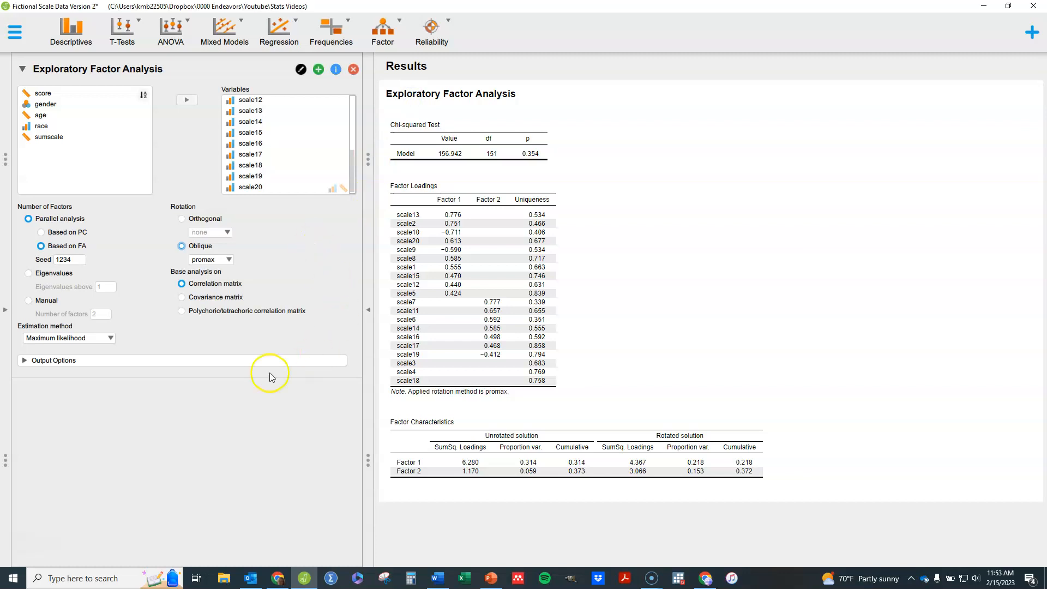
In Output Options, drag the loading highlight cutoff down to 0, up to maximum, then near 0.4
left_click(54, 360)
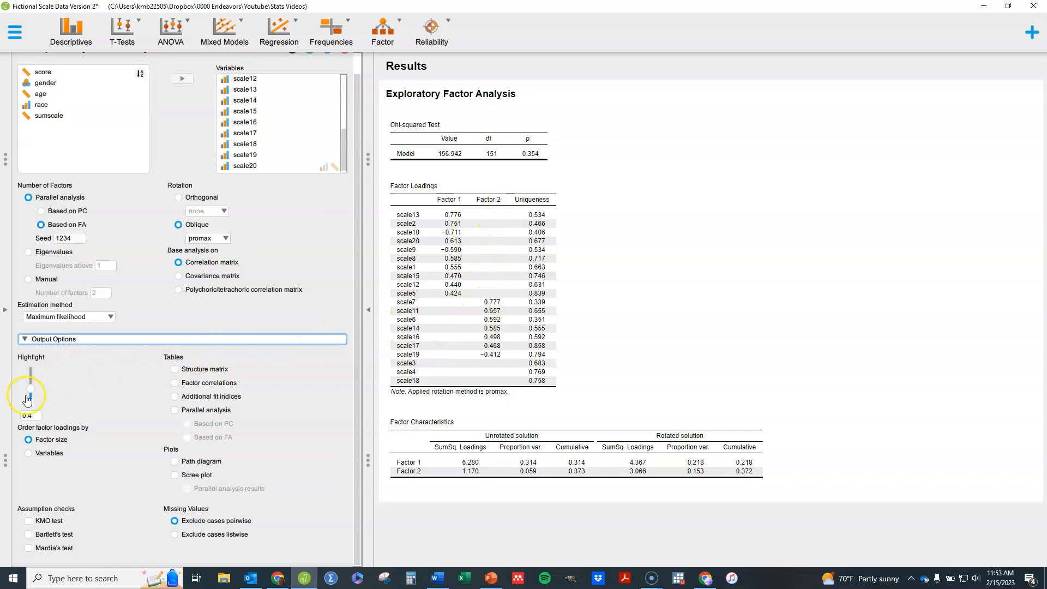
left_click_drag(31, 389, 31, 392)
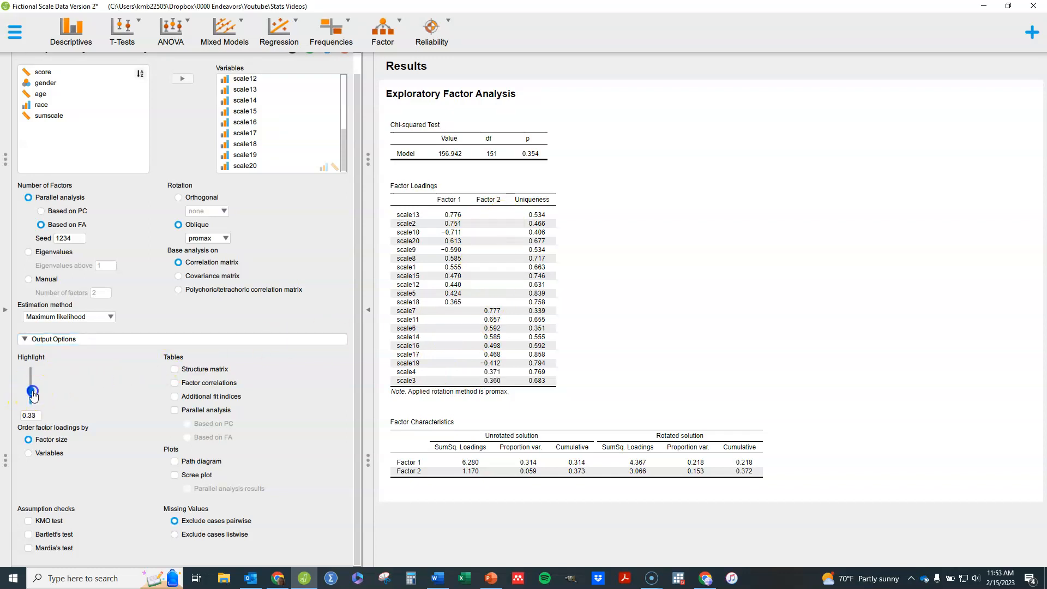
left_click_drag(31, 391, 34, 409)
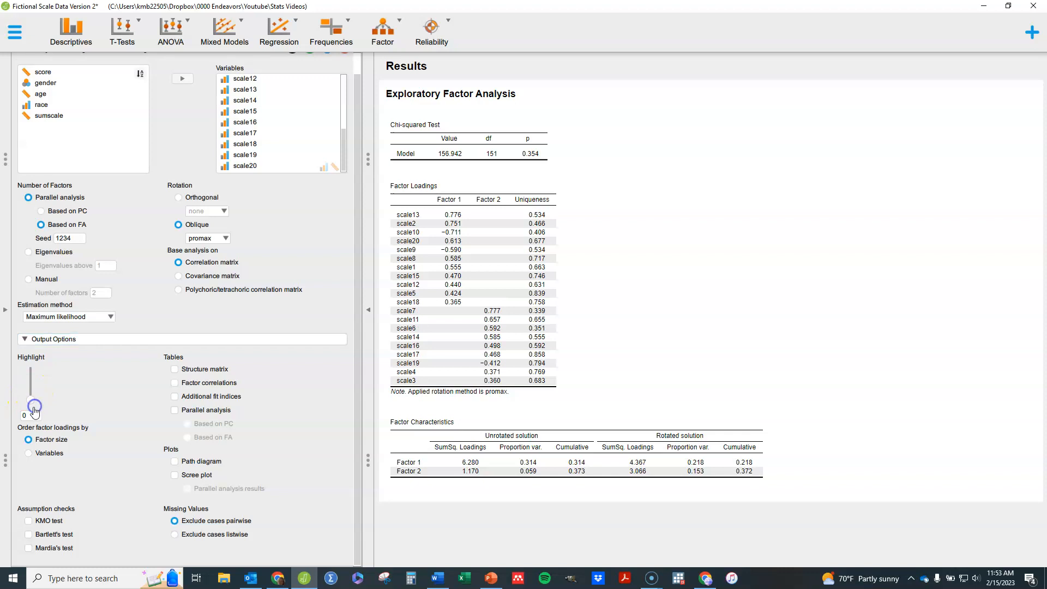
left_click_drag(34, 407, 32, 369)
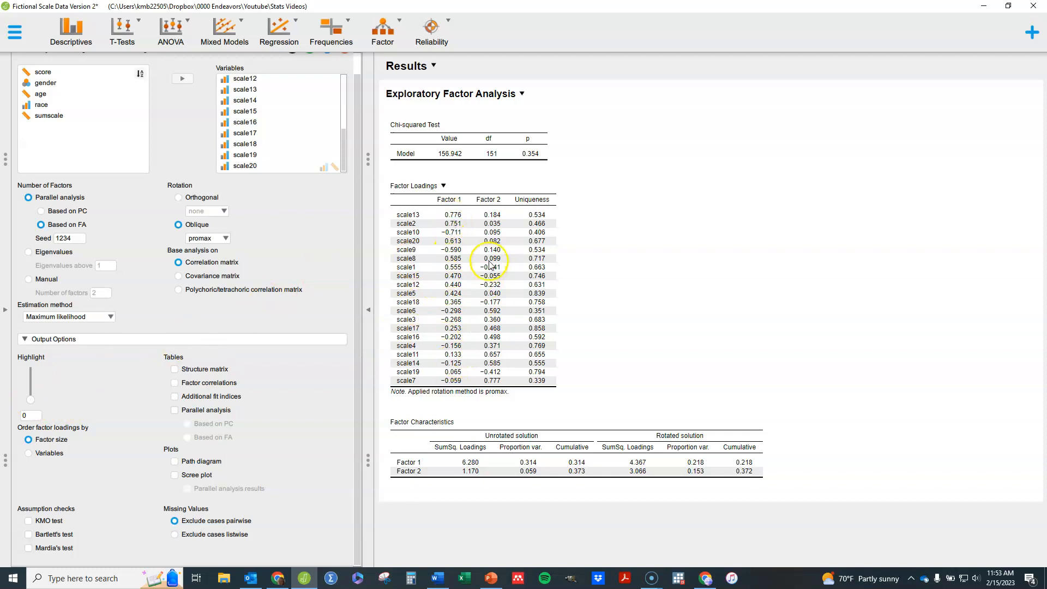
mouse_move(502, 387)
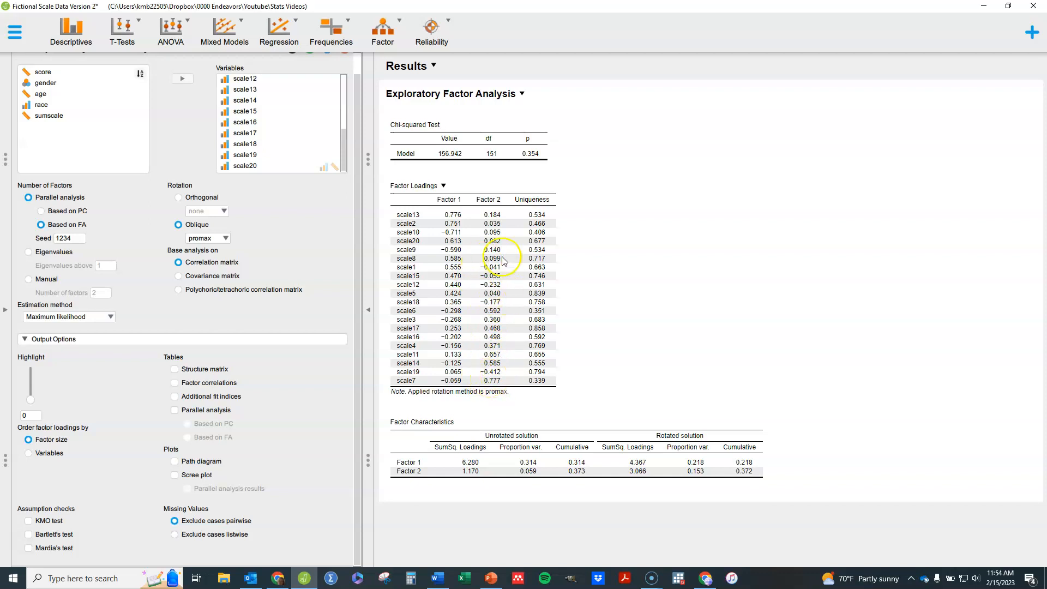
mouse_move(106, 365)
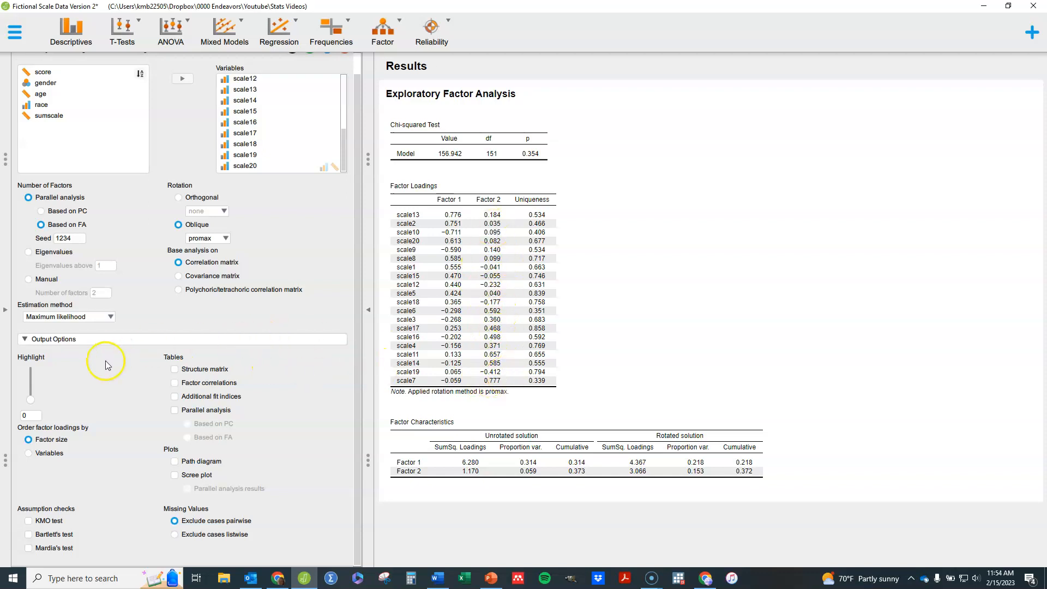
left_click_drag(31, 399, 31, 369)
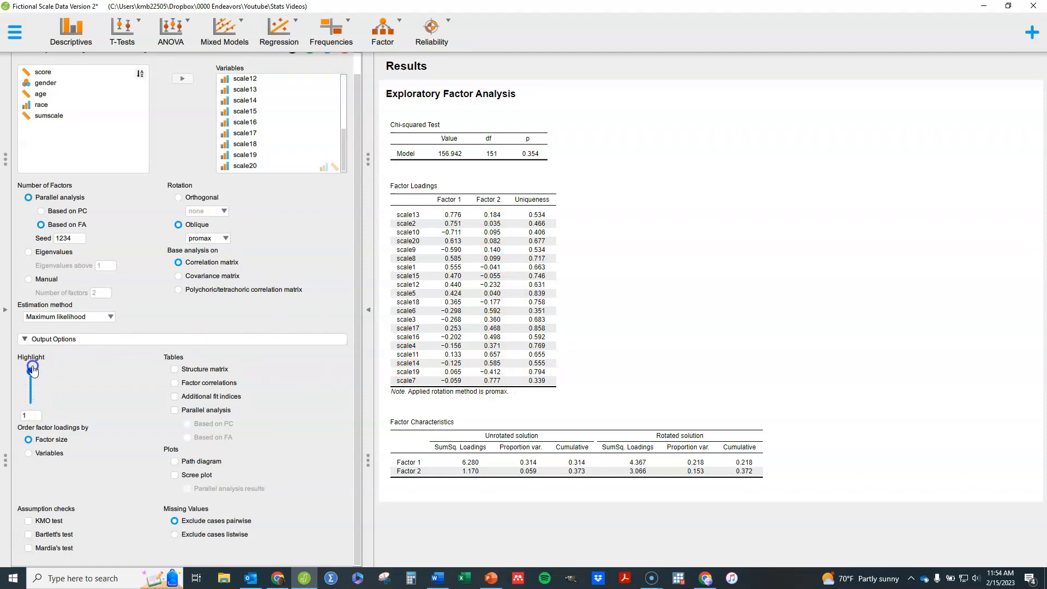
left_click(30, 371)
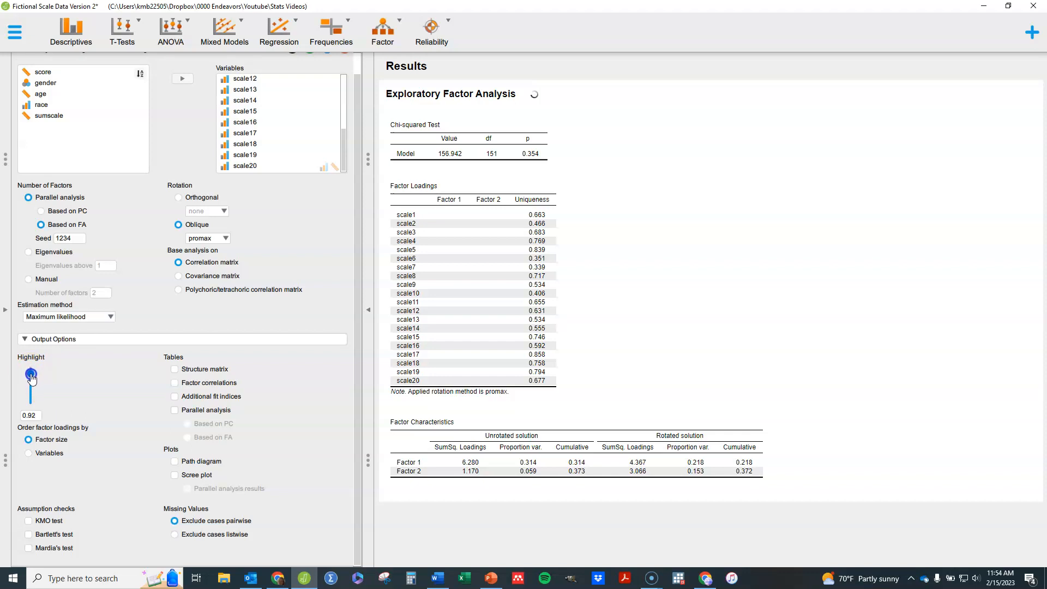
left_click_drag(31, 374, 31, 393)
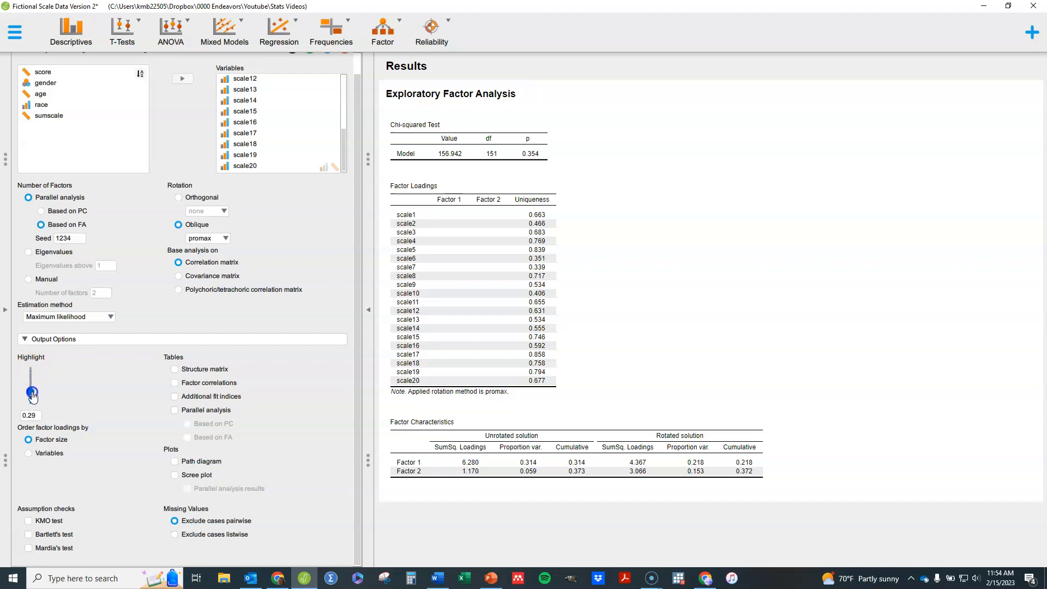
left_click_drag(32, 390, 28, 387)
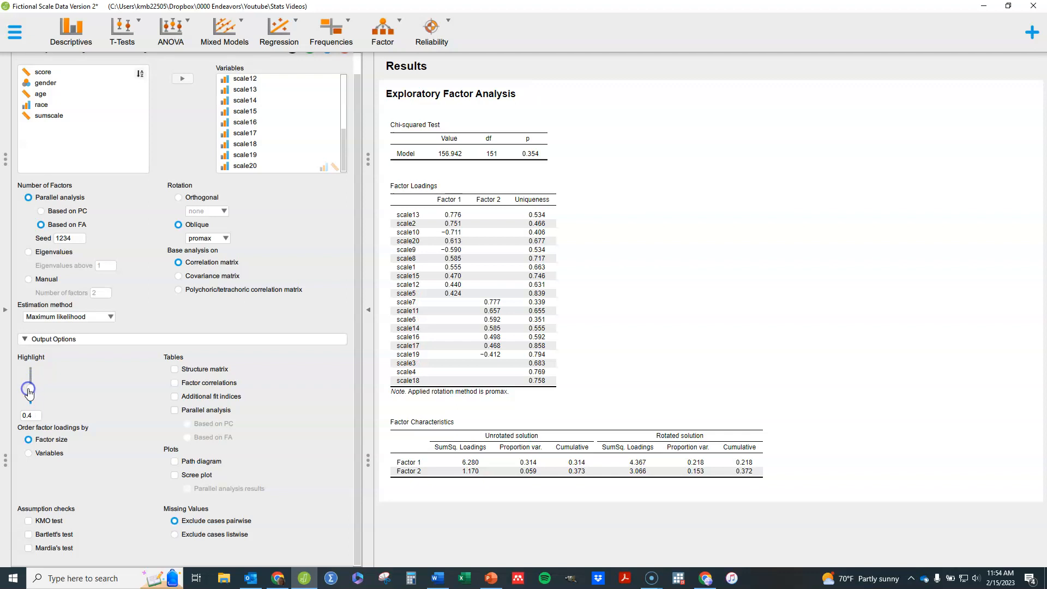
left_click_drag(28, 386, 30, 393)
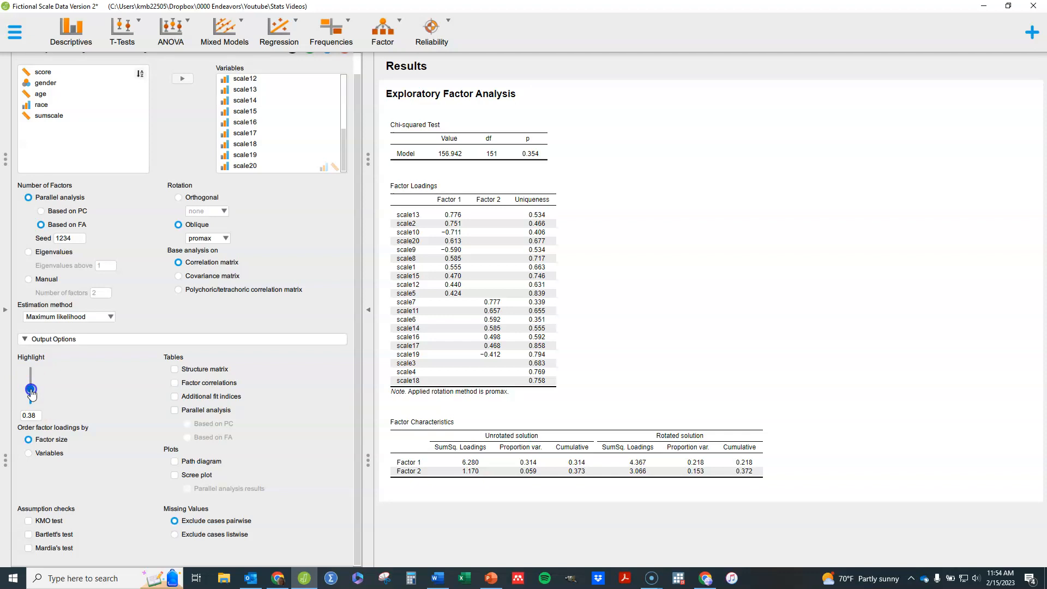
Fine-tune the cutoff around 0.3 to reveal scale6 cross-loadings, ending near 0.2
left_click_drag(30, 391, 31, 394)
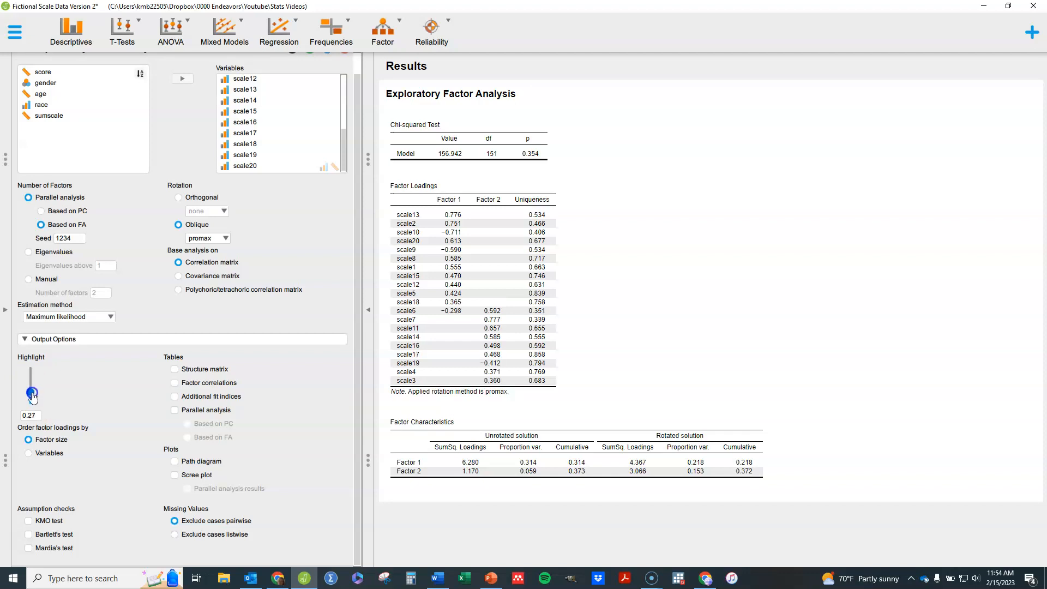
left_click_drag(31, 392, 29, 393)
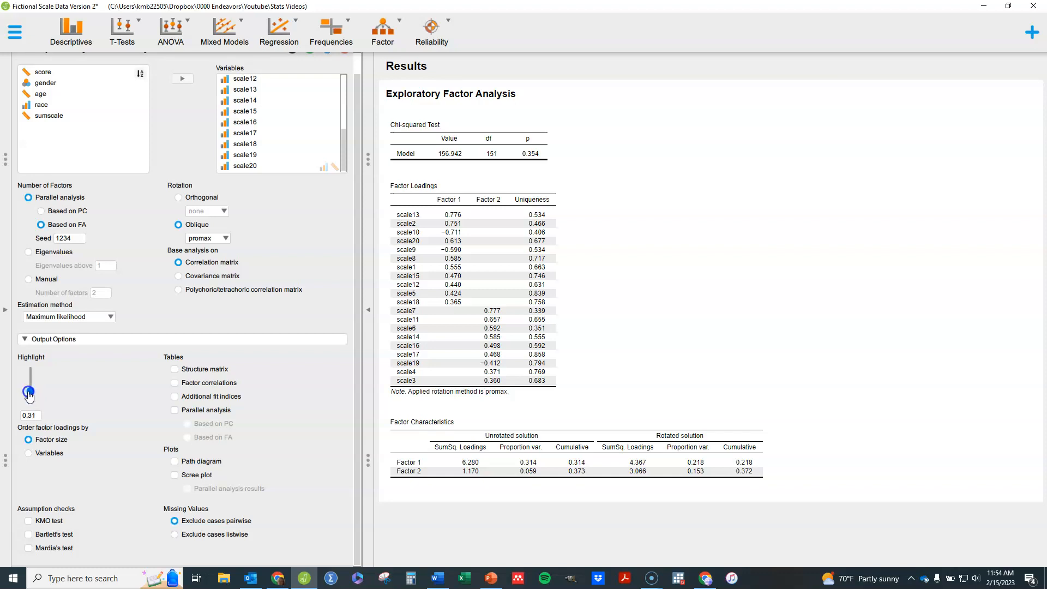
left_click_drag(28, 391, 28, 391)
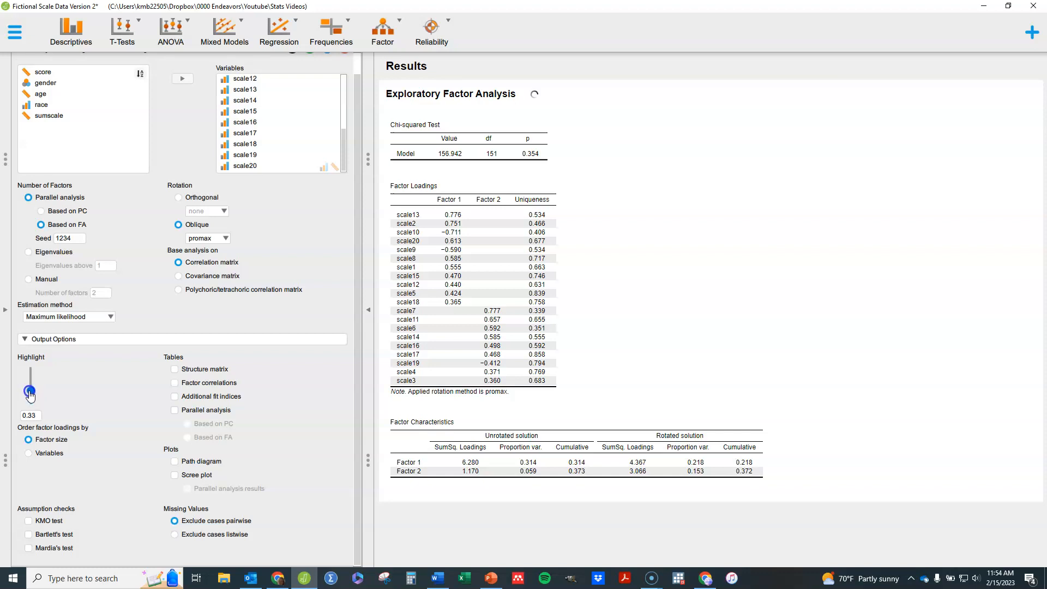
left_click_drag(29, 390, 29, 397)
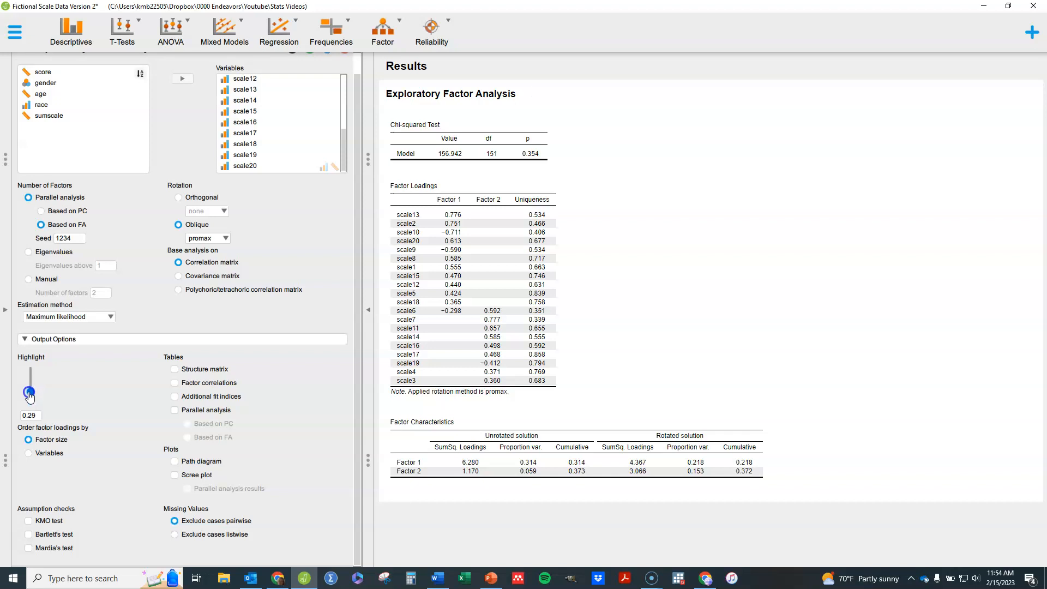
left_click_drag(30, 393, 30, 380)
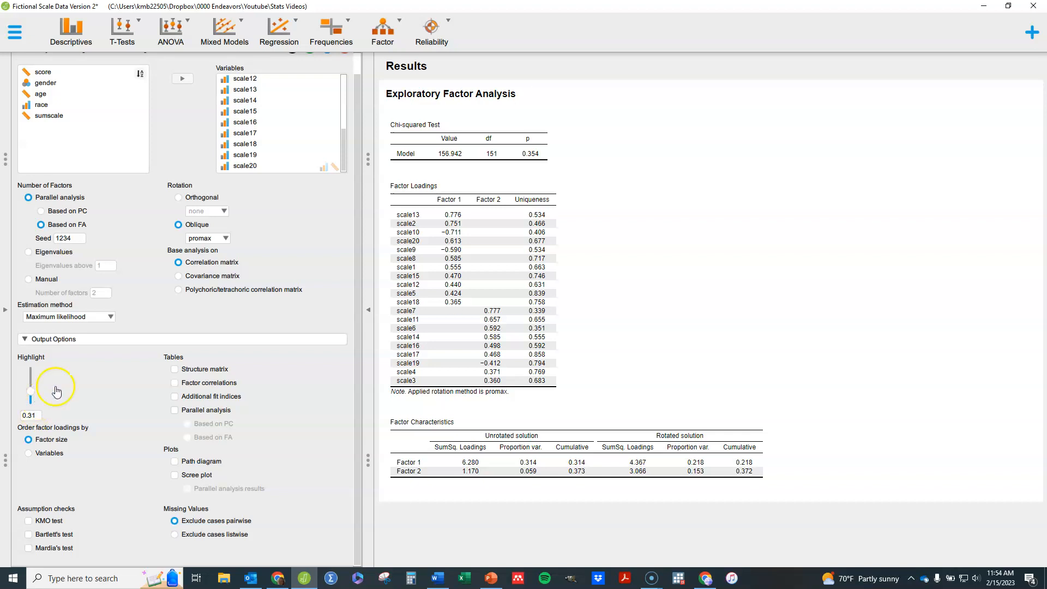
left_click_drag(30, 378, 30, 393)
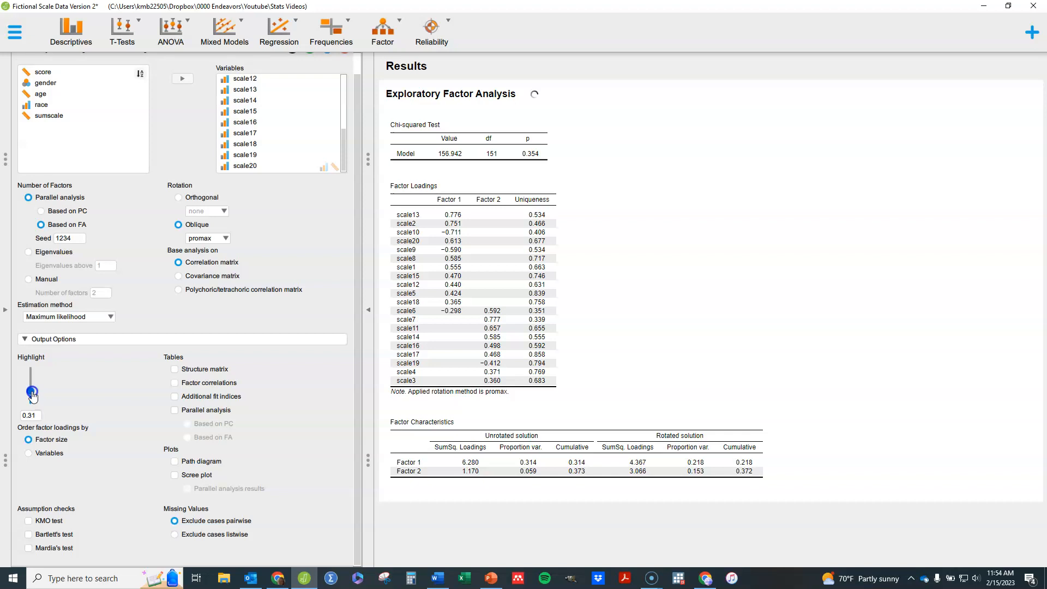
left_click_drag(32, 389, 32, 393)
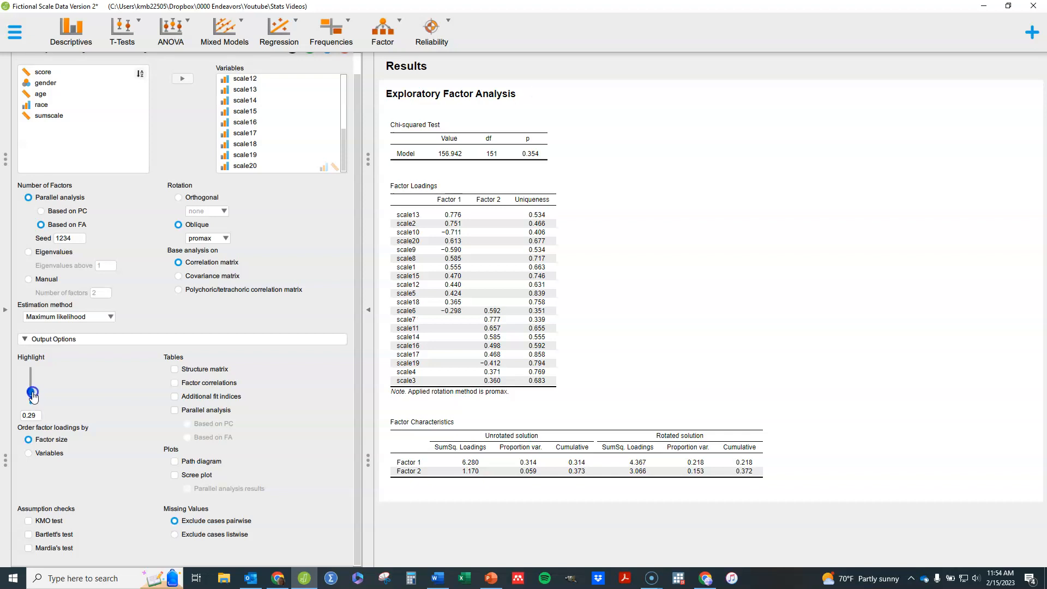
left_click_drag(31, 390, 32, 397)
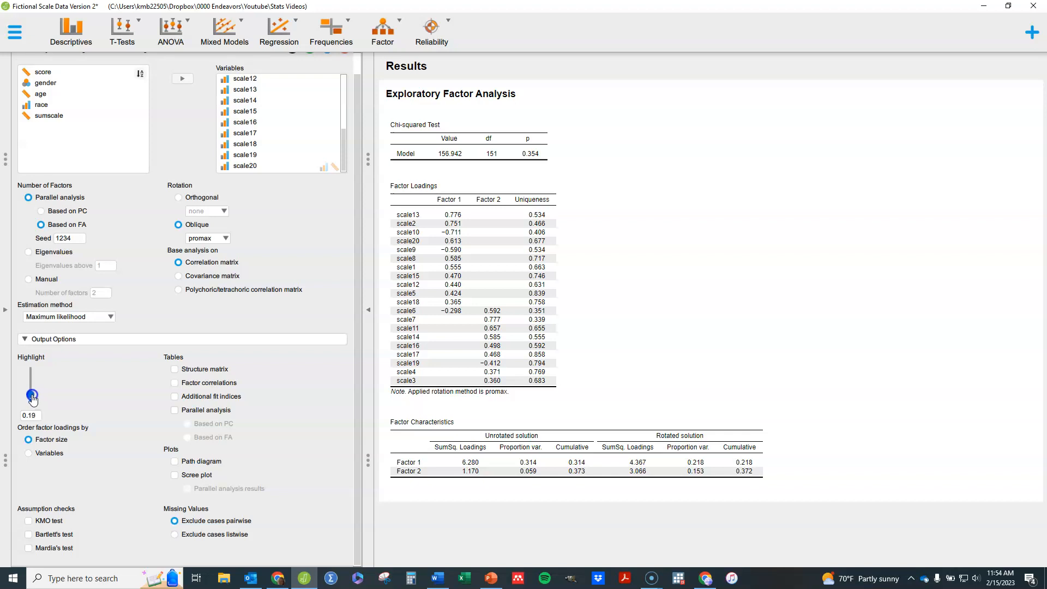
left_click_drag(32, 394, 31, 391)
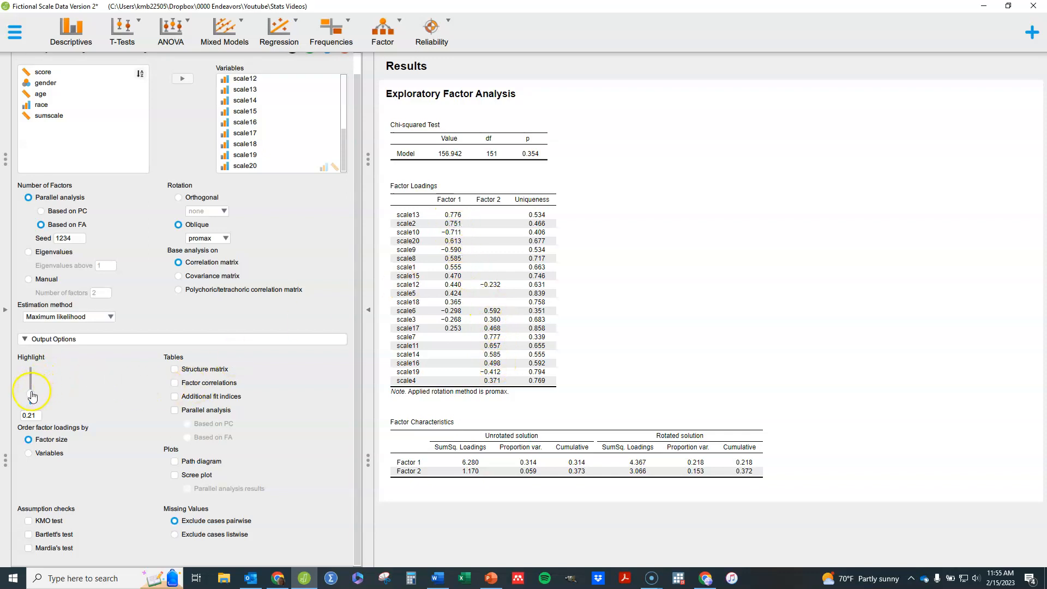
left_click_drag(31, 374, 31, 406)
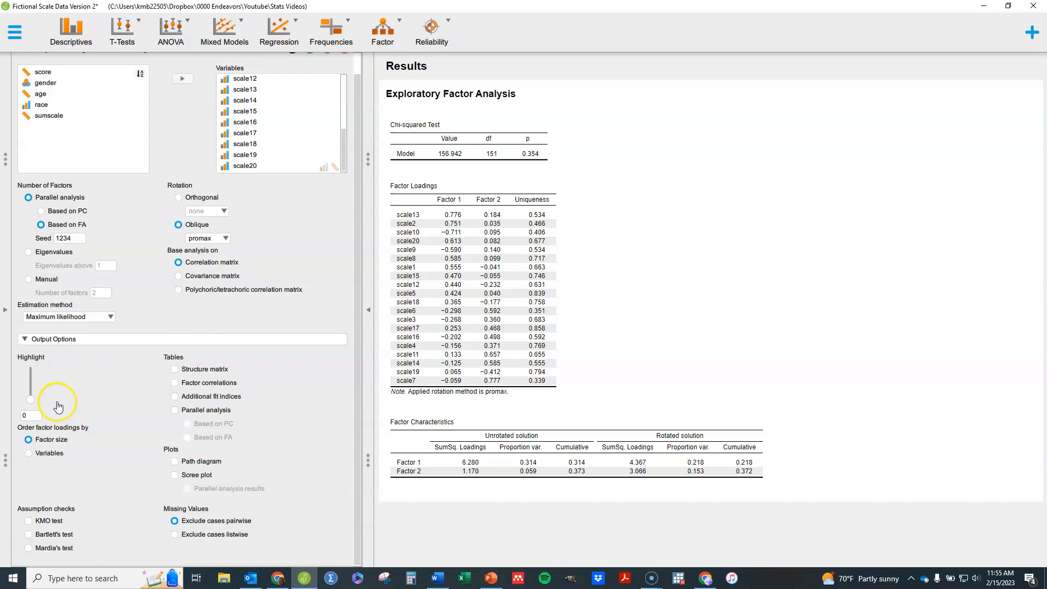
Nudge the Highlight slider upward, then set the loading cutoff to exactly 0.3
left_click_drag(29, 416, 30, 400)
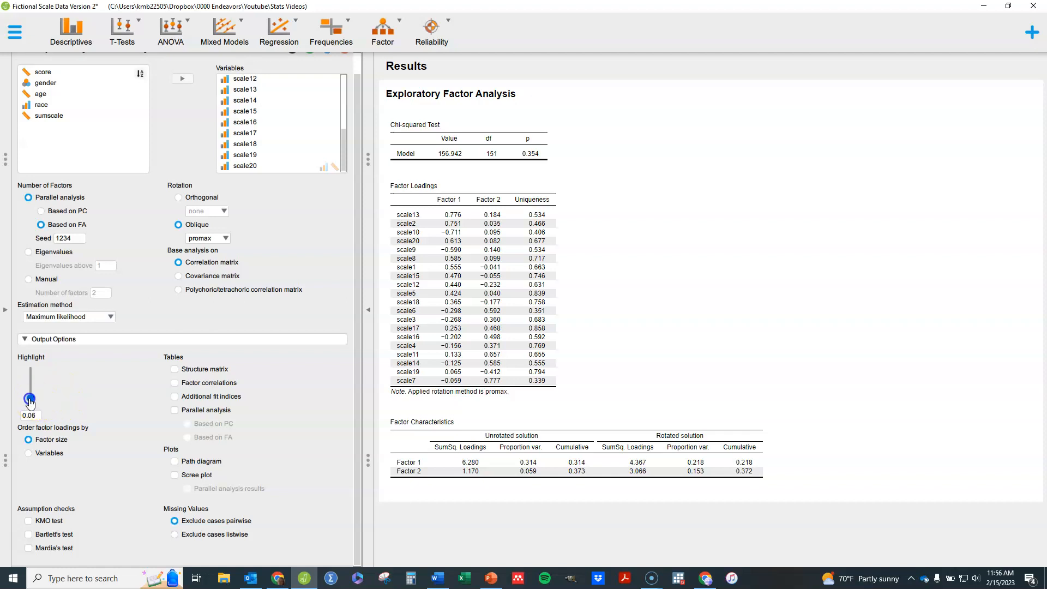
left_click_drag(28, 400, 28, 392)
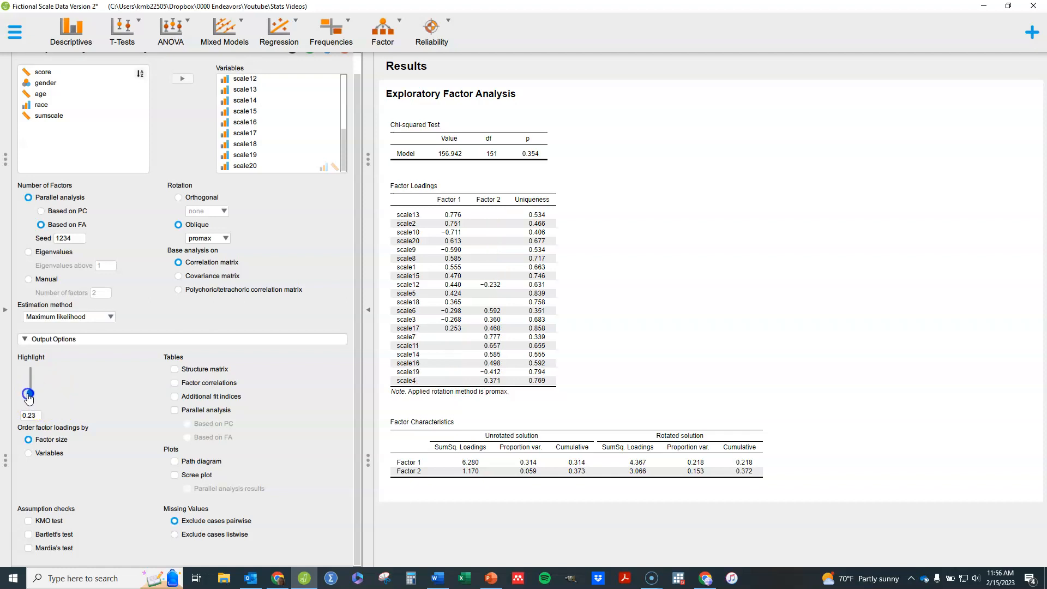
left_click_drag(28, 392, 28, 395)
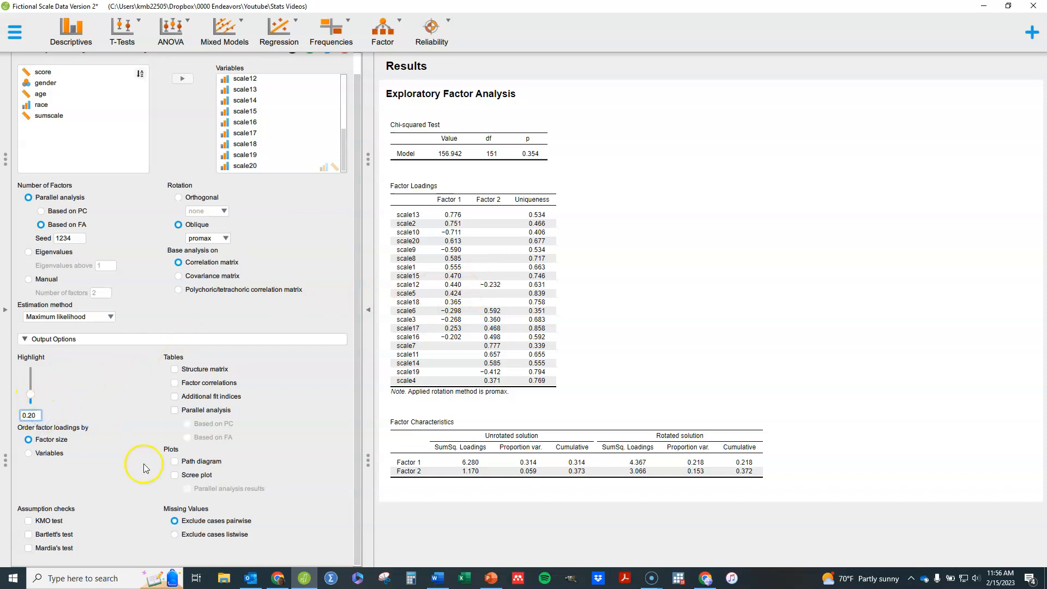
type("0.3")
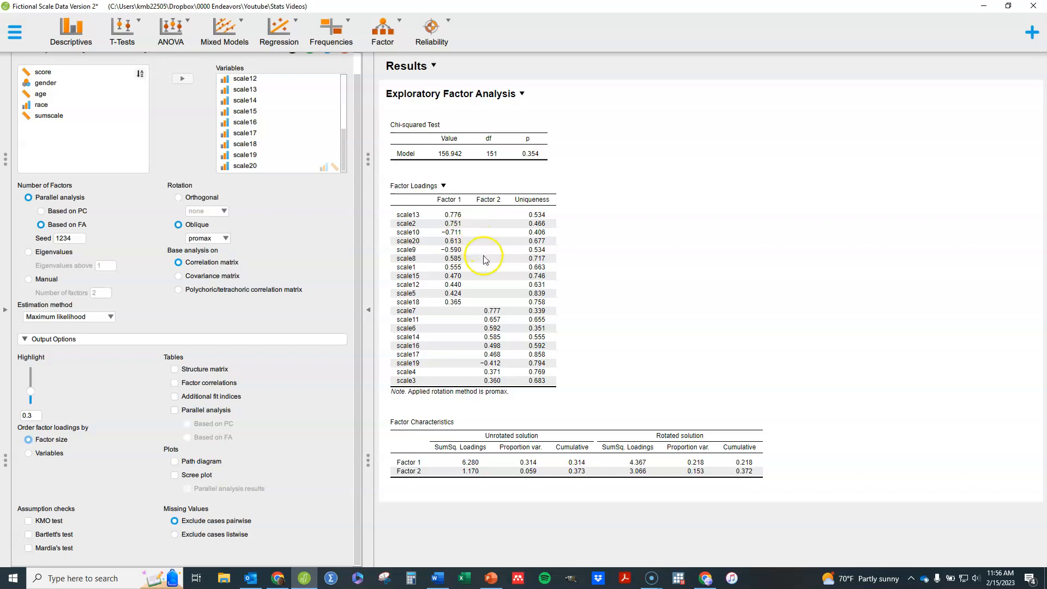
mouse_move(486, 278)
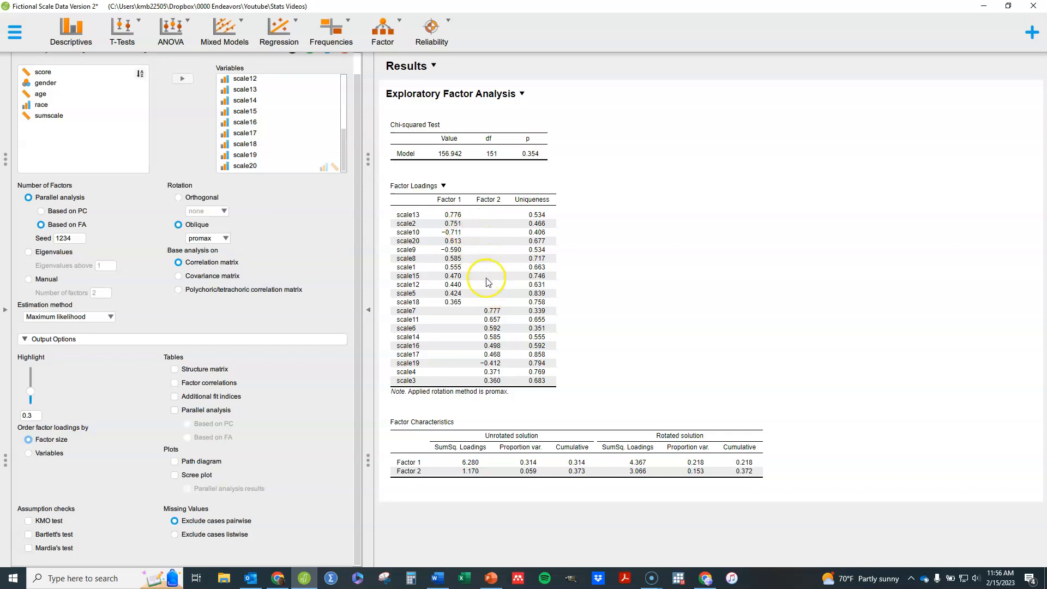
mouse_move(509, 350)
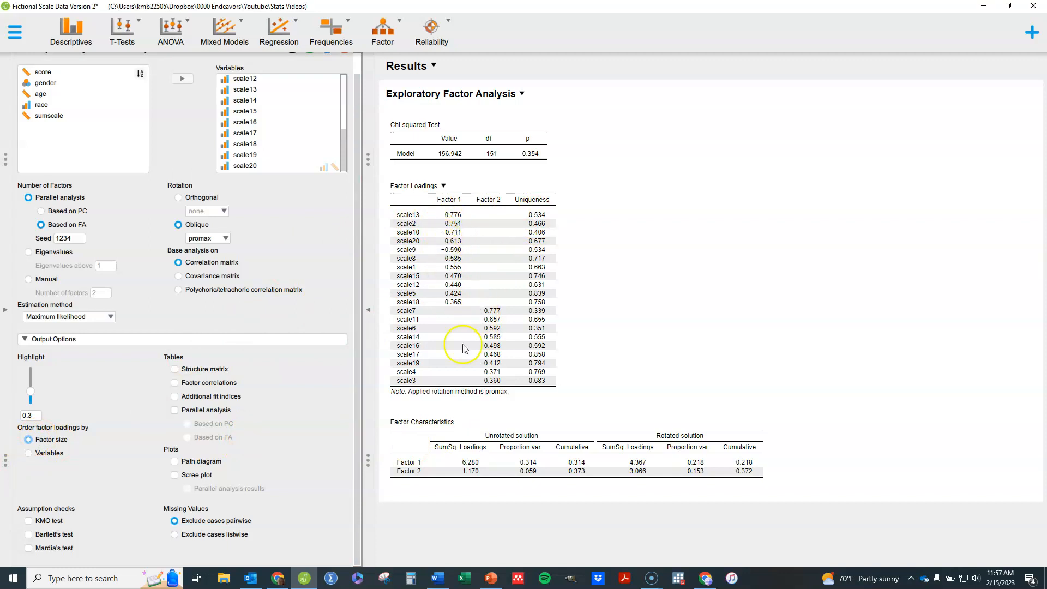
Order the factor loadings by Variables so items run scale1 through scale20
left_click(28, 452)
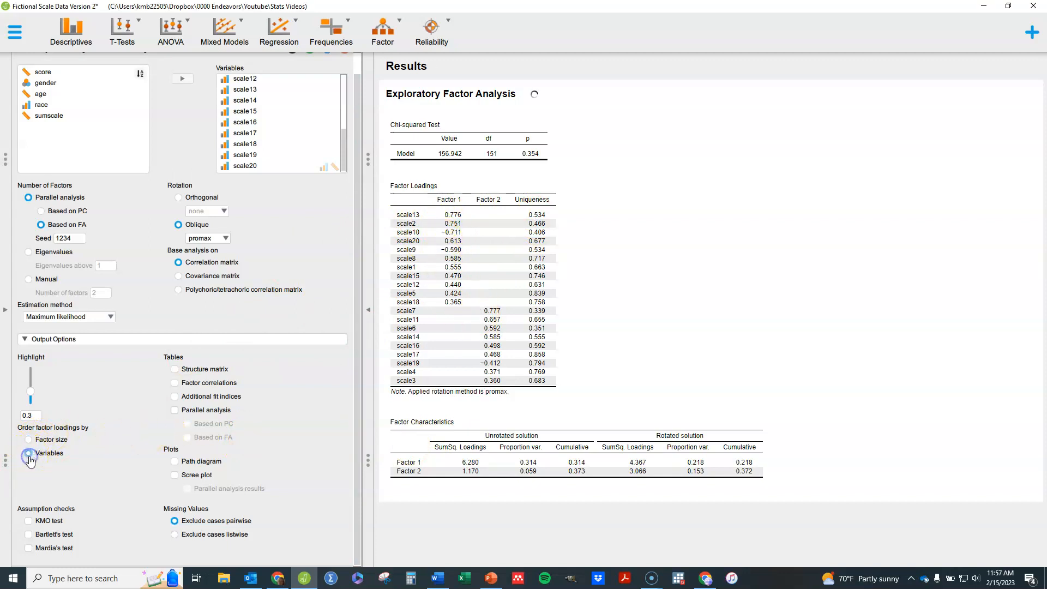
left_click(29, 453)
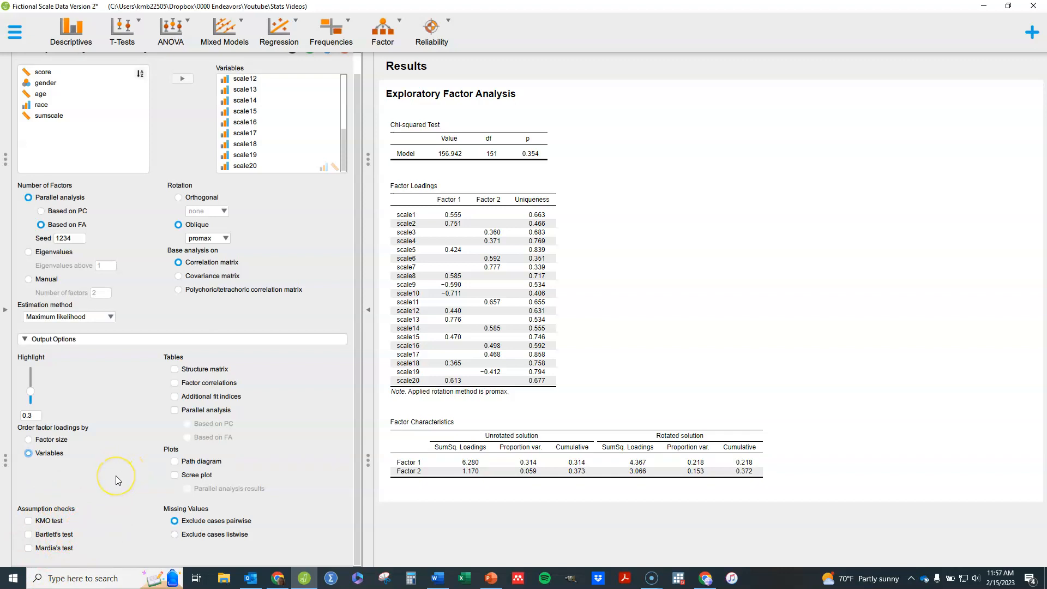
mouse_move(97, 482)
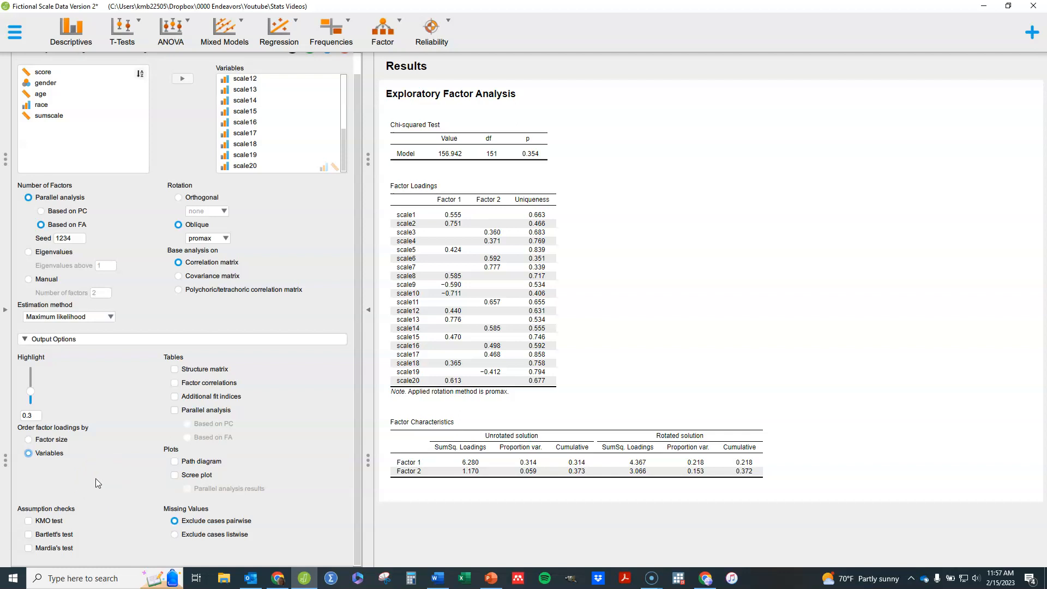
mouse_move(292, 399)
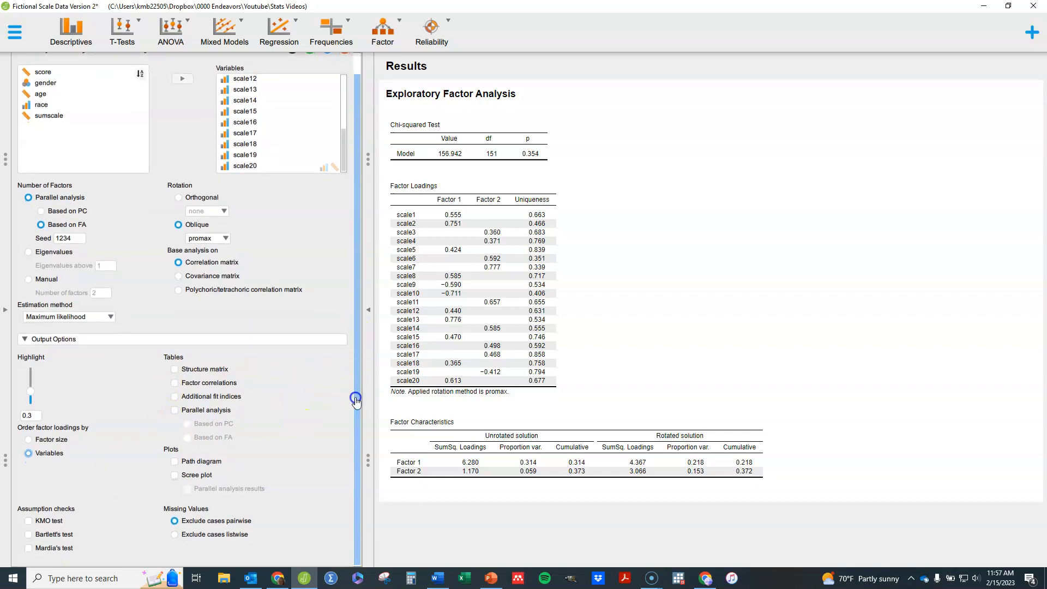
mouse_move(322, 436)
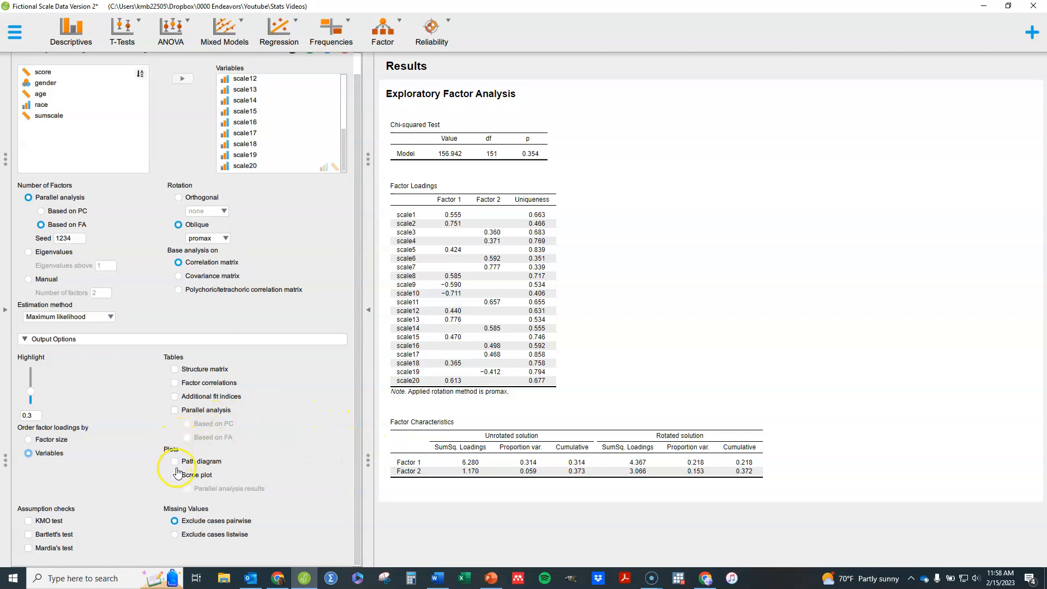
Enable the Scree plot and bring it into view below the factor characteristics
left_click(174, 475)
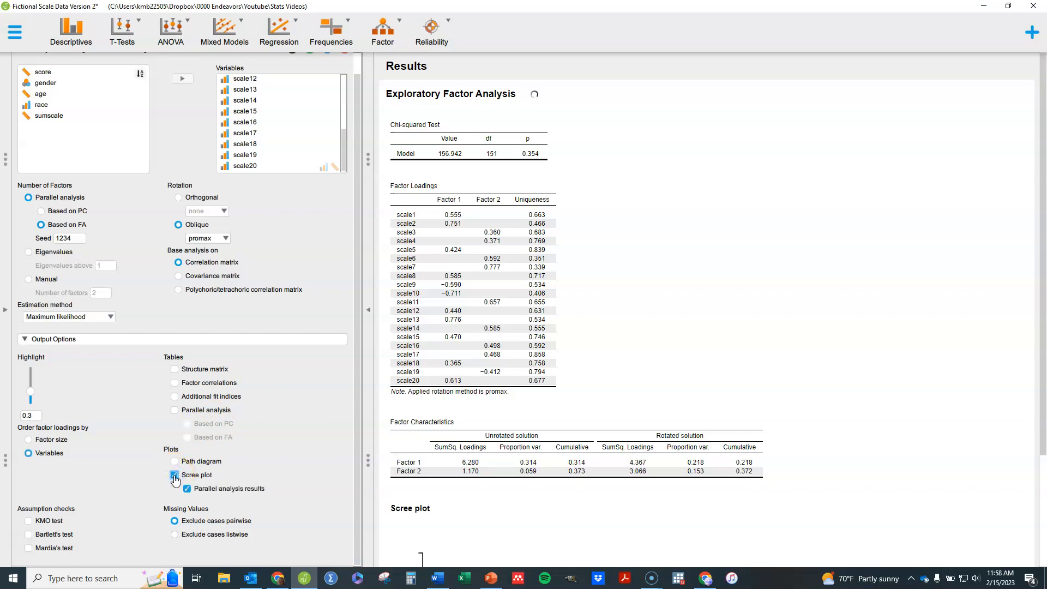
left_click(174, 475)
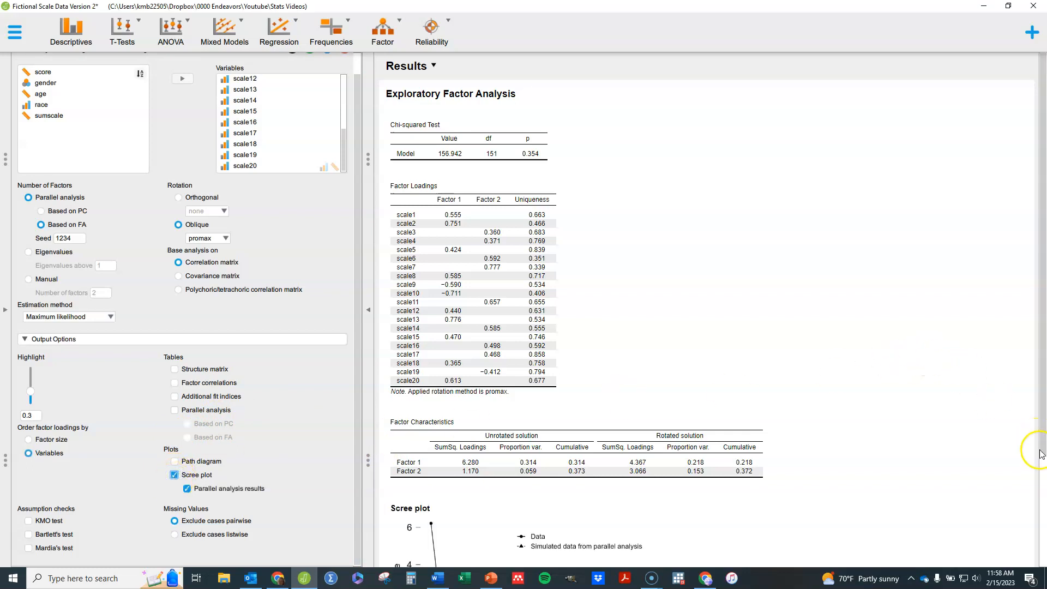
scroll("down", 3)
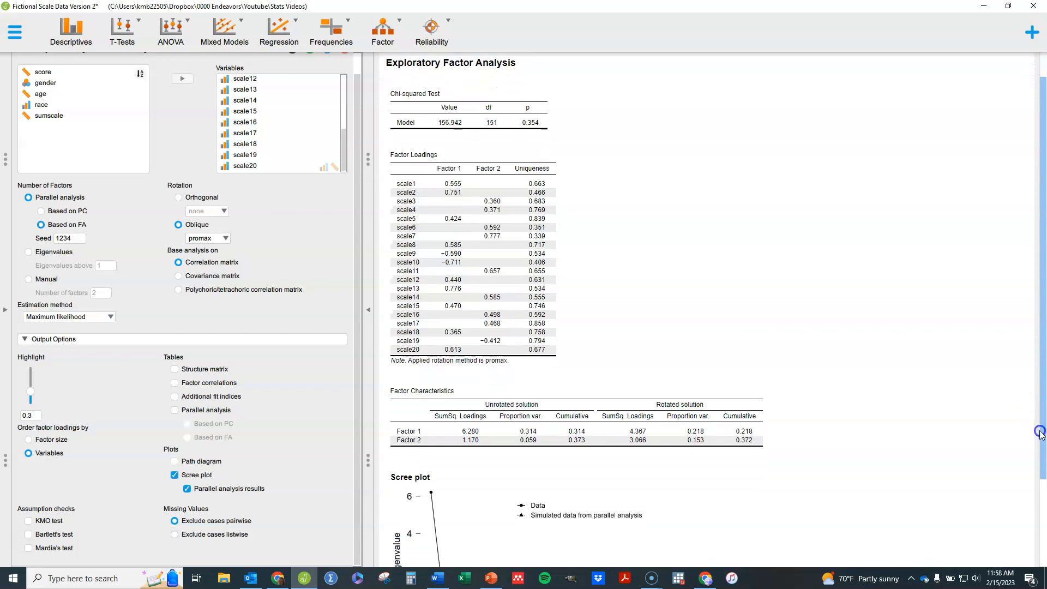
scroll("down", 3)
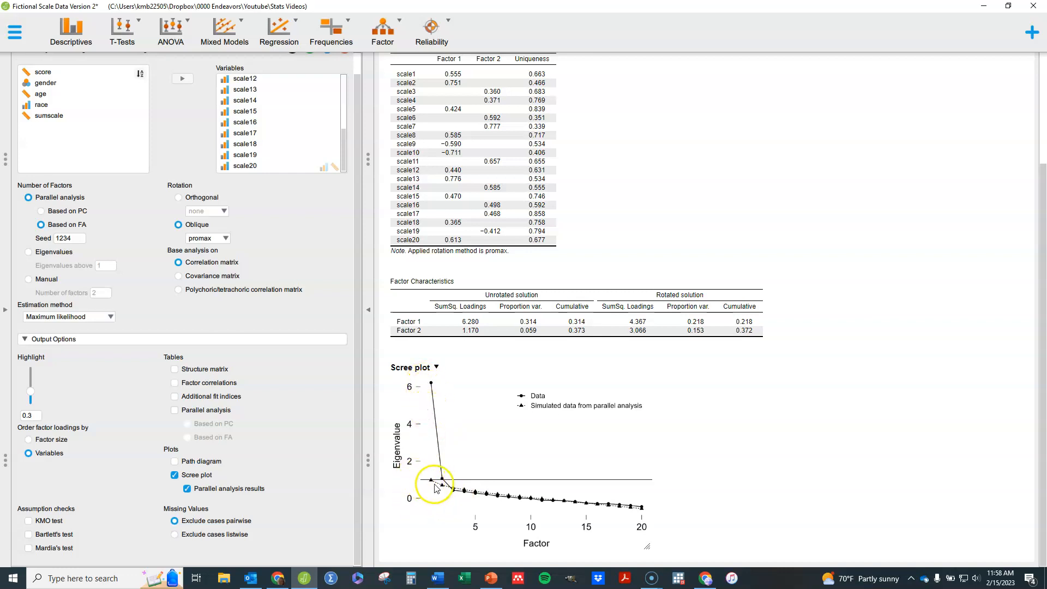
mouse_move(434, 390)
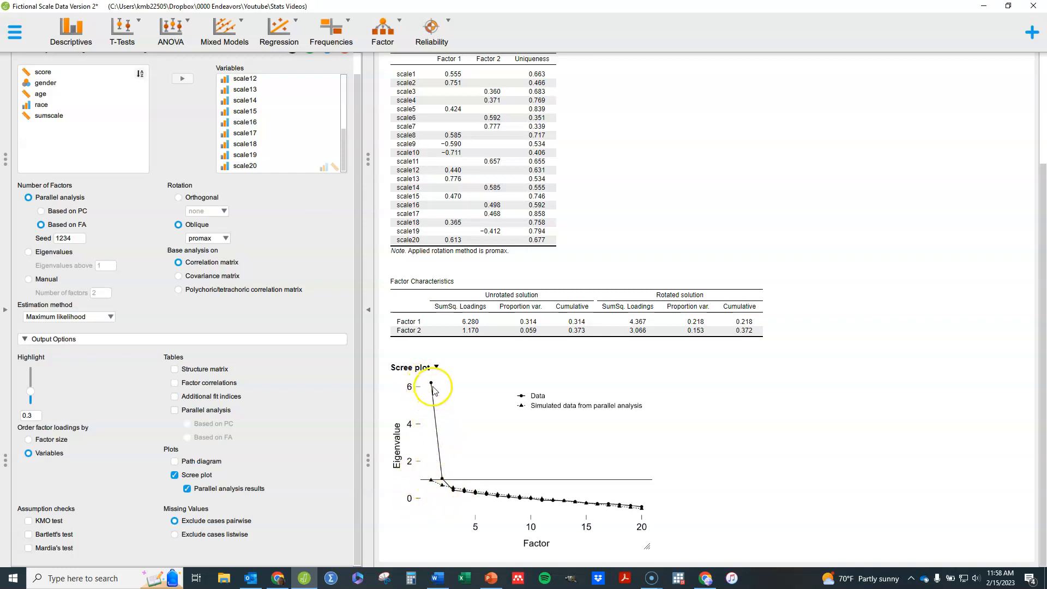
mouse_move(444, 481)
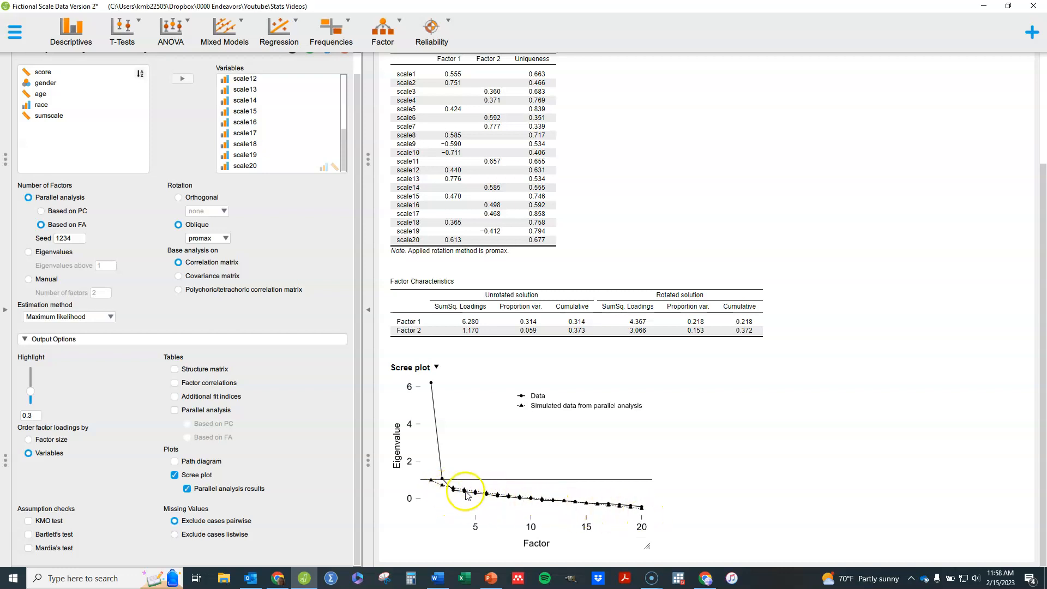
mouse_move(651, 512)
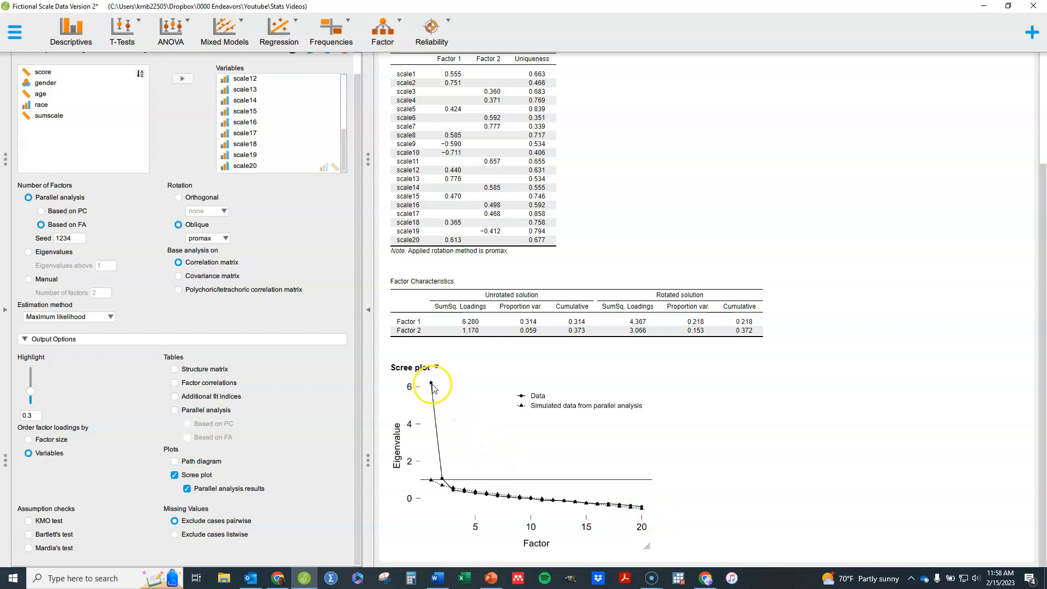
mouse_move(444, 478)
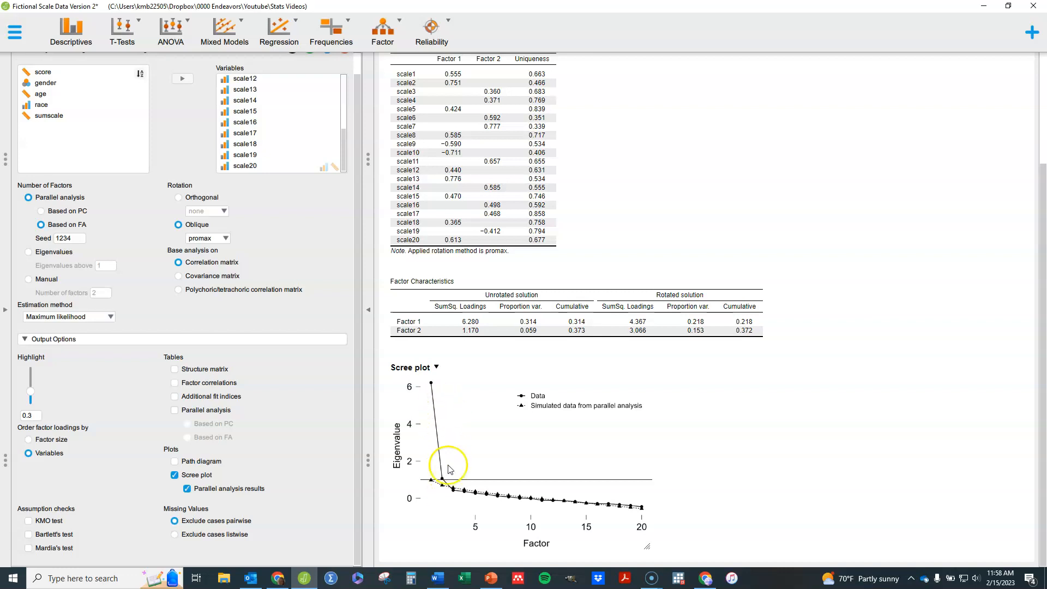
mouse_move(514, 525)
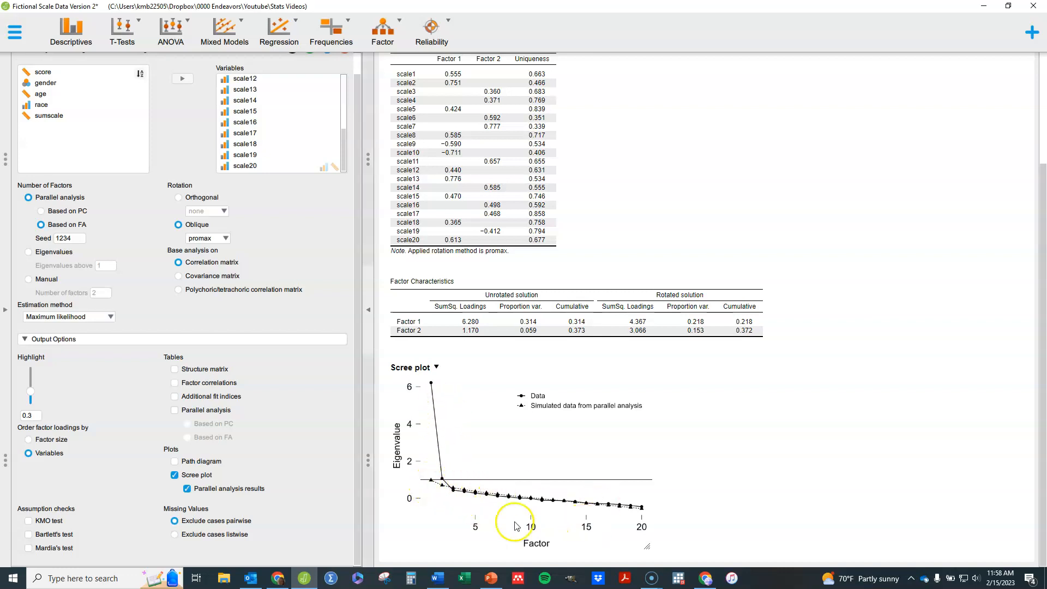
mouse_move(434, 484)
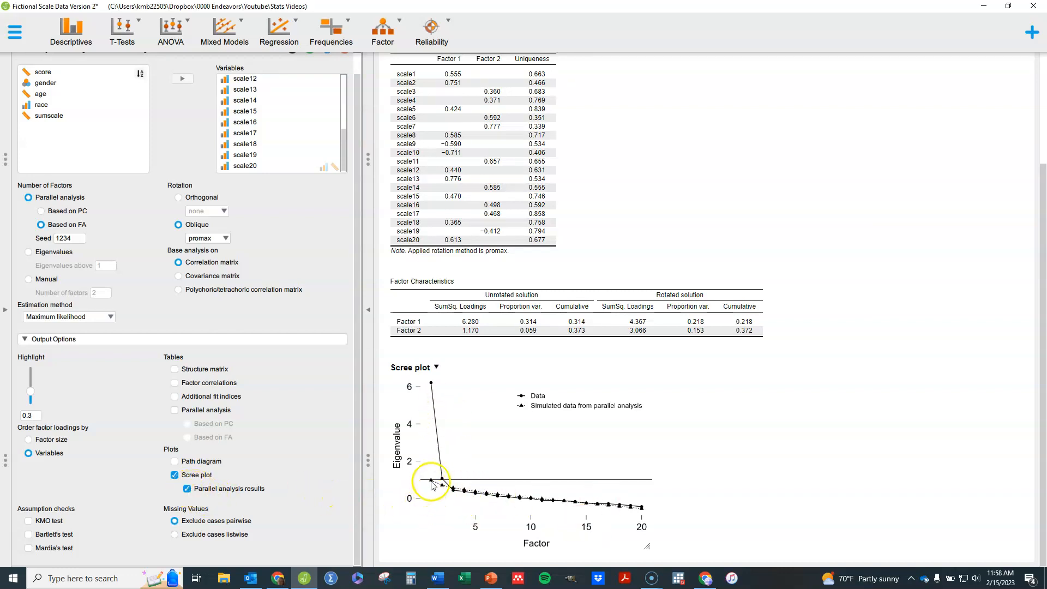
mouse_move(519, 534)
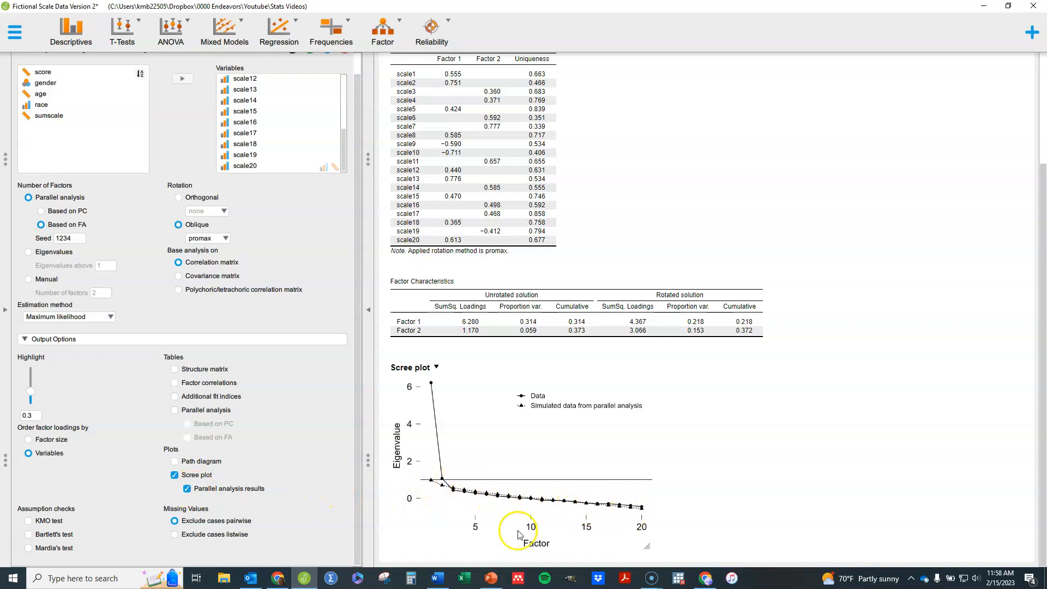
mouse_move(437, 496)
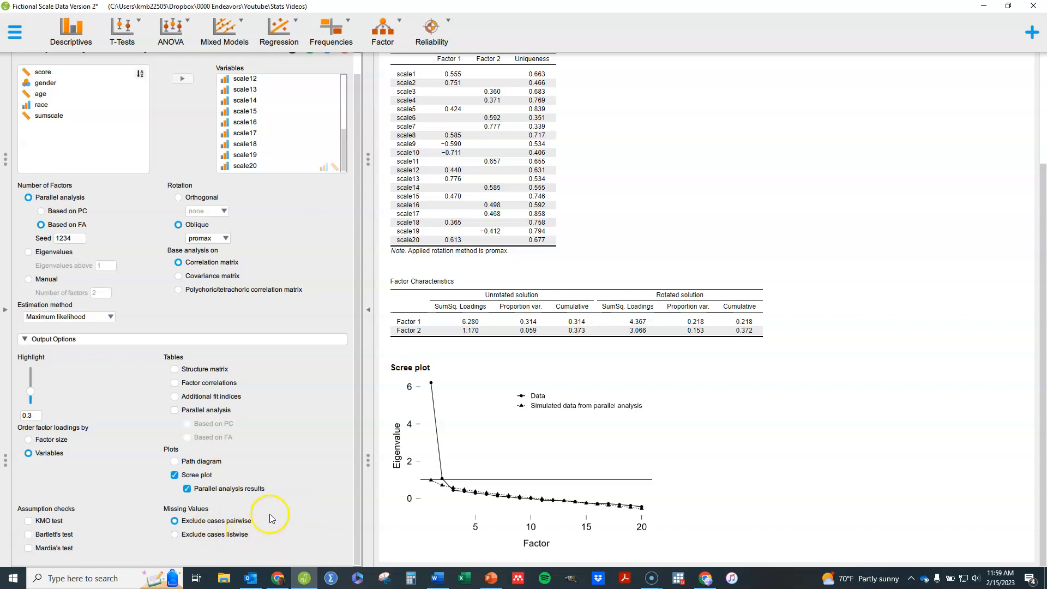
mouse_move(277, 515)
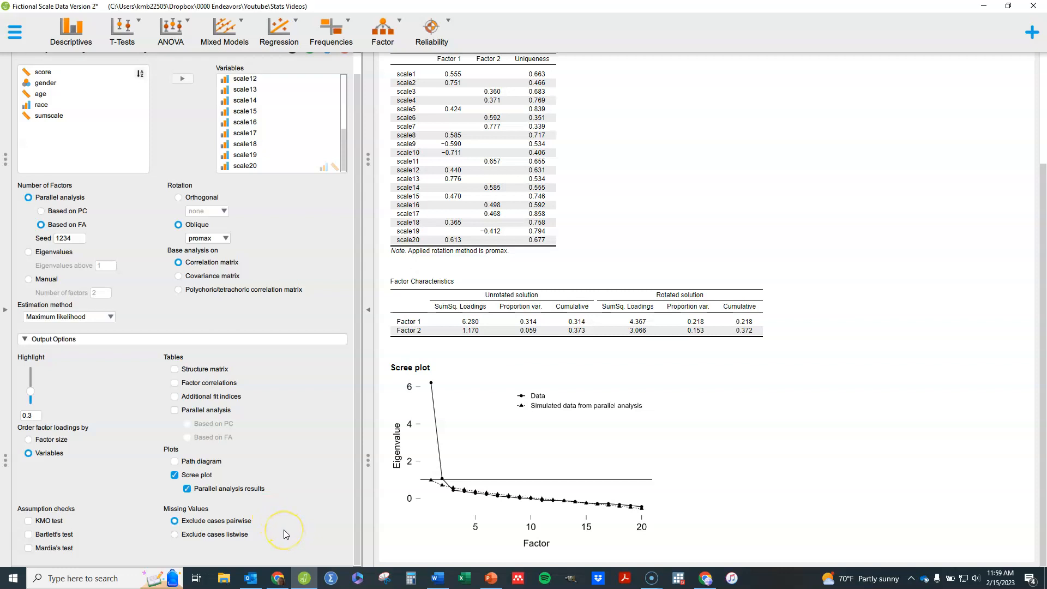
mouse_move(250, 539)
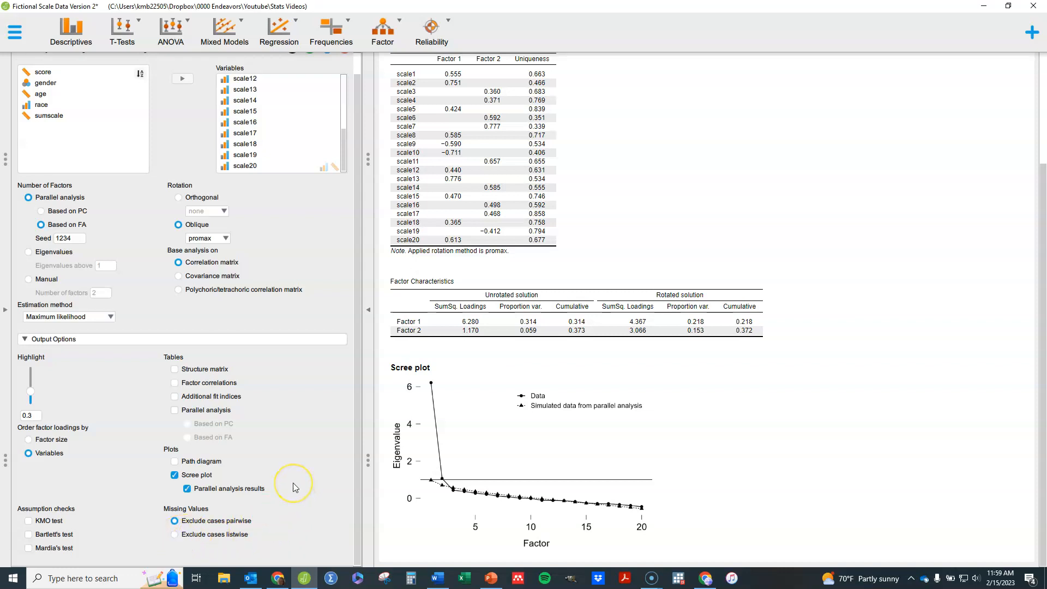
mouse_move(282, 433)
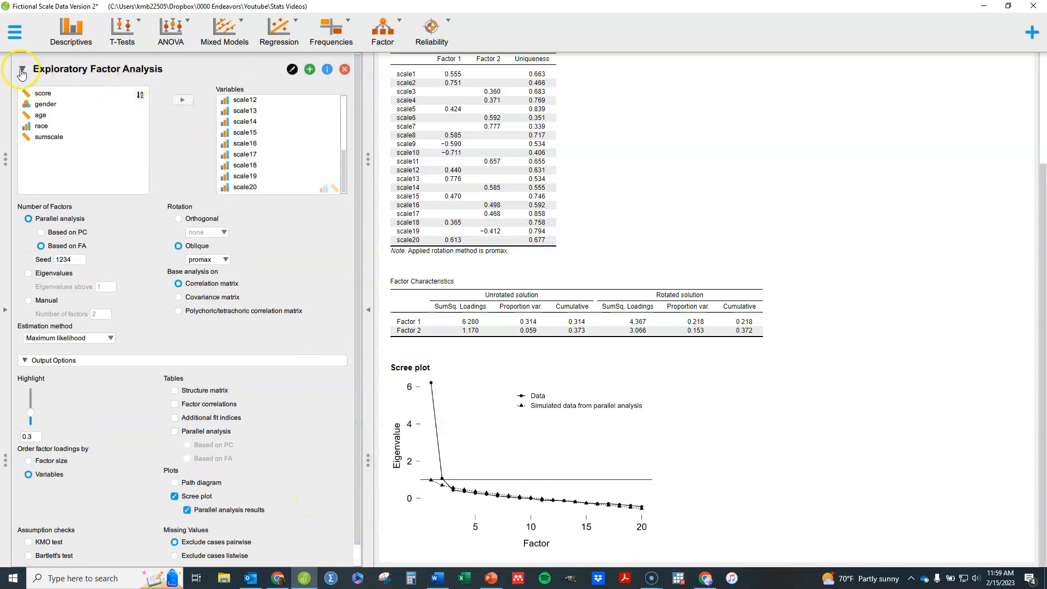
Start a Principal Component Analysis with scale1–scale20 as its variables
left_click(22, 70)
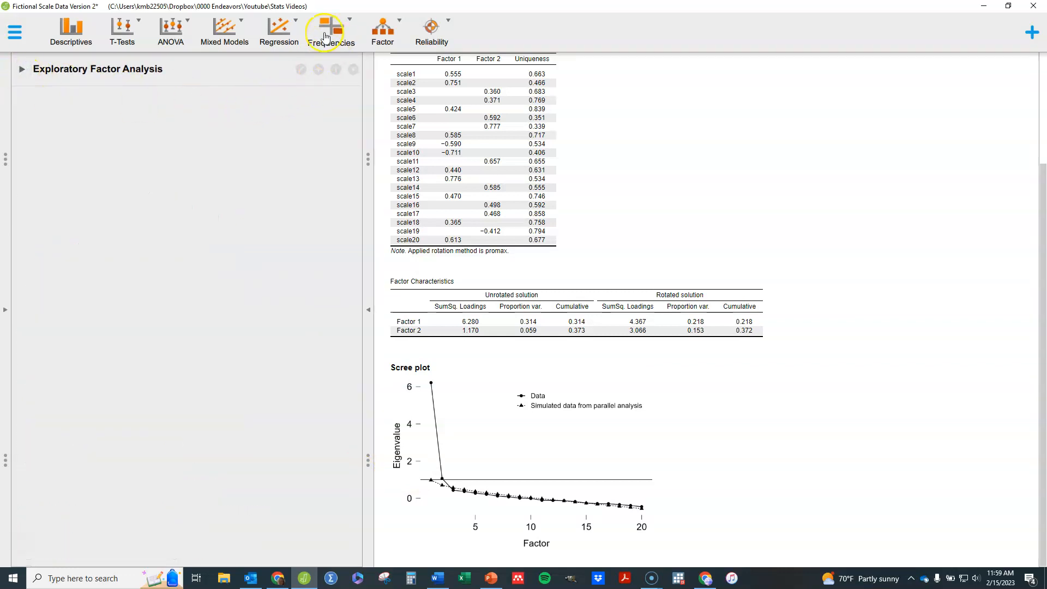
left_click(382, 32)
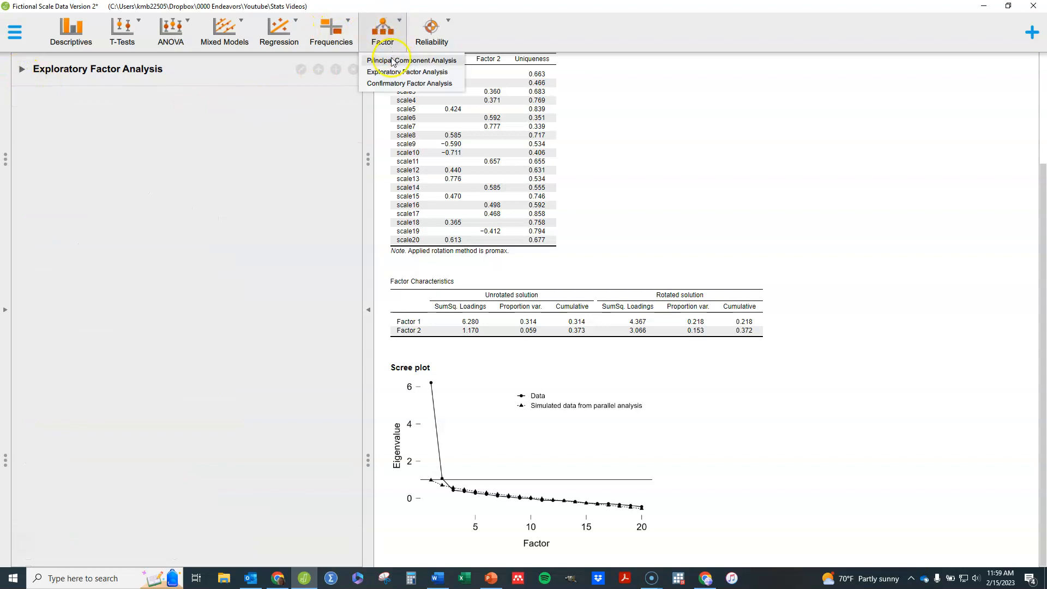
left_click(413, 60)
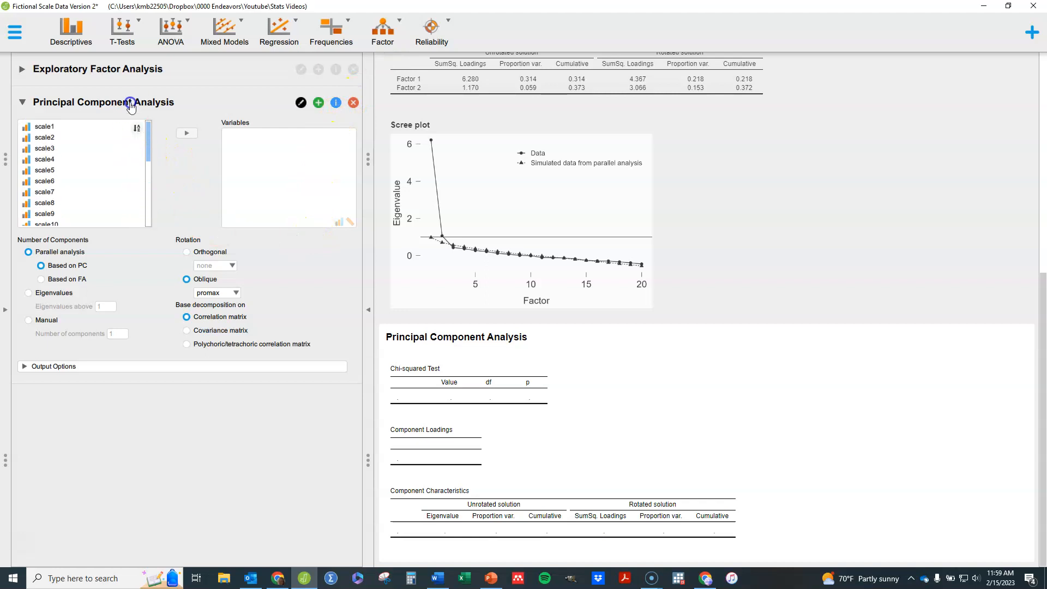
left_click(44, 124)
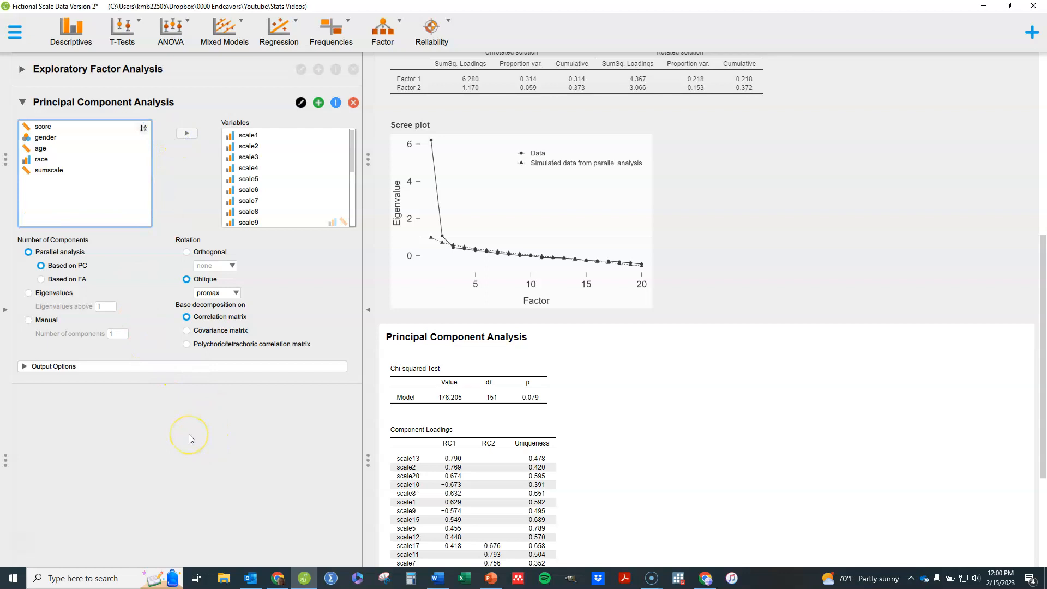
mouse_move(857, 285)
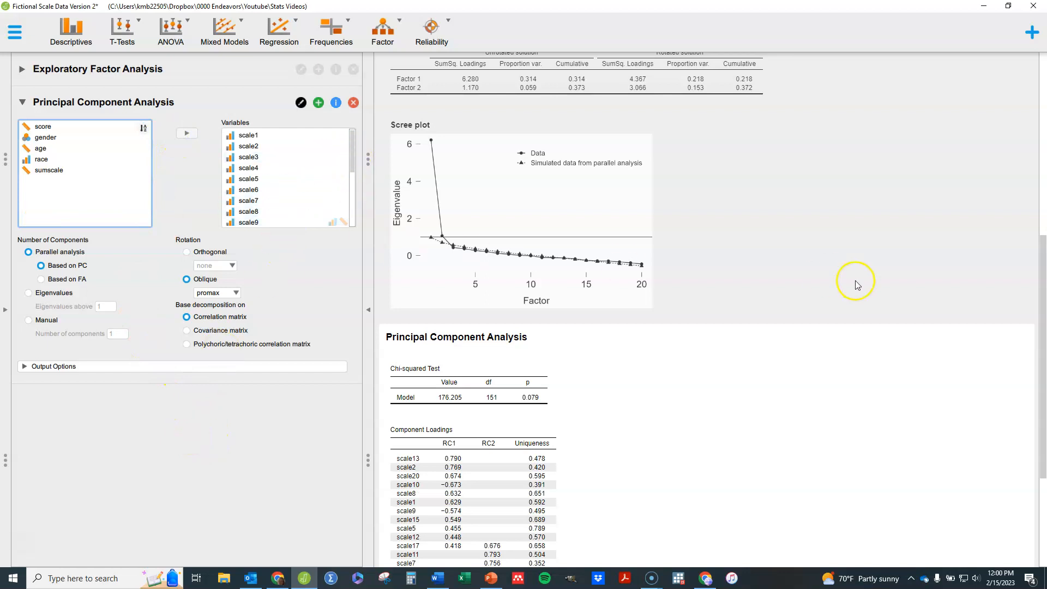
scroll("down", 3)
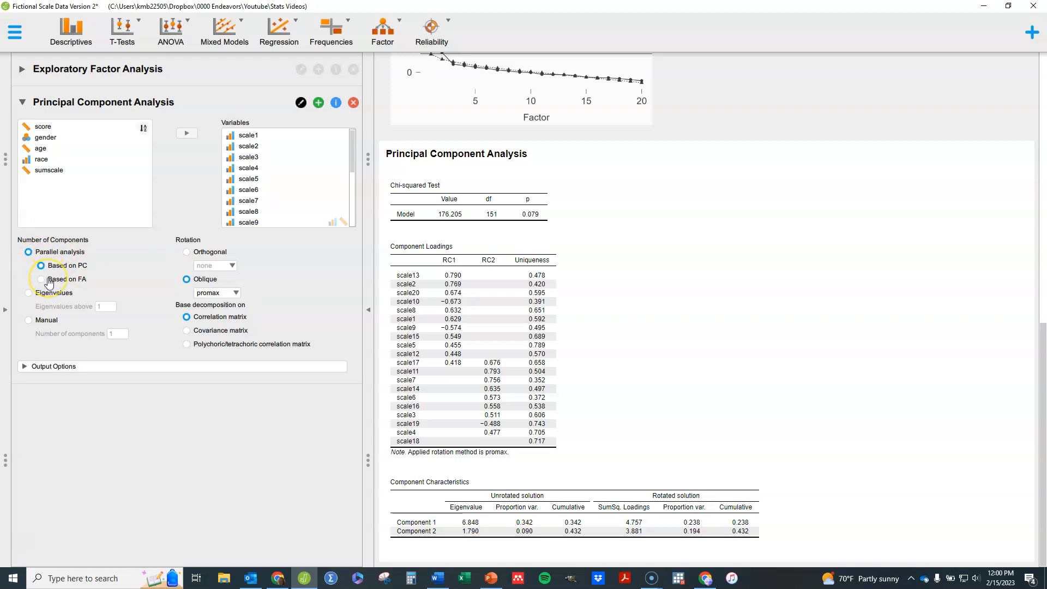
mouse_move(187, 255)
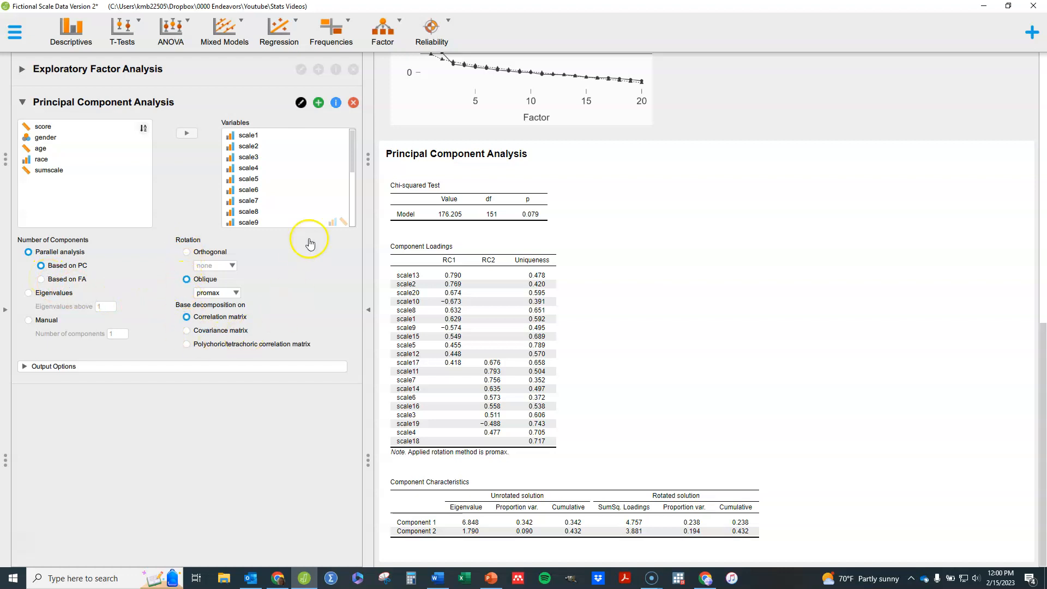
Expand Output Options and push the component loading cutoff up to 0.98
left_click(53, 366)
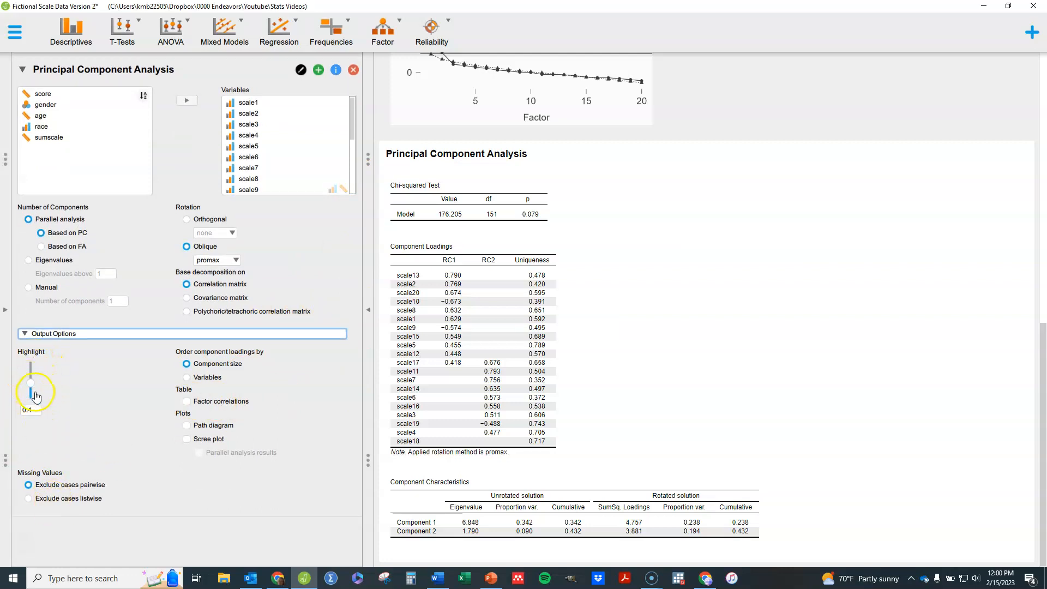
left_click_drag(31, 393, 31, 400)
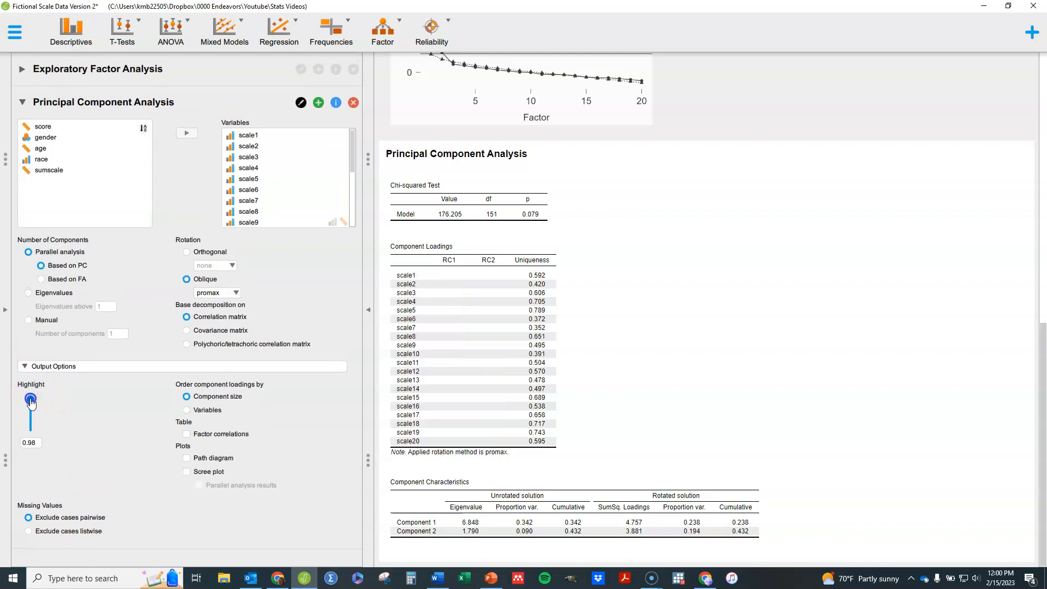
Set the loading cutoff to 0.31, order loadings by Variables, and add component correlations
left_click_drag(30, 400, 29, 421)
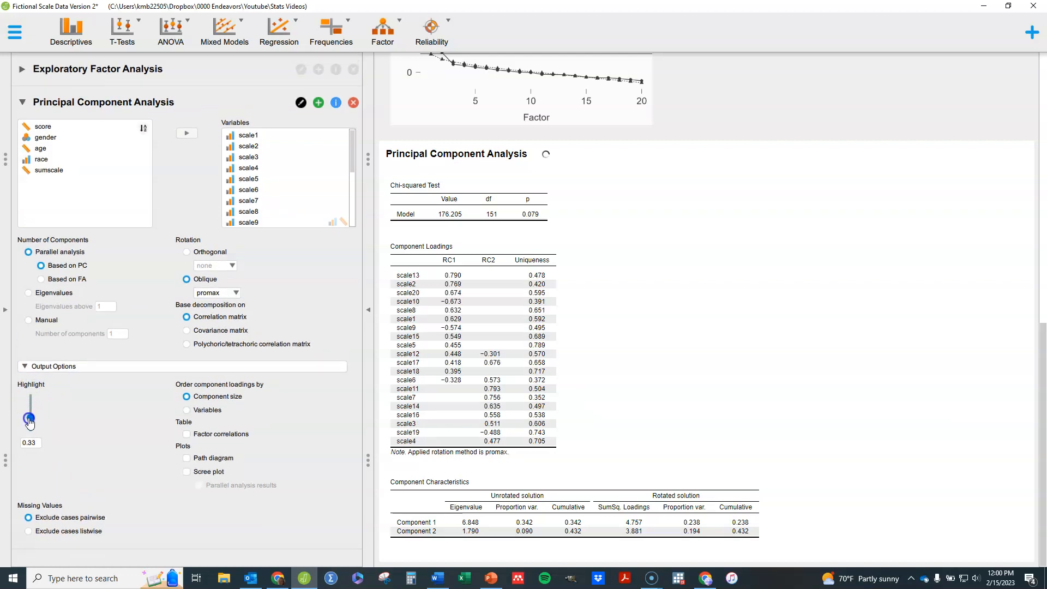
left_click_drag(29, 414, 30, 418)
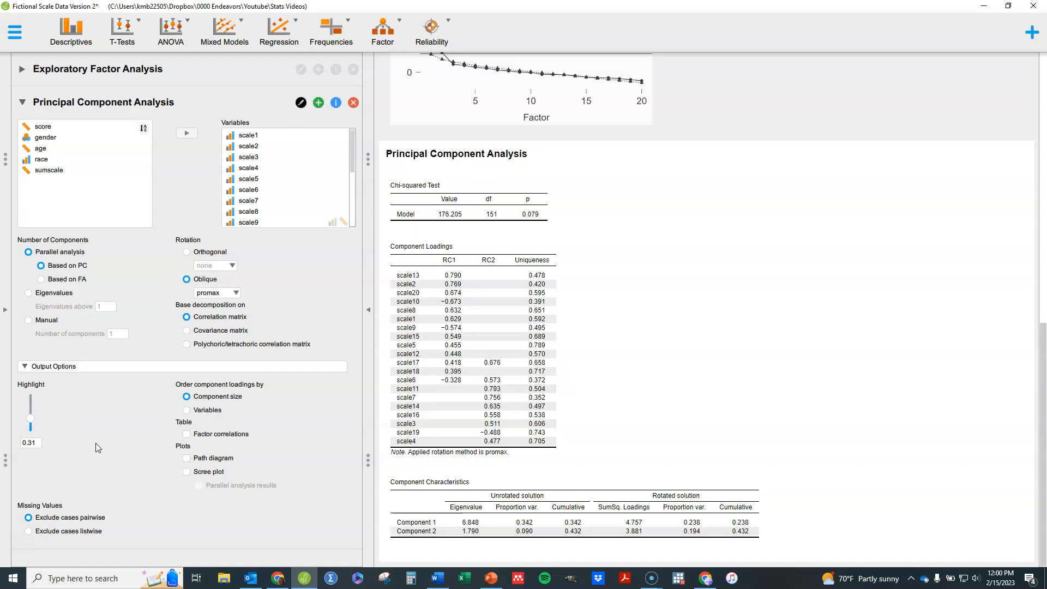
mouse_move(119, 451)
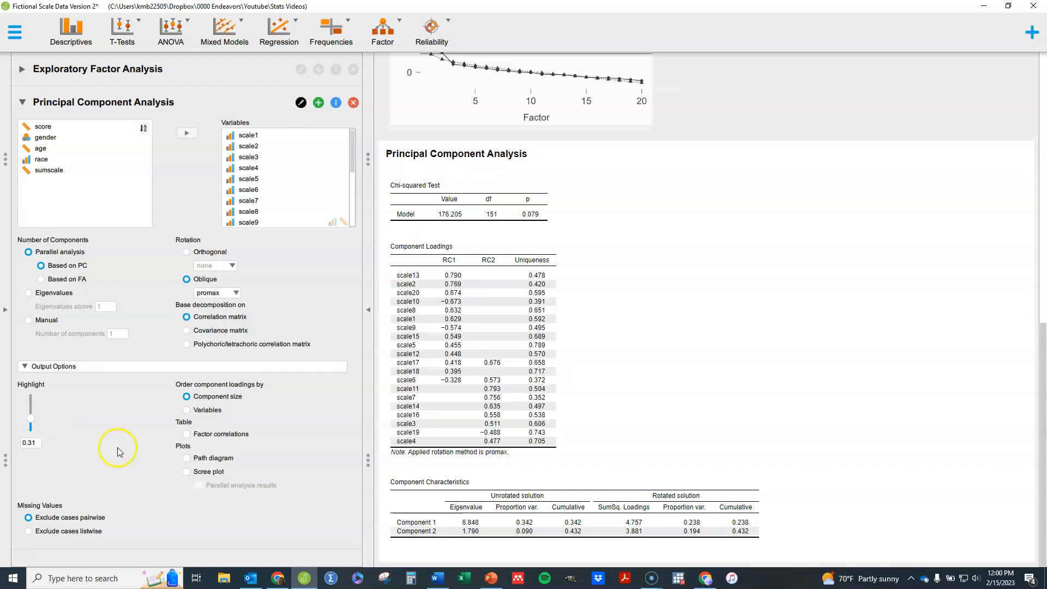
left_click(186, 409)
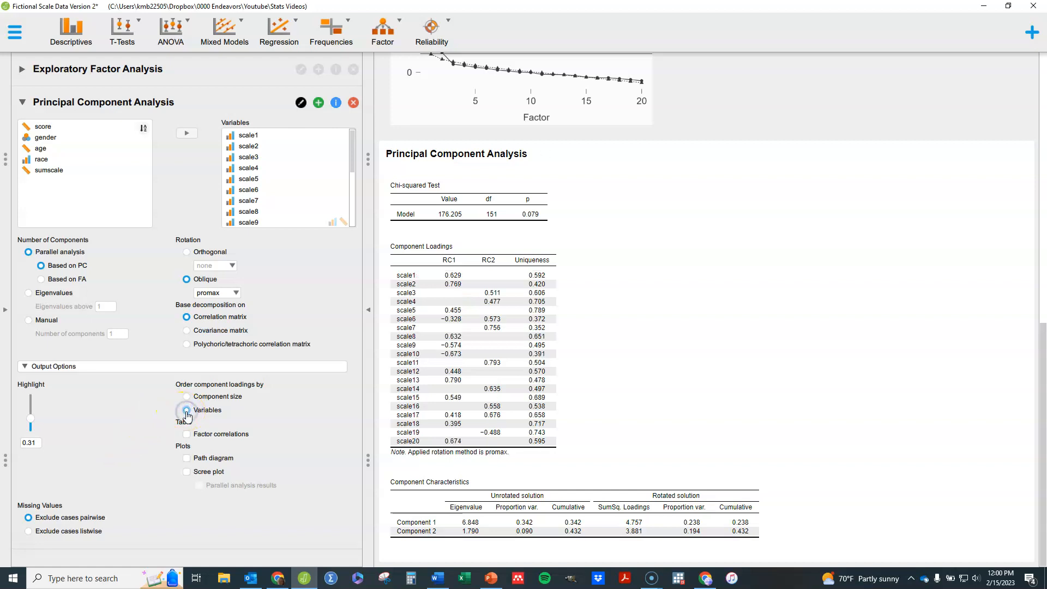
left_click(187, 409)
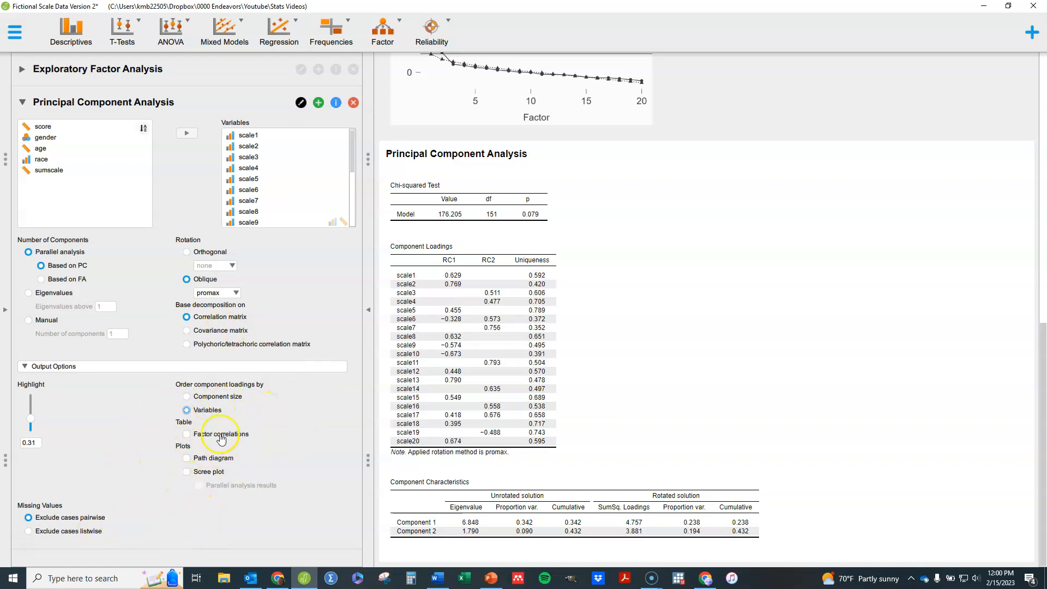
left_click(186, 434)
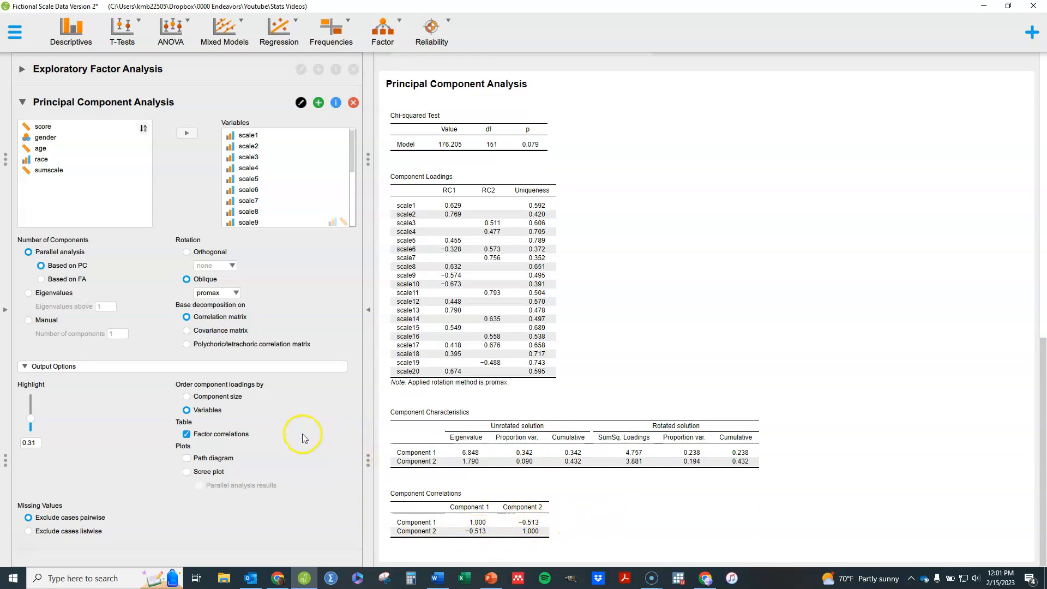
Add a scree plot and path diagram to the PCA results and view them
left_click(186, 471)
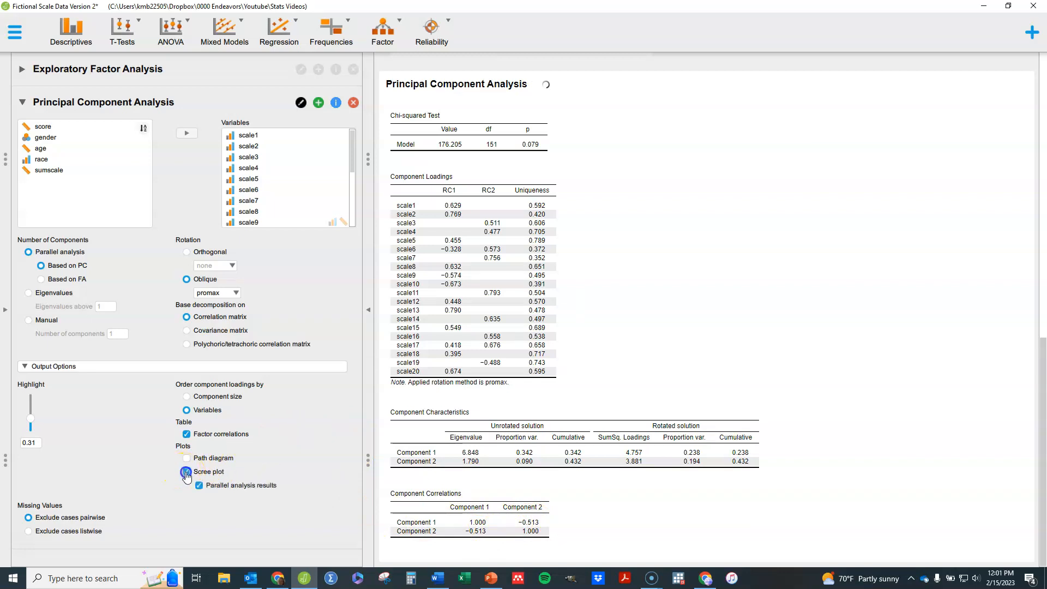
left_click(186, 471)
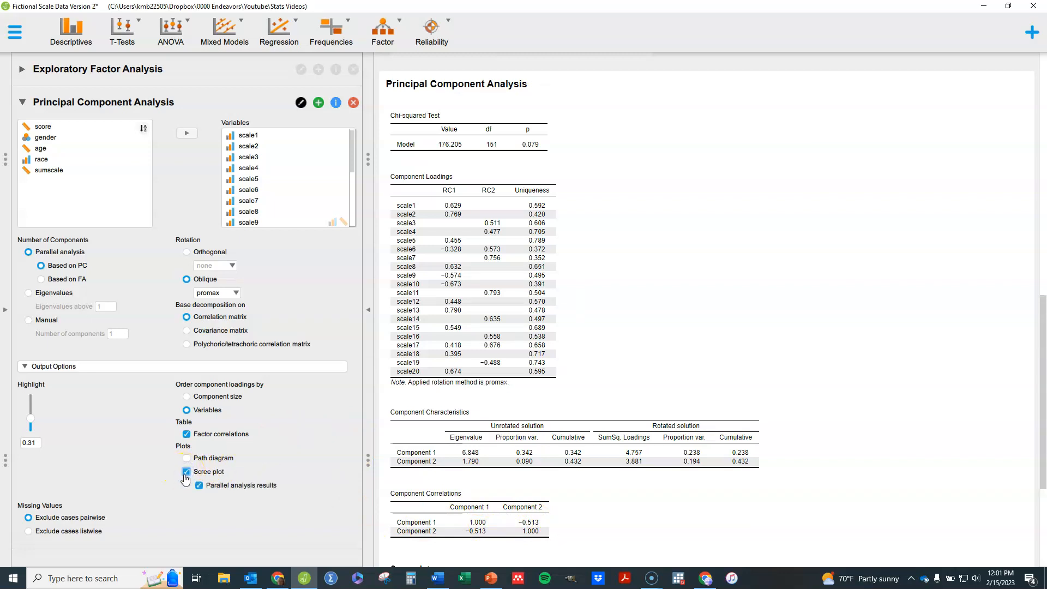
left_click(186, 457)
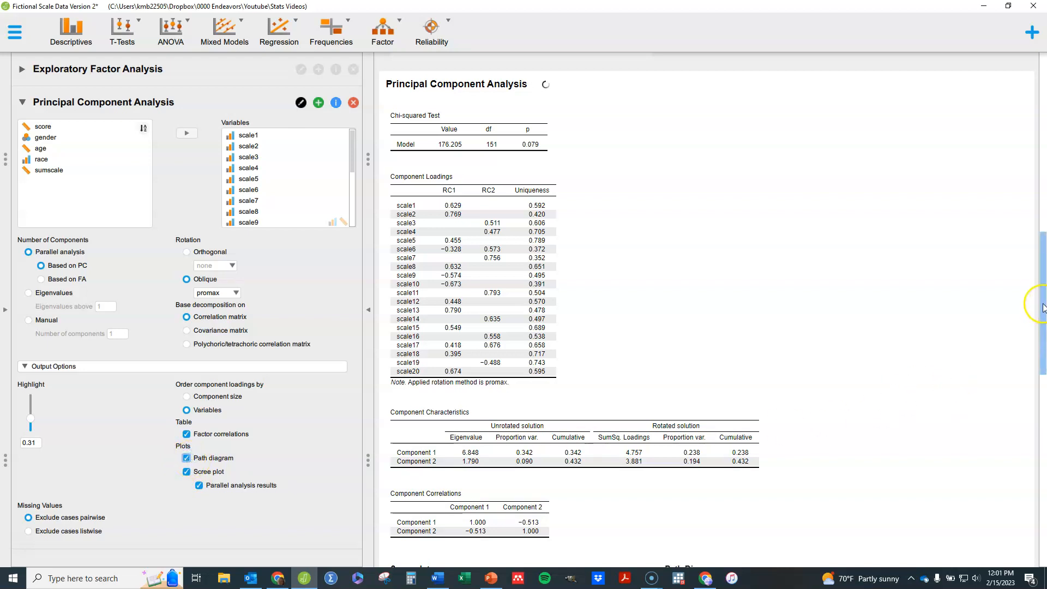
scroll("down", 3)
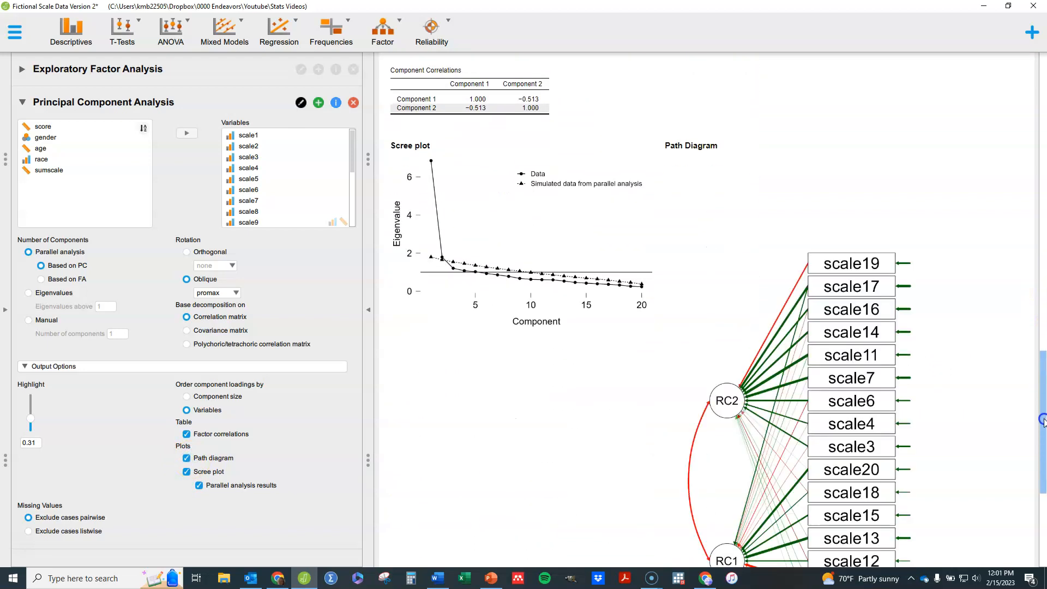
scroll("down", 3)
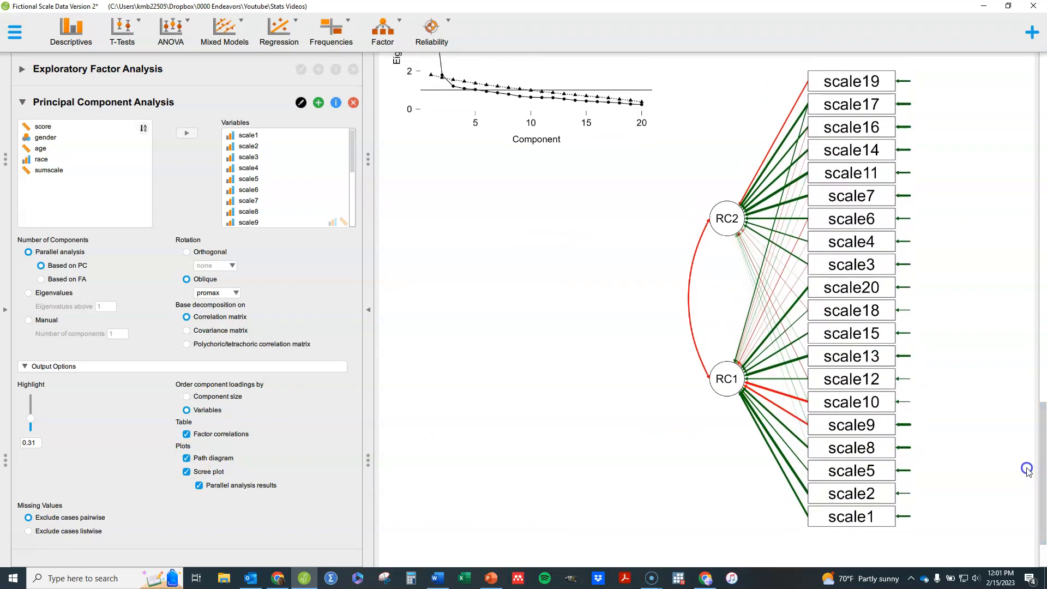
mouse_move(978, 365)
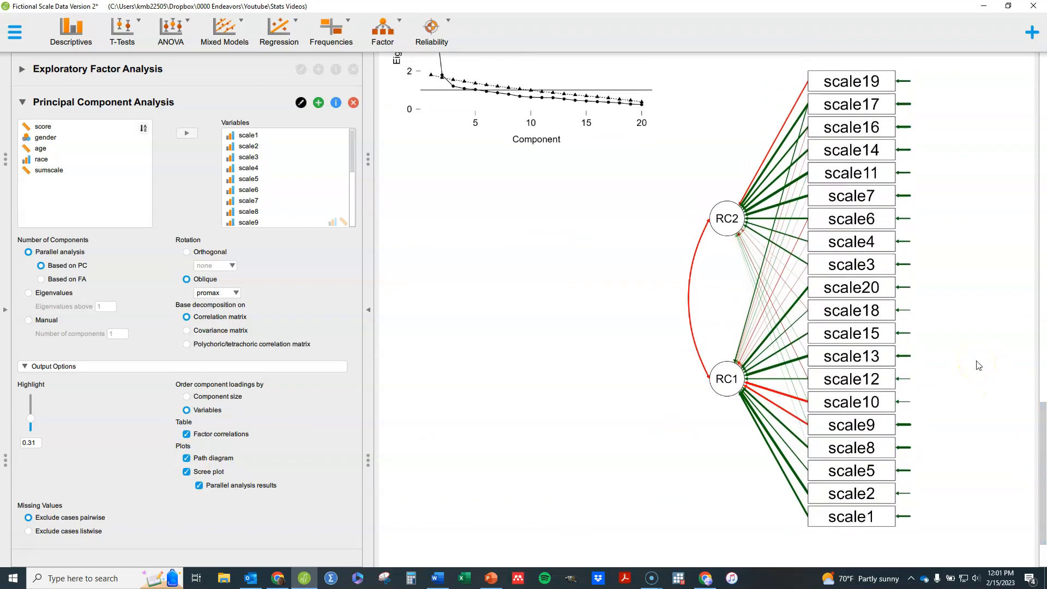
mouse_move(701, 280)
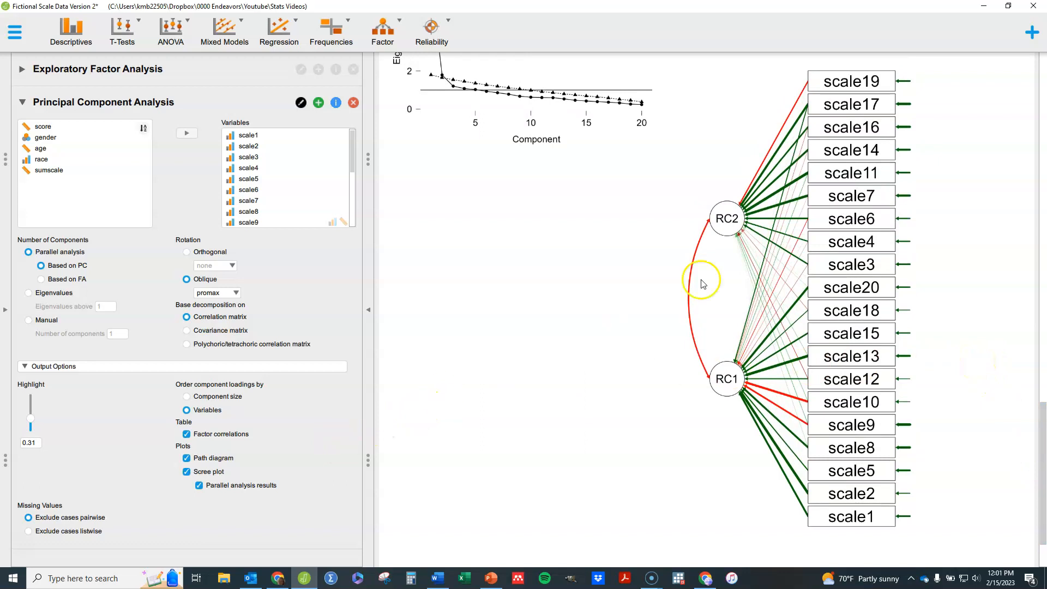